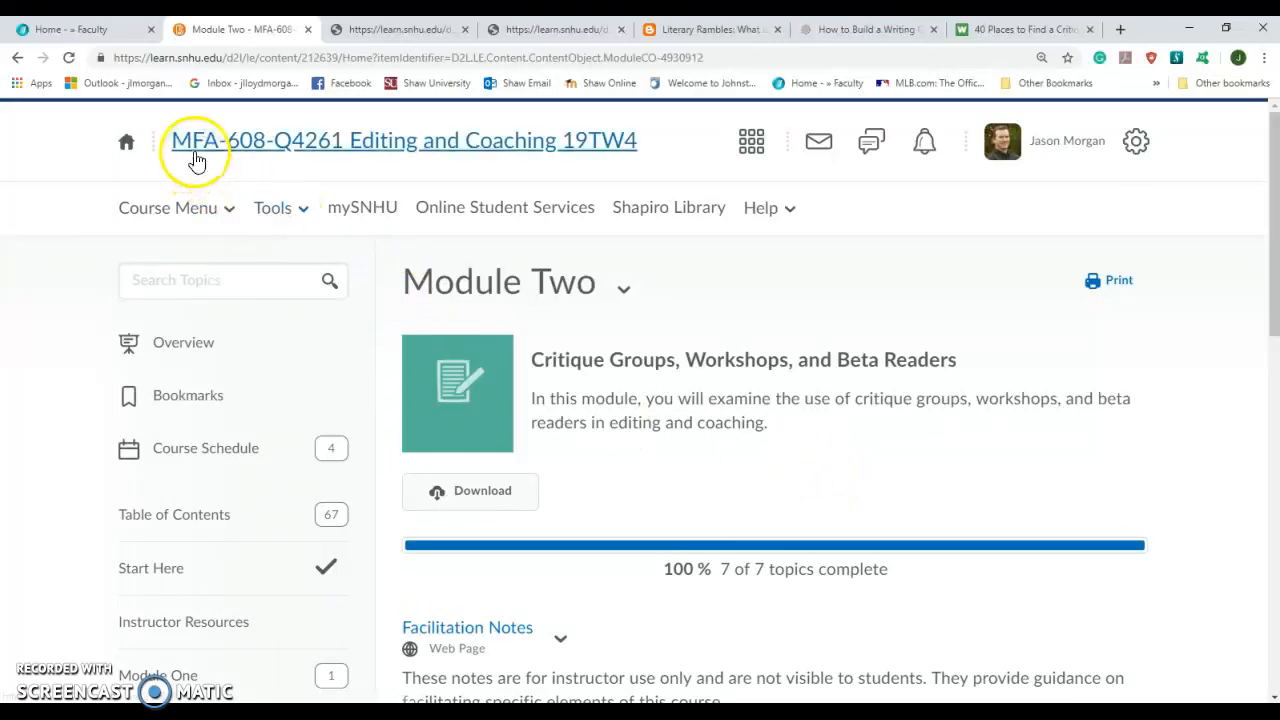
{"action": "mouse_move", "coordinate": [240, 155]}
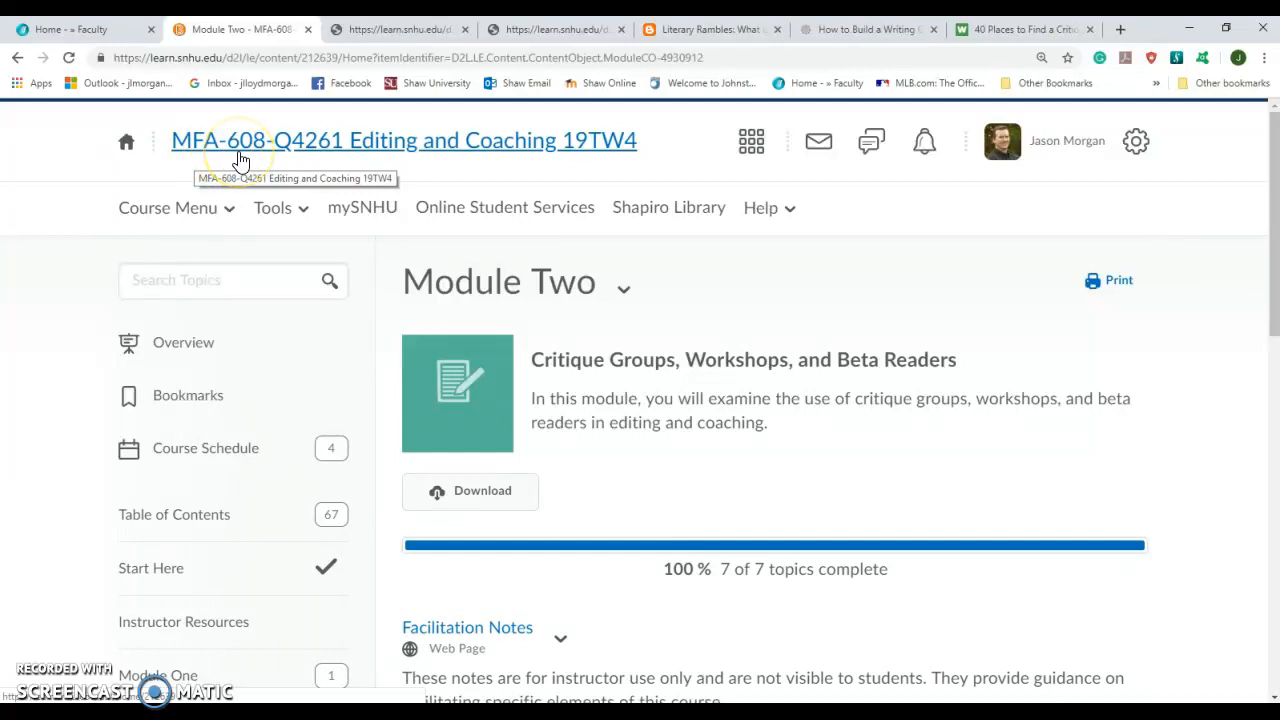
{"action": "mouse_move", "coordinate": [807, 317]}
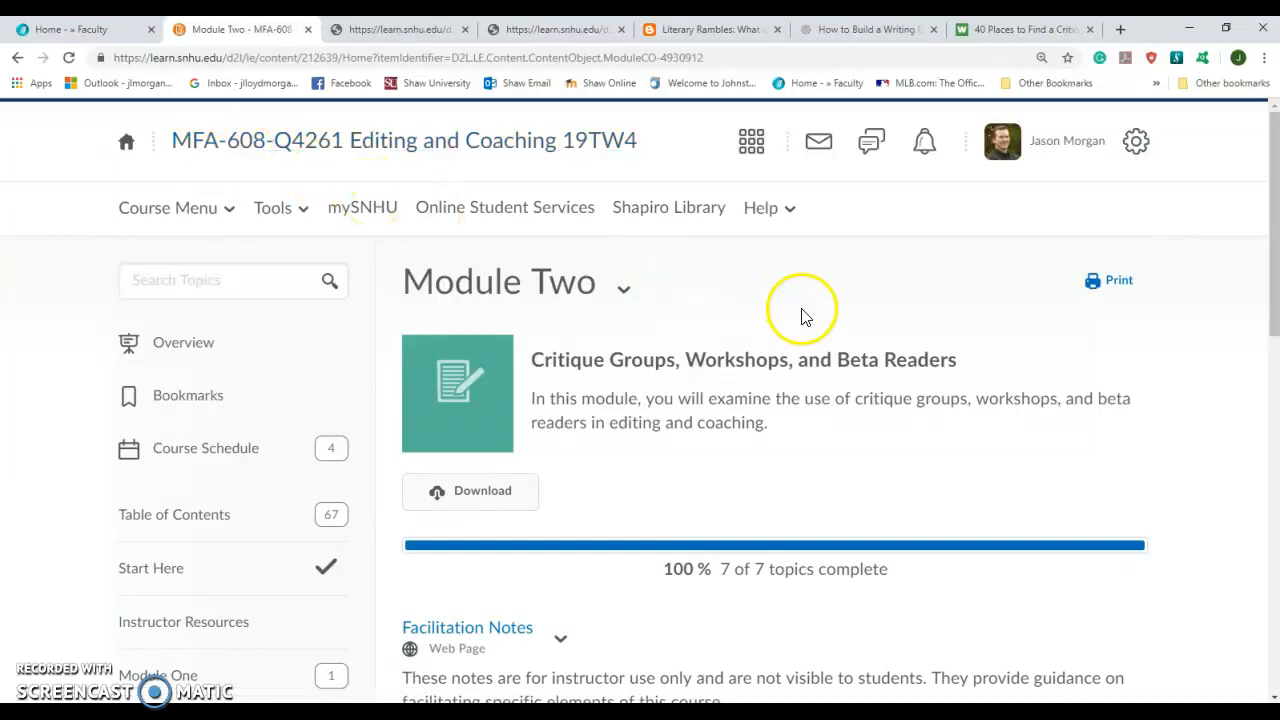
{"action": "mouse_move", "coordinate": [800, 295]}
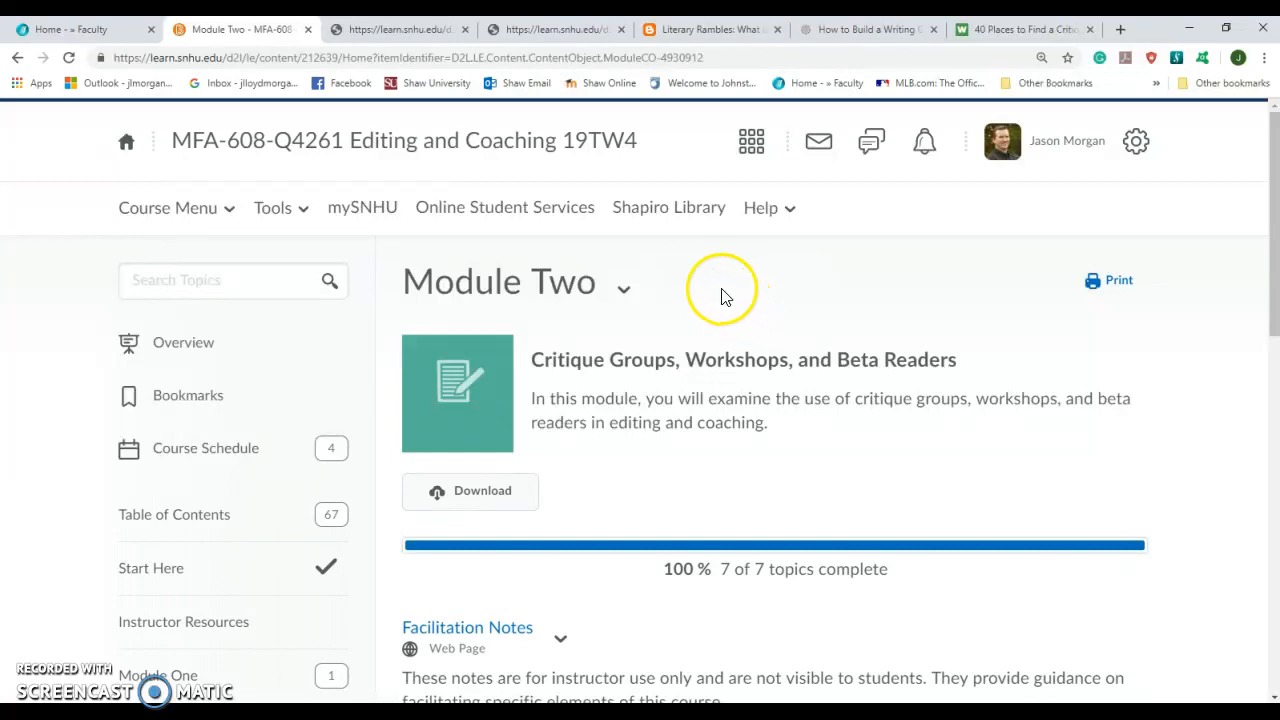
- Open Module Two's Learning Objectives topic and highlight each of its three objectives
{"action": "scroll", "scroll_direction": "down", "scroll_amount": 3}
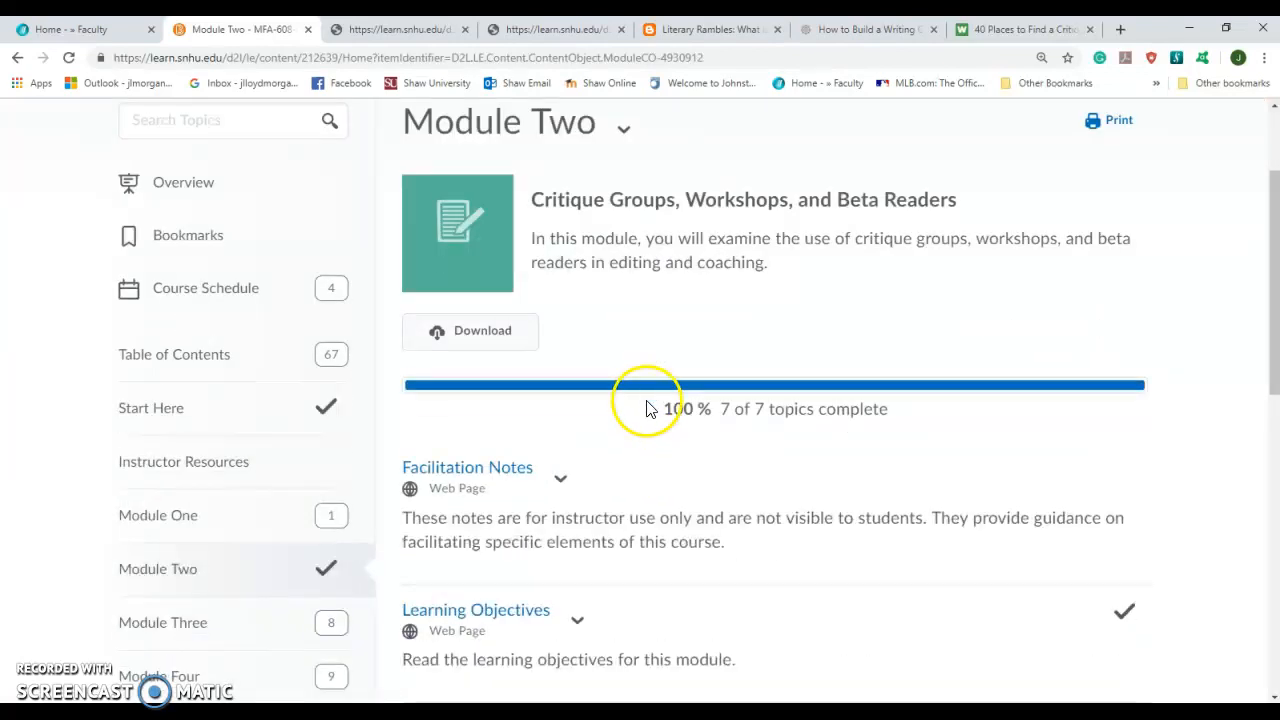
{"action": "scroll", "scroll_direction": "down", "scroll_amount": 3}
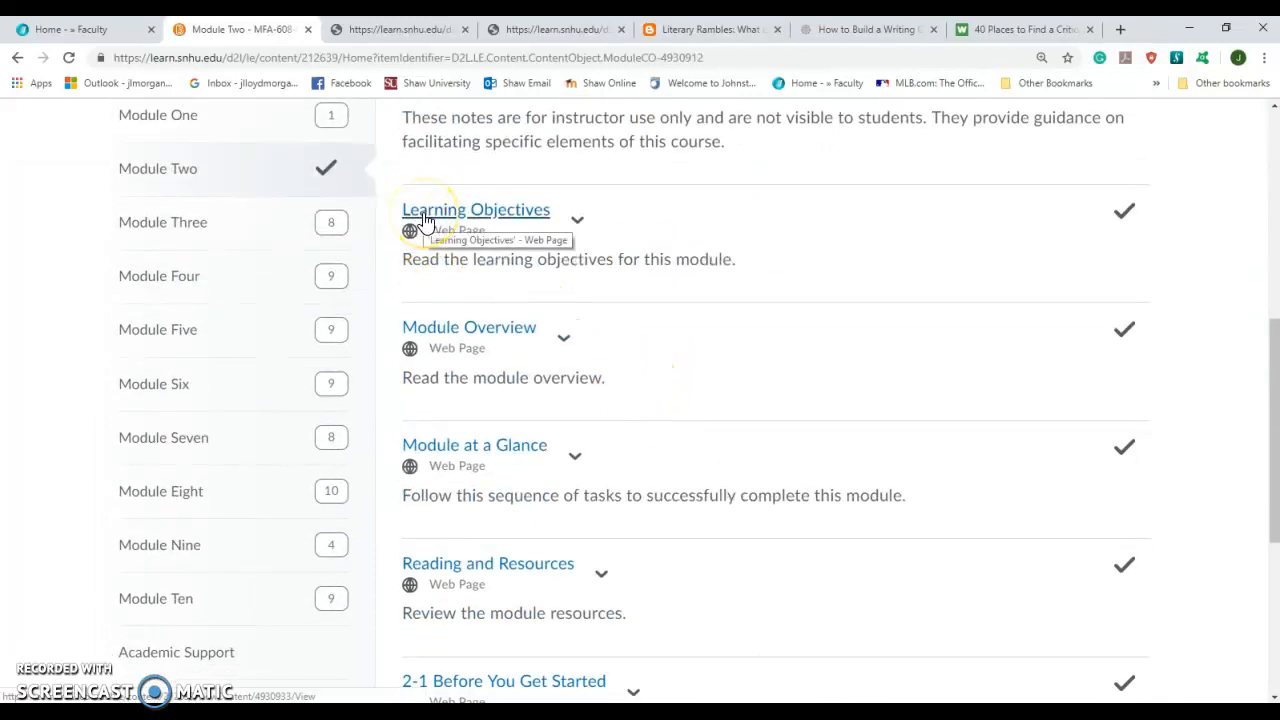
{"action": "left_click", "coordinate": [475, 209]}
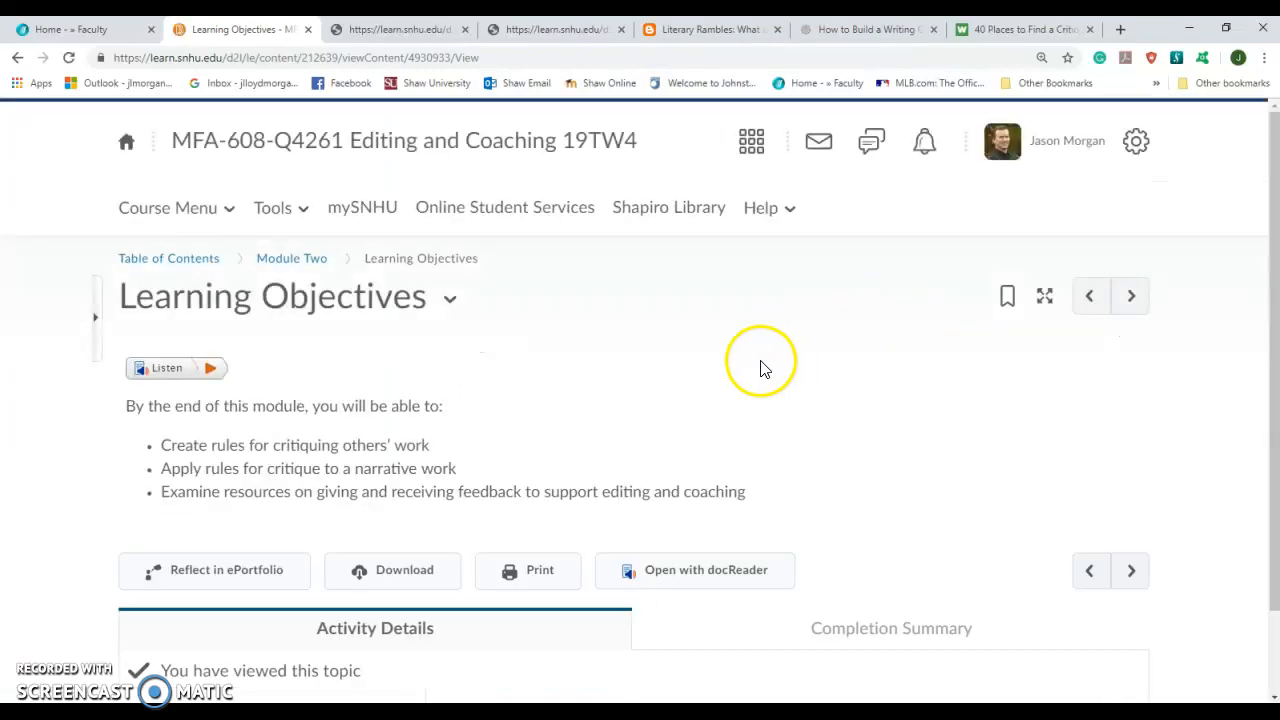
{"action": "mouse_move", "coordinate": [163, 450]}
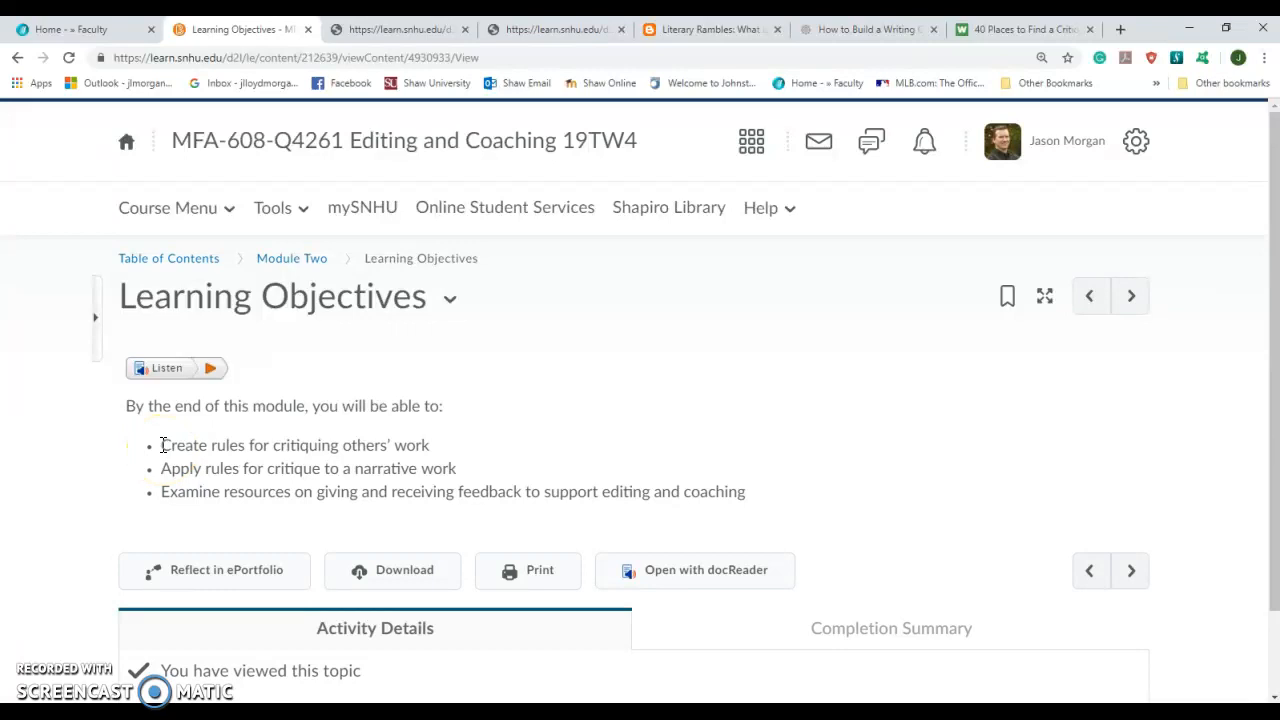
{"action": "left_click_drag", "start_coordinate": [161, 445], "coordinate": [360, 445]}
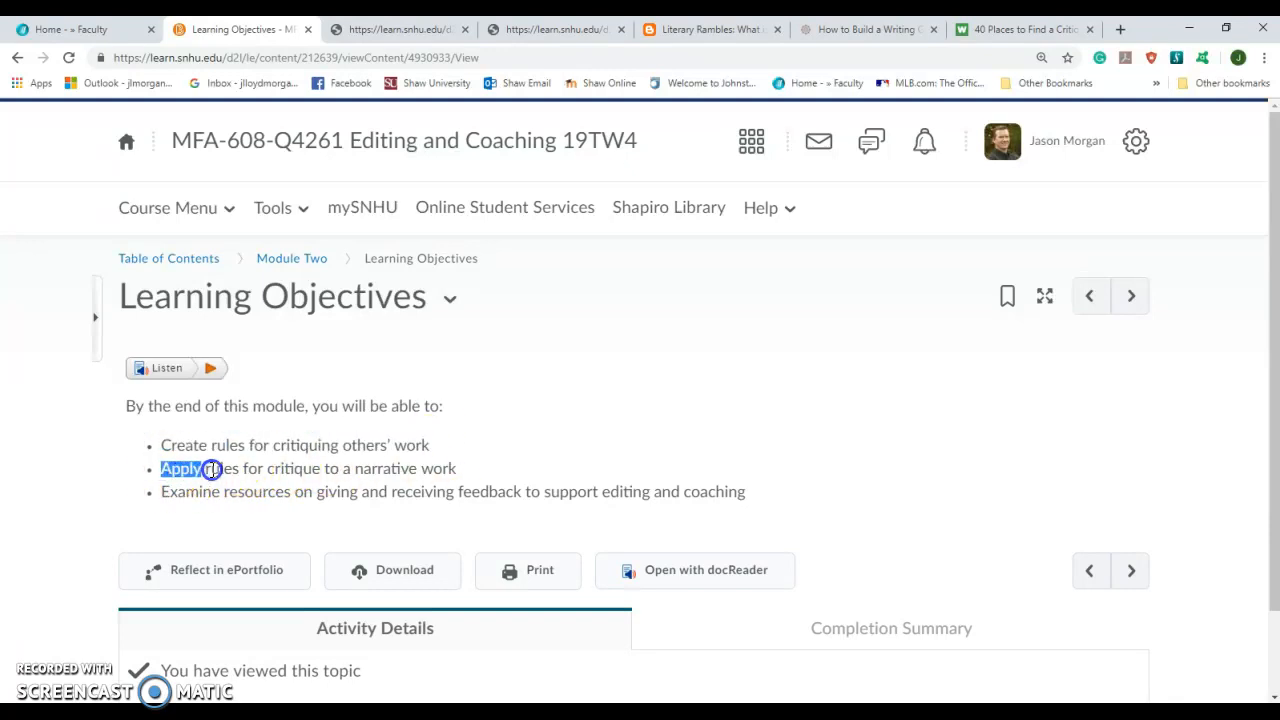
{"action": "left_click_drag", "start_coordinate": [210, 468], "coordinate": [455, 468]}
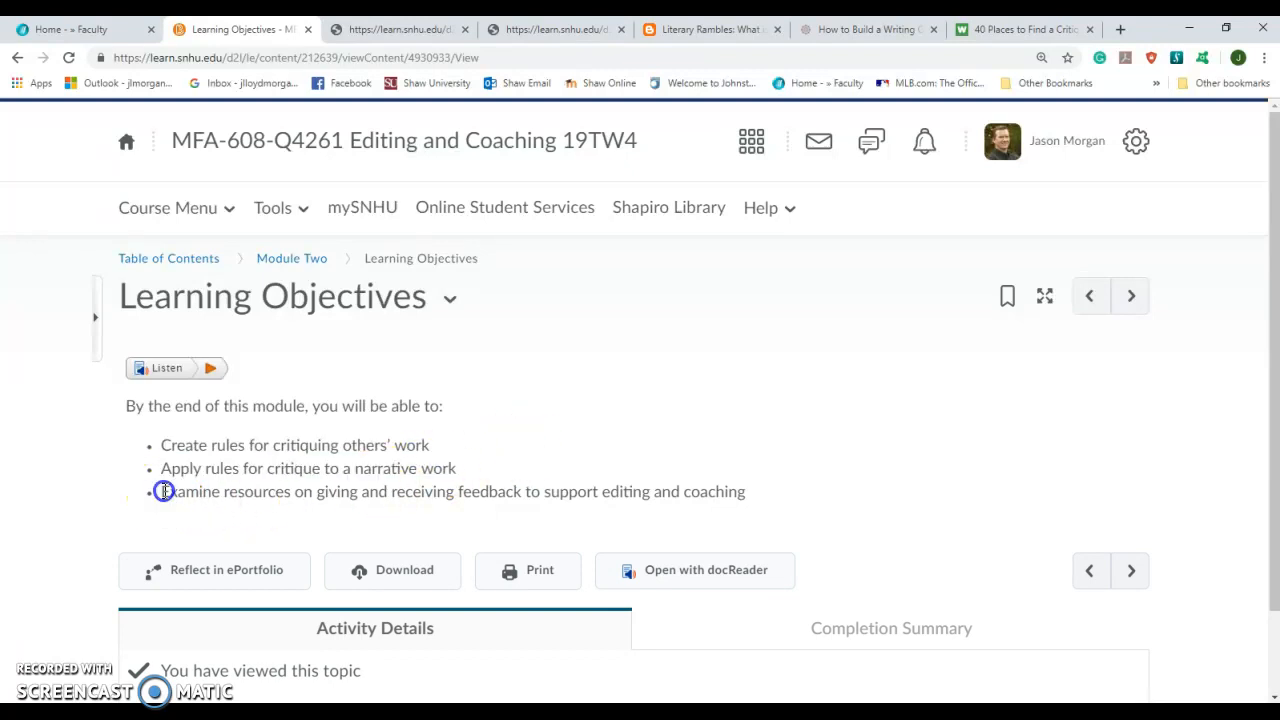
{"action": "left_click_drag", "start_coordinate": [162, 491], "coordinate": [420, 491]}
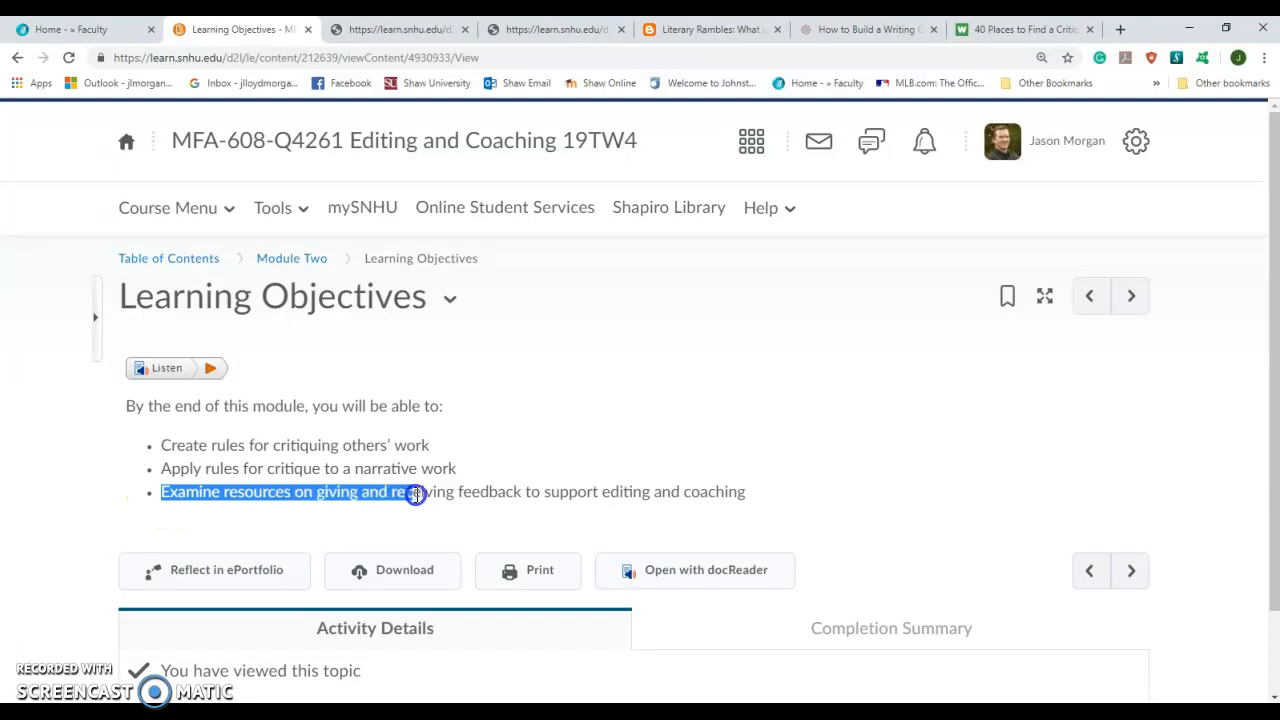
{"action": "left_click_drag", "start_coordinate": [415, 492], "coordinate": [630, 491]}
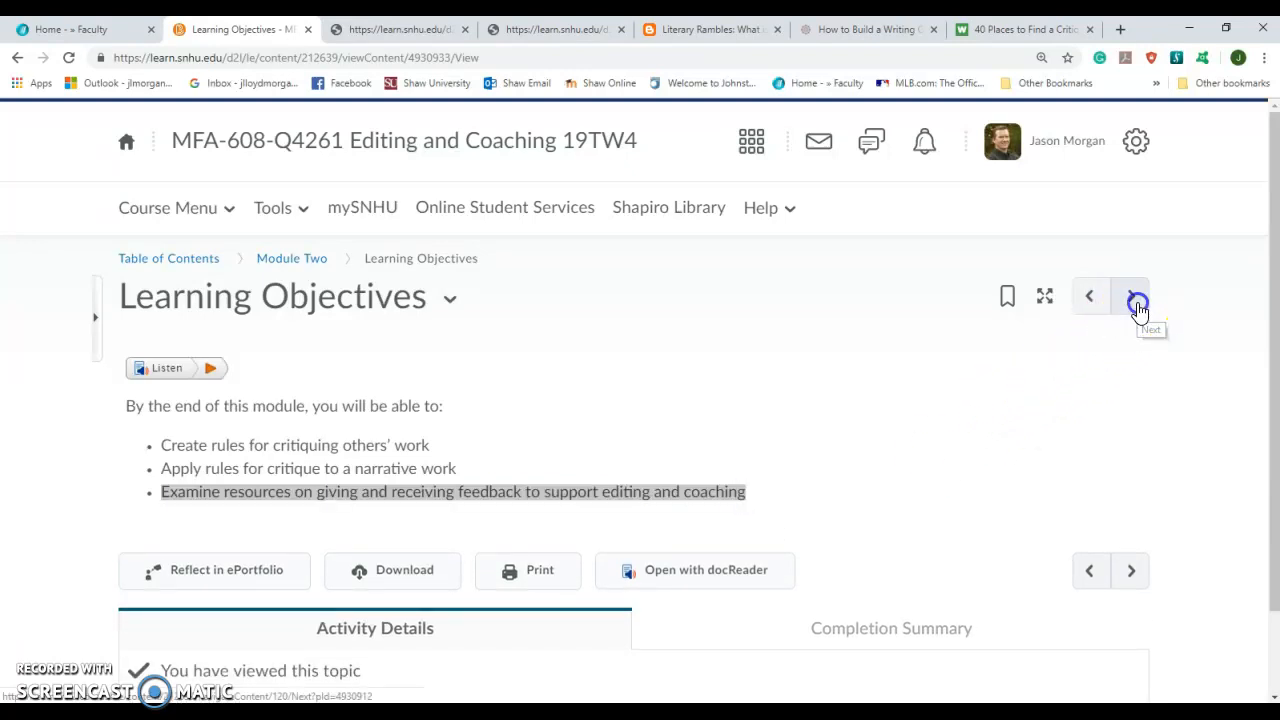
- Open Module Overview, read down to Works Cited, and highlight 'sensitivity readers and beta readers'
{"action": "left_click", "coordinate": [1131, 296]}
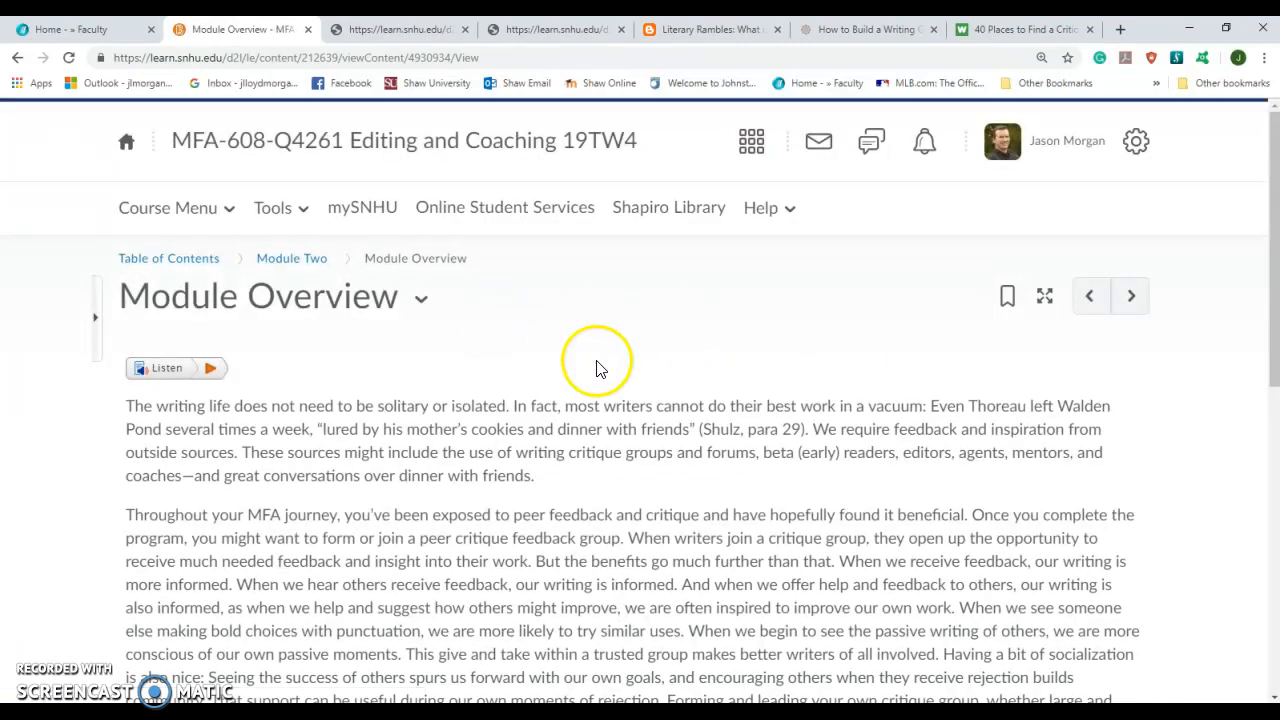
{"action": "scroll", "scroll_direction": "down", "scroll_amount": 3}
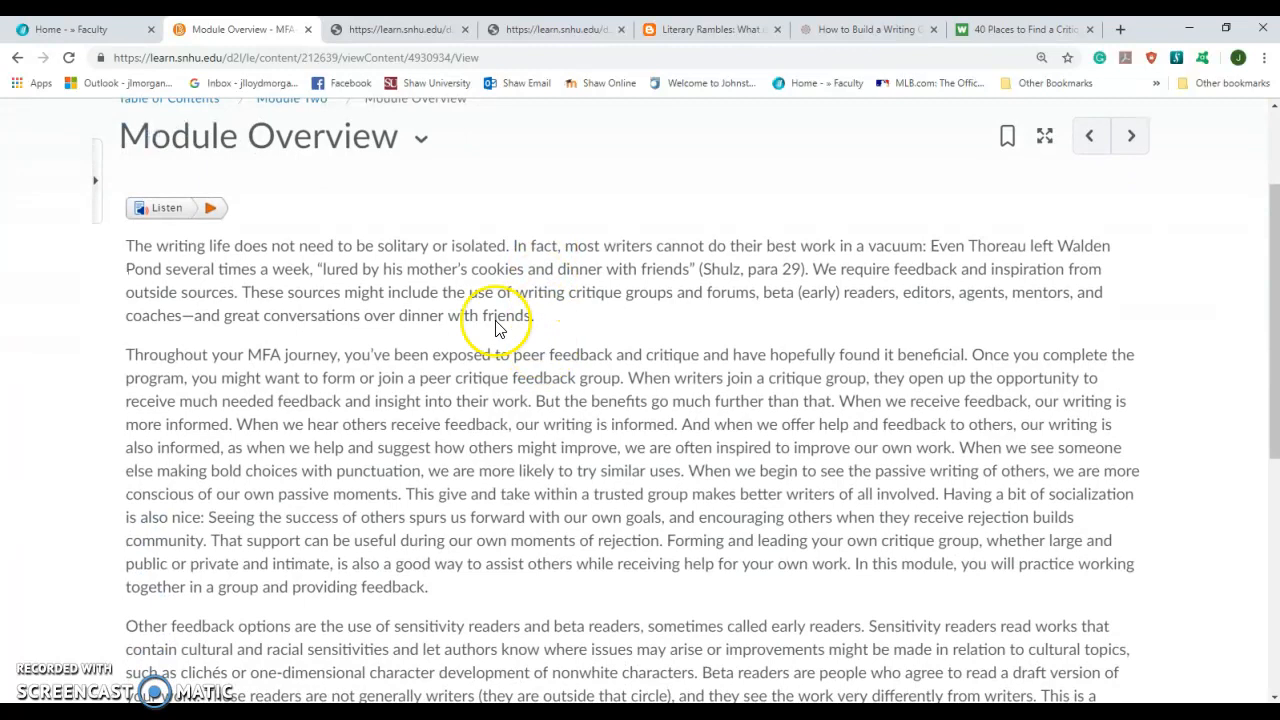
{"action": "scroll", "scroll_direction": "down", "scroll_amount": 3}
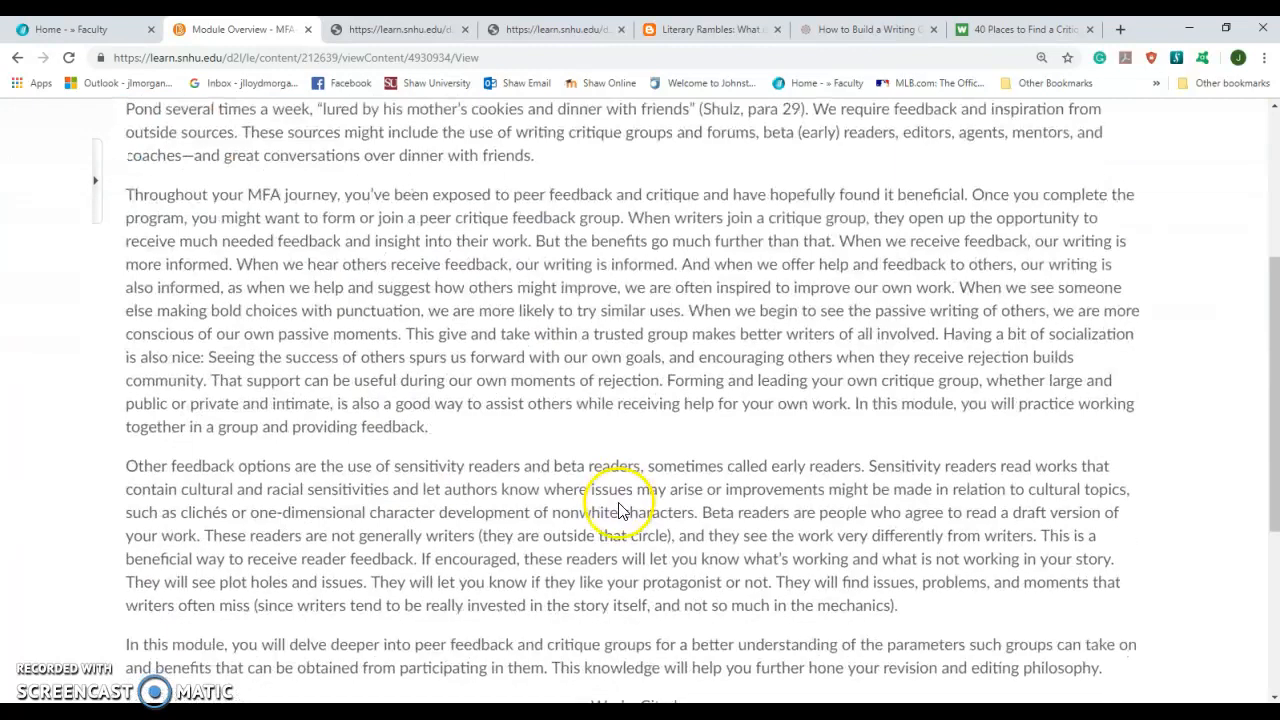
{"action": "scroll", "scroll_direction": "down", "scroll_amount": 3}
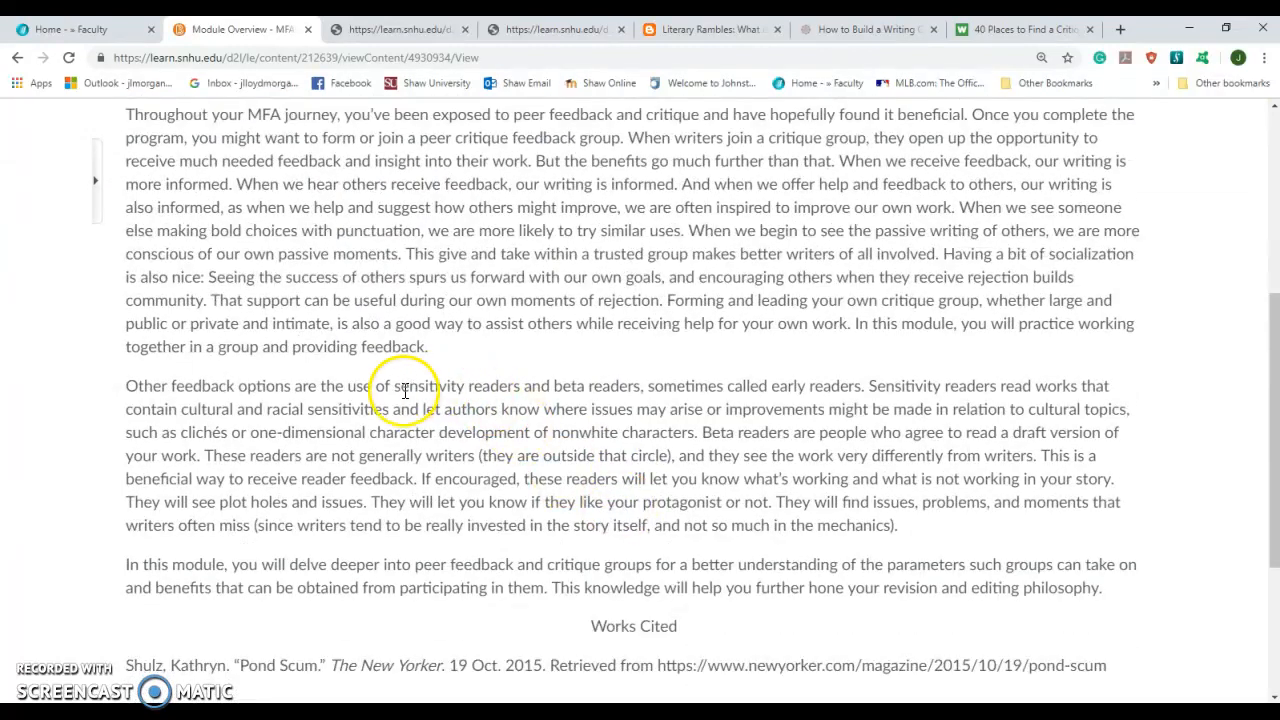
{"action": "double_click", "coordinate": [420, 386]}
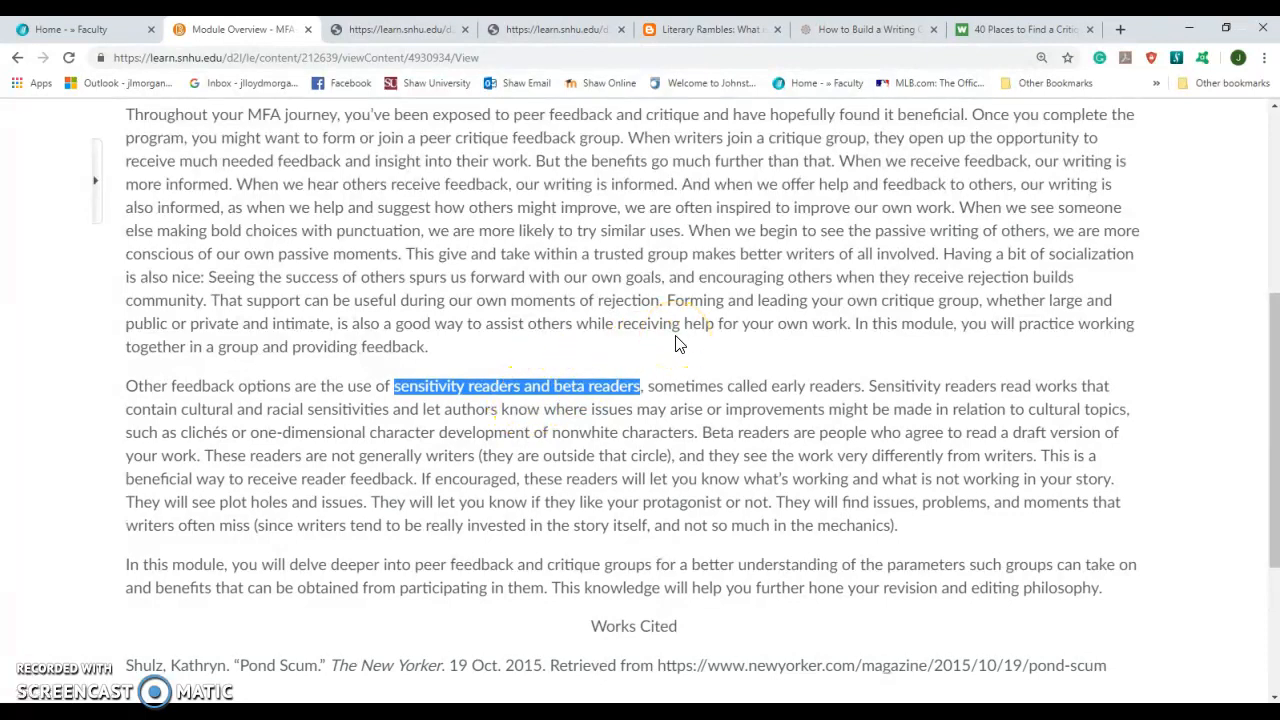
{"action": "mouse_move", "coordinate": [650, 362]}
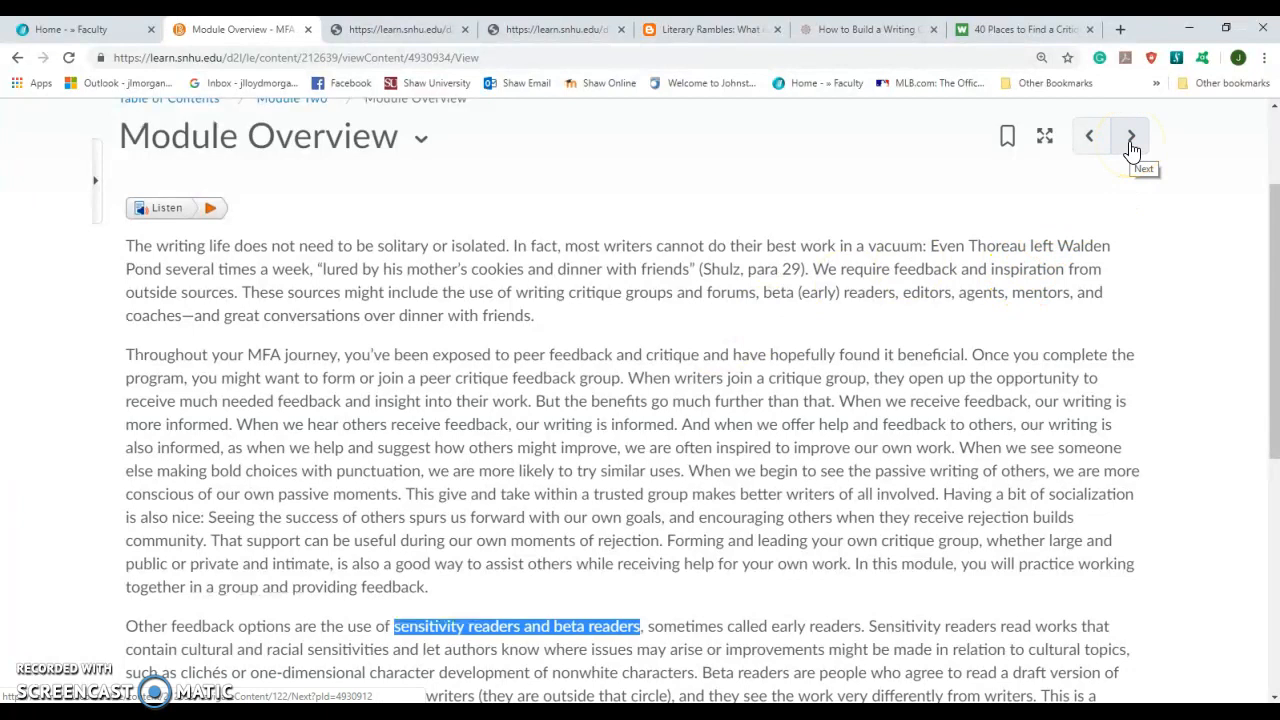
- Open Module at a Glance, highlight the Class Resources discussion task, and show the Course Menu
{"action": "left_click", "coordinate": [1130, 135]}
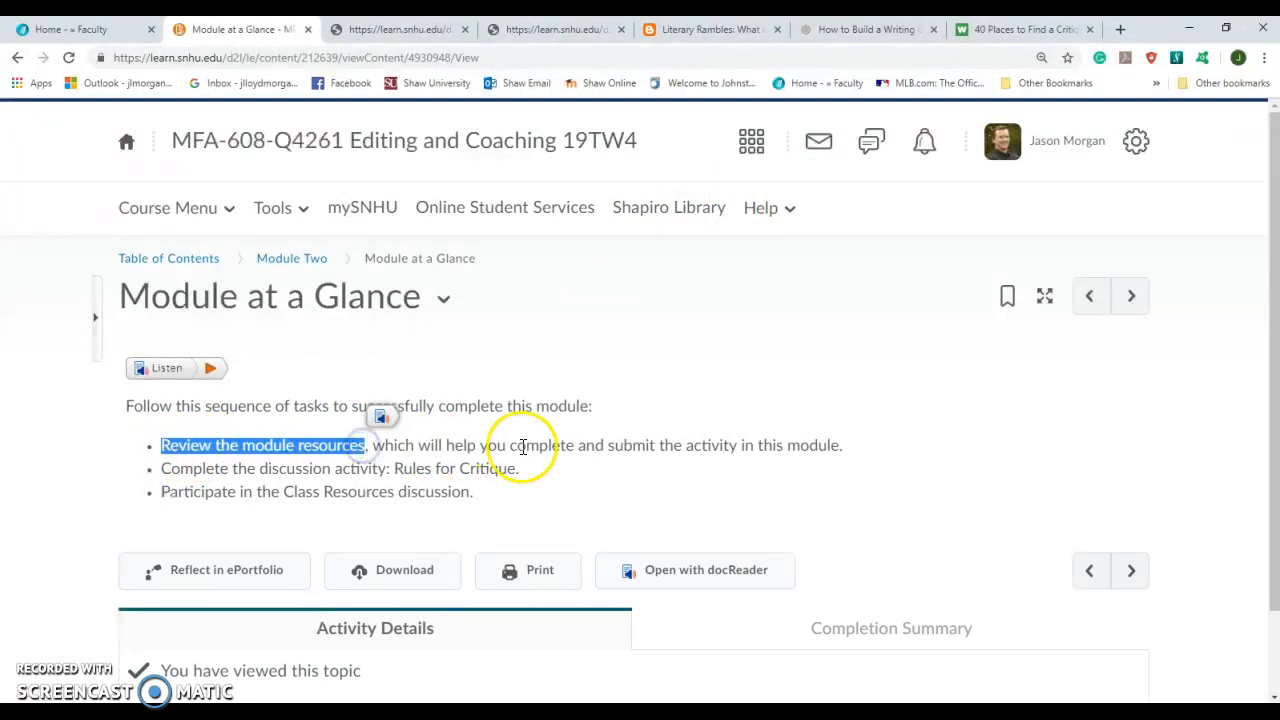
{"action": "left_click_drag", "start_coordinate": [509, 445], "coordinate": [830, 445]}
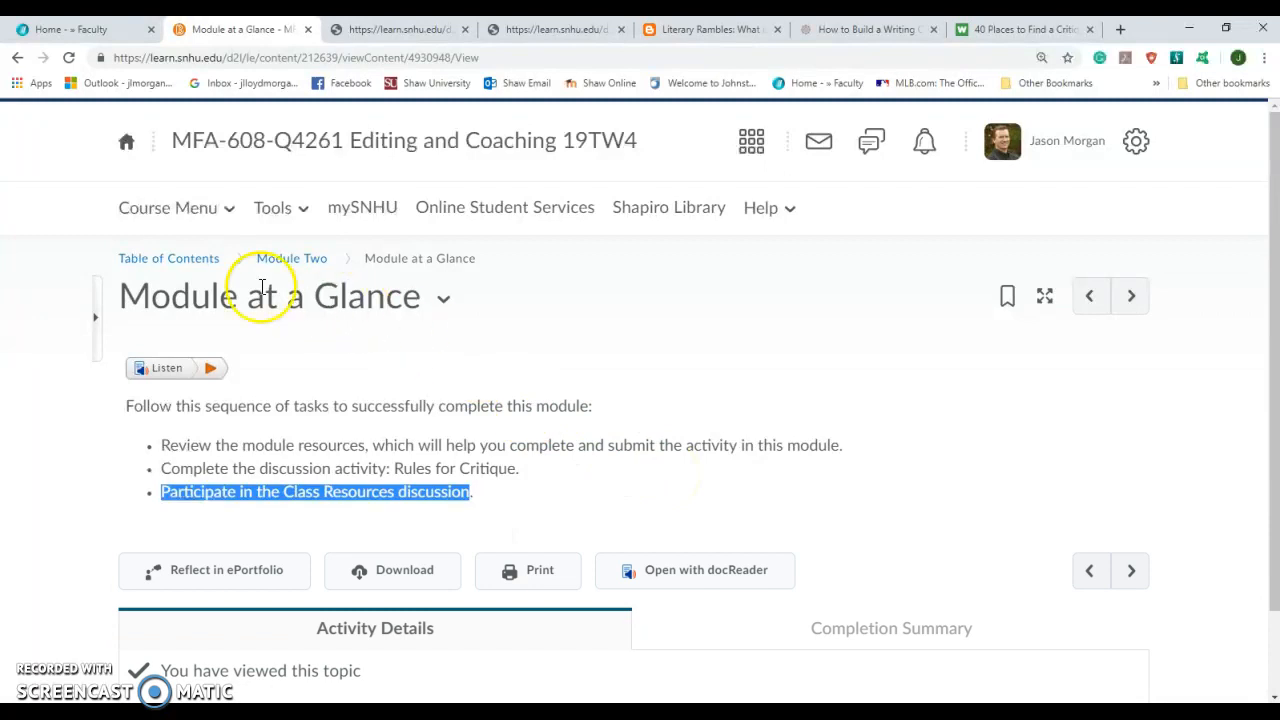
{"action": "left_click", "coordinate": [167, 207]}
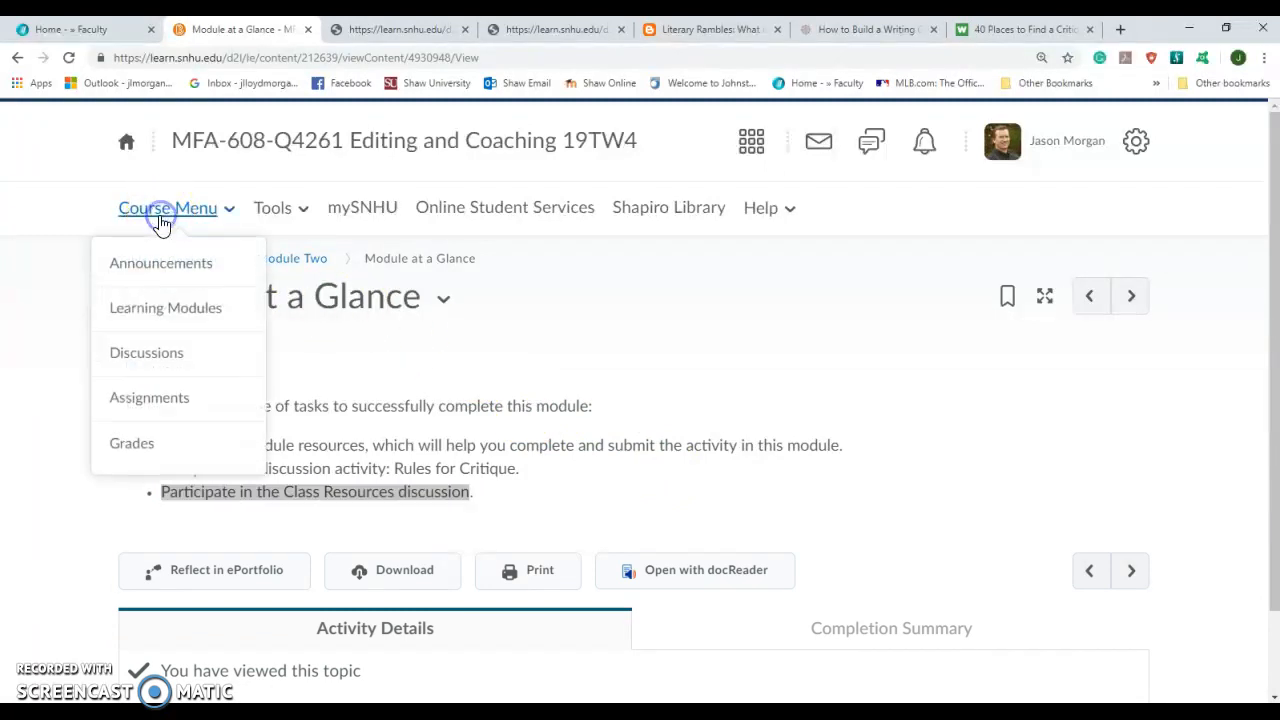
{"action": "mouse_move", "coordinate": [160, 262]}
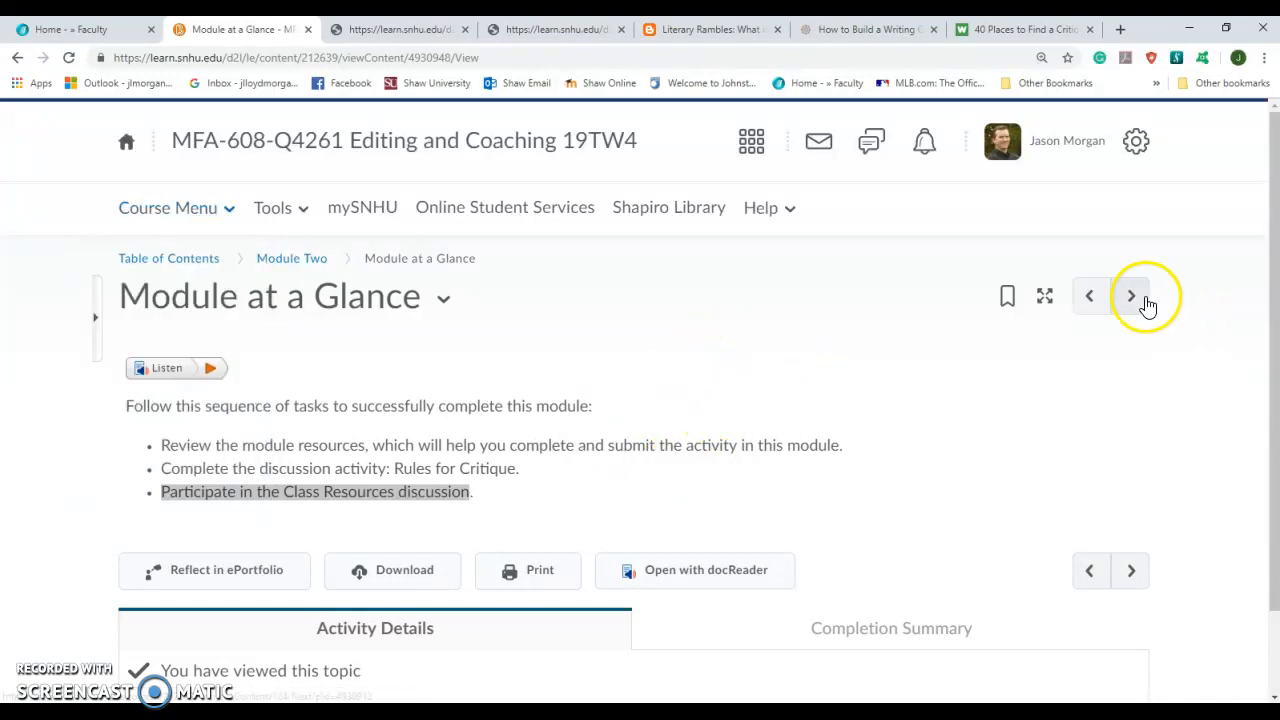
{"action": "left_click", "coordinate": [1131, 296]}
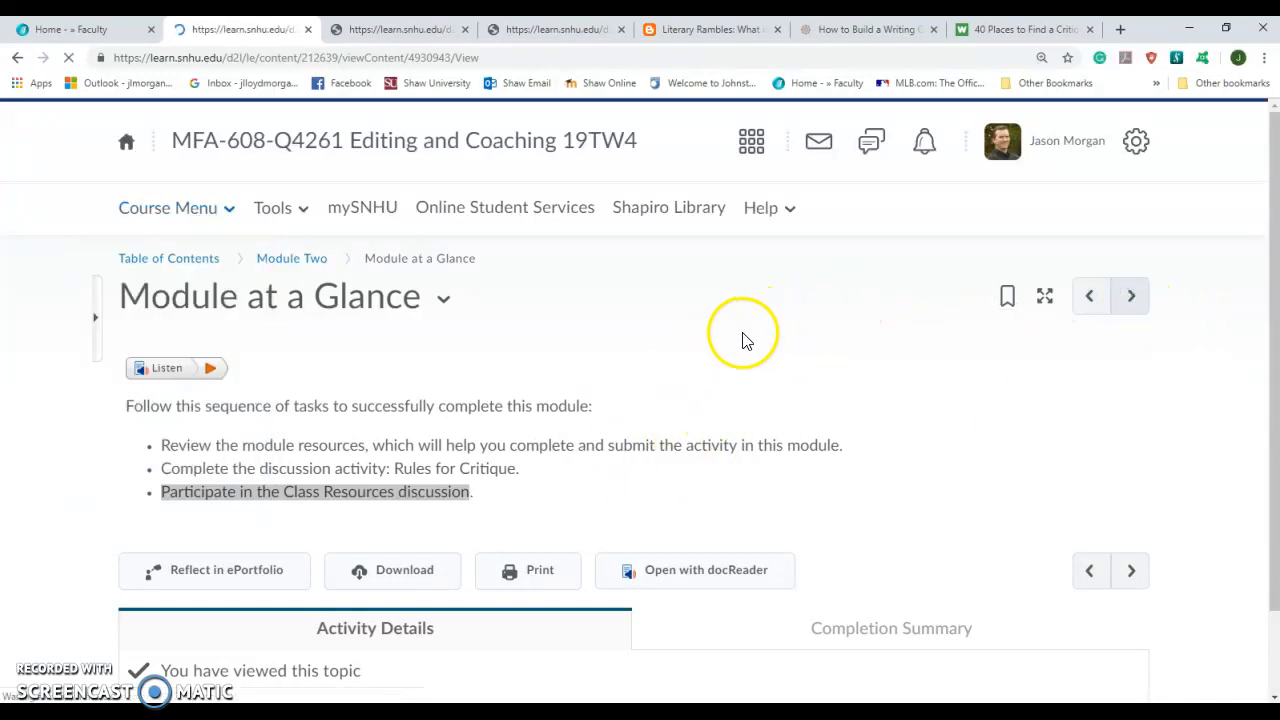
{"action": "left_click", "coordinate": [1131, 295]}
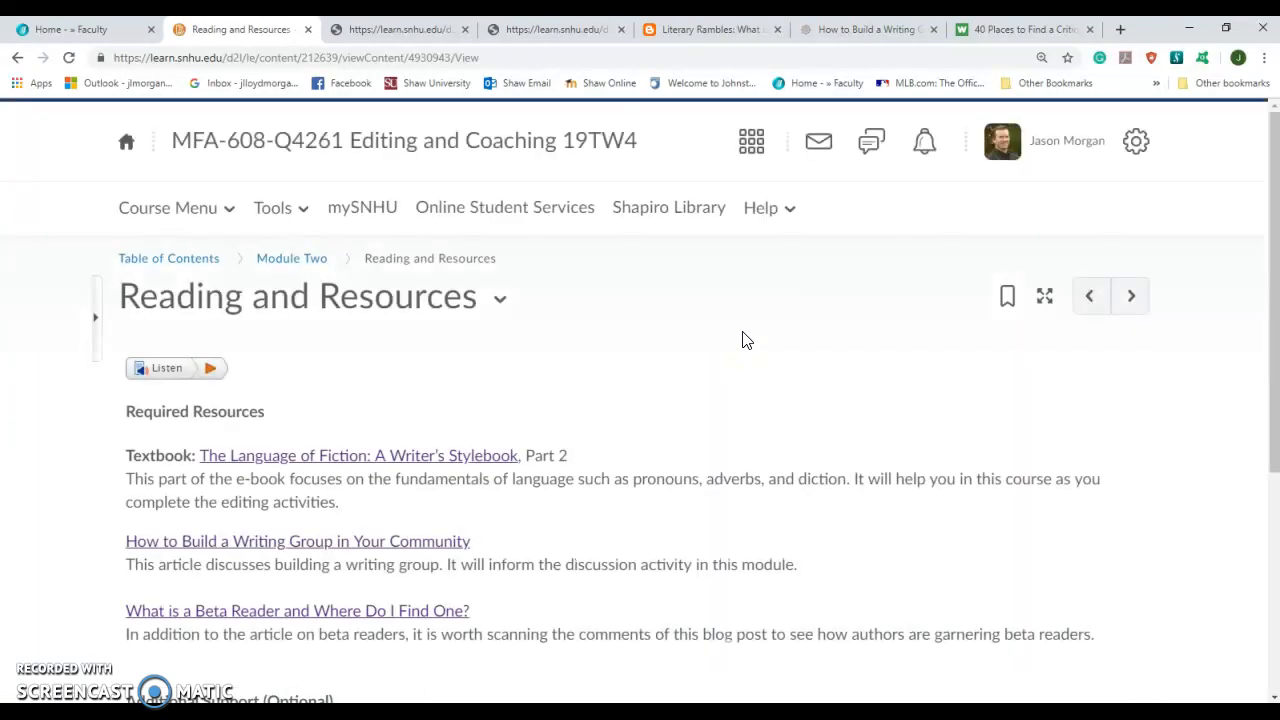
{"action": "scroll", "scroll_direction": "down", "scroll_amount": 3}
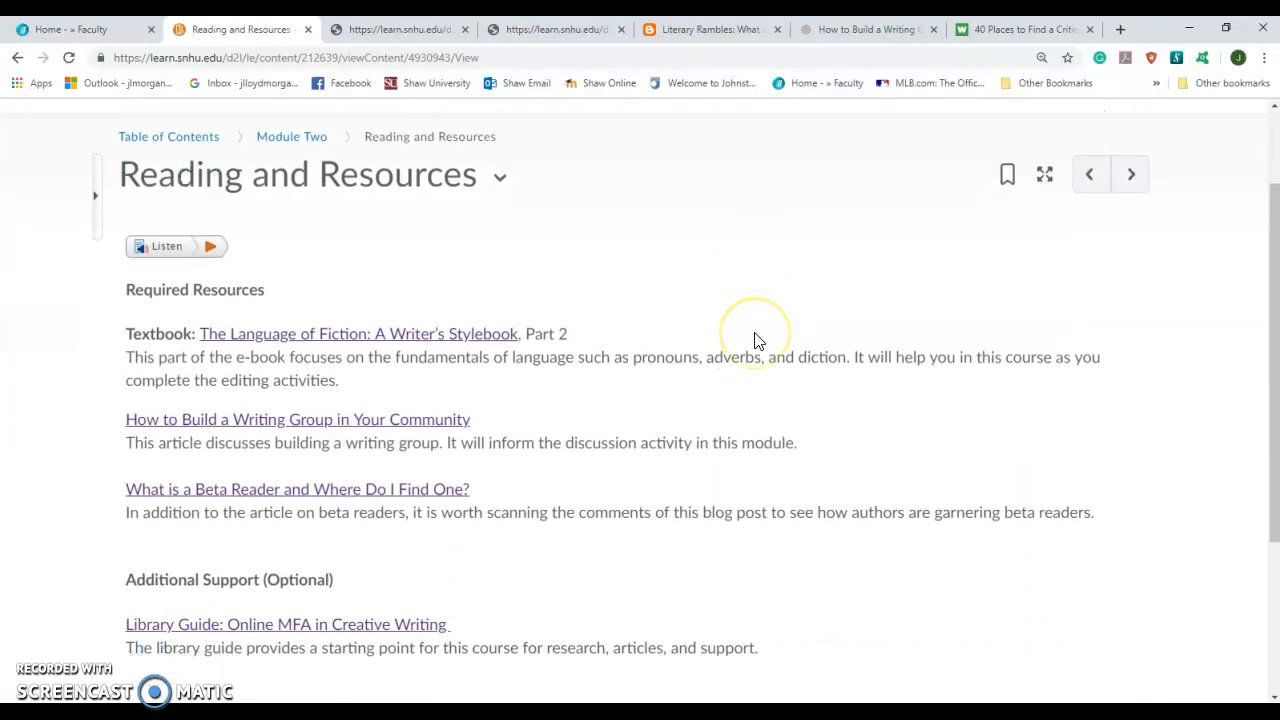
{"action": "scroll", "scroll_direction": "down", "scroll_amount": 3}
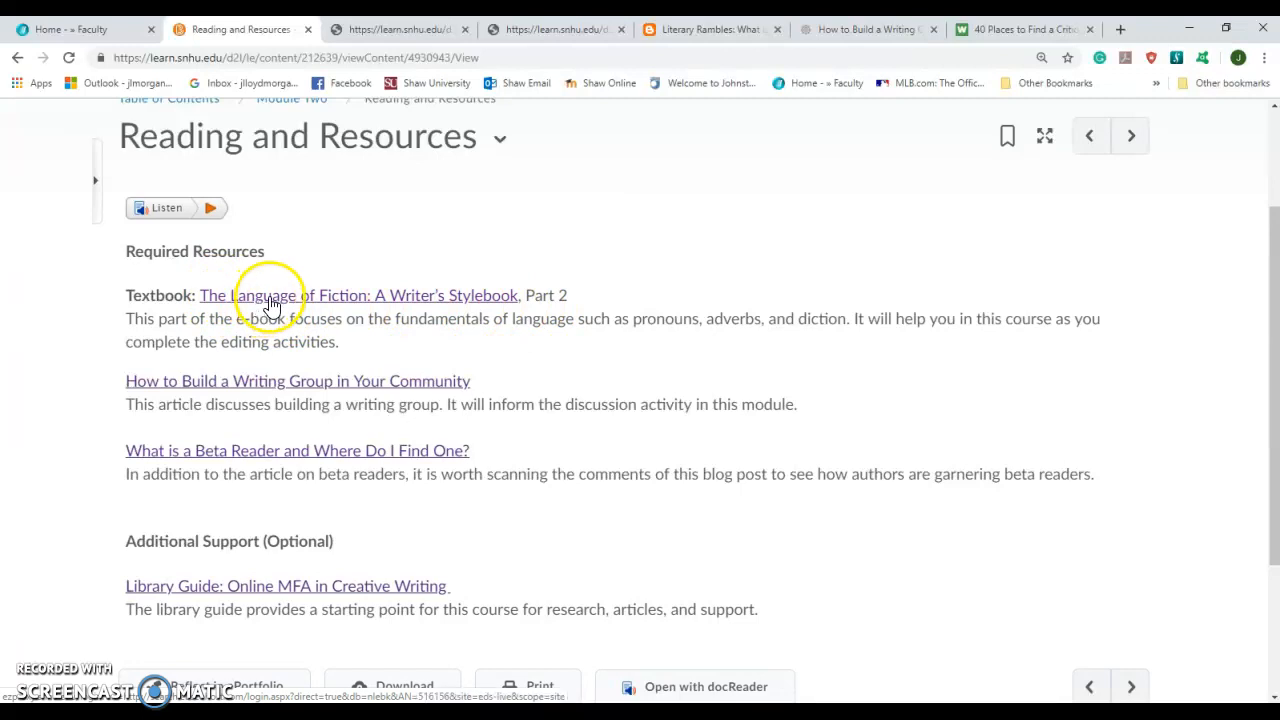
{"action": "mouse_move", "coordinate": [553, 297]}
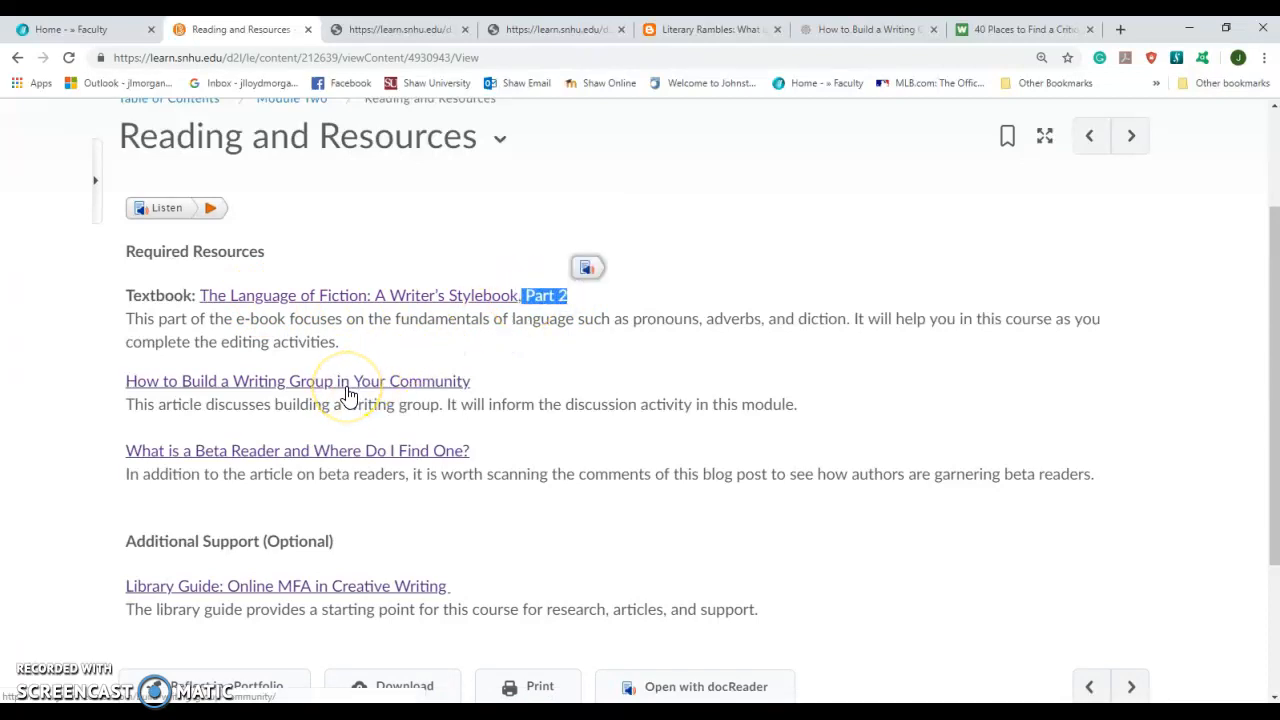
{"action": "mouse_move", "coordinate": [240, 395]}
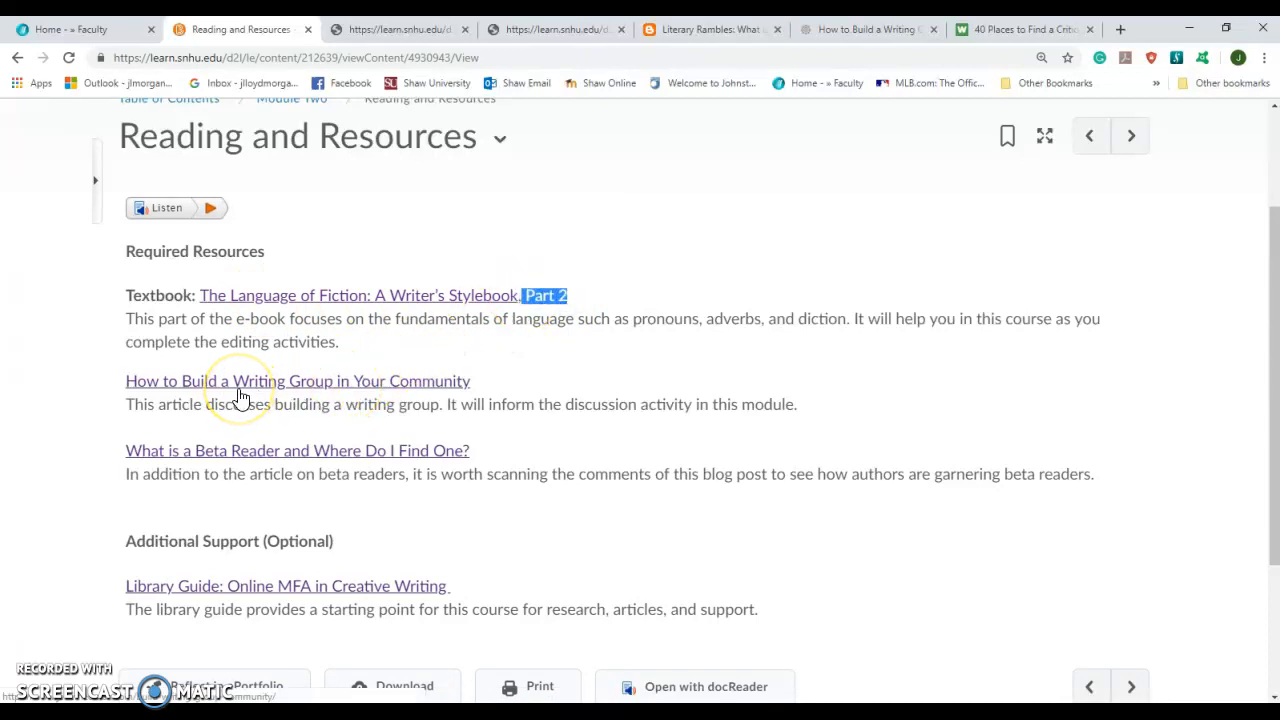
{"action": "mouse_move", "coordinate": [245, 458]}
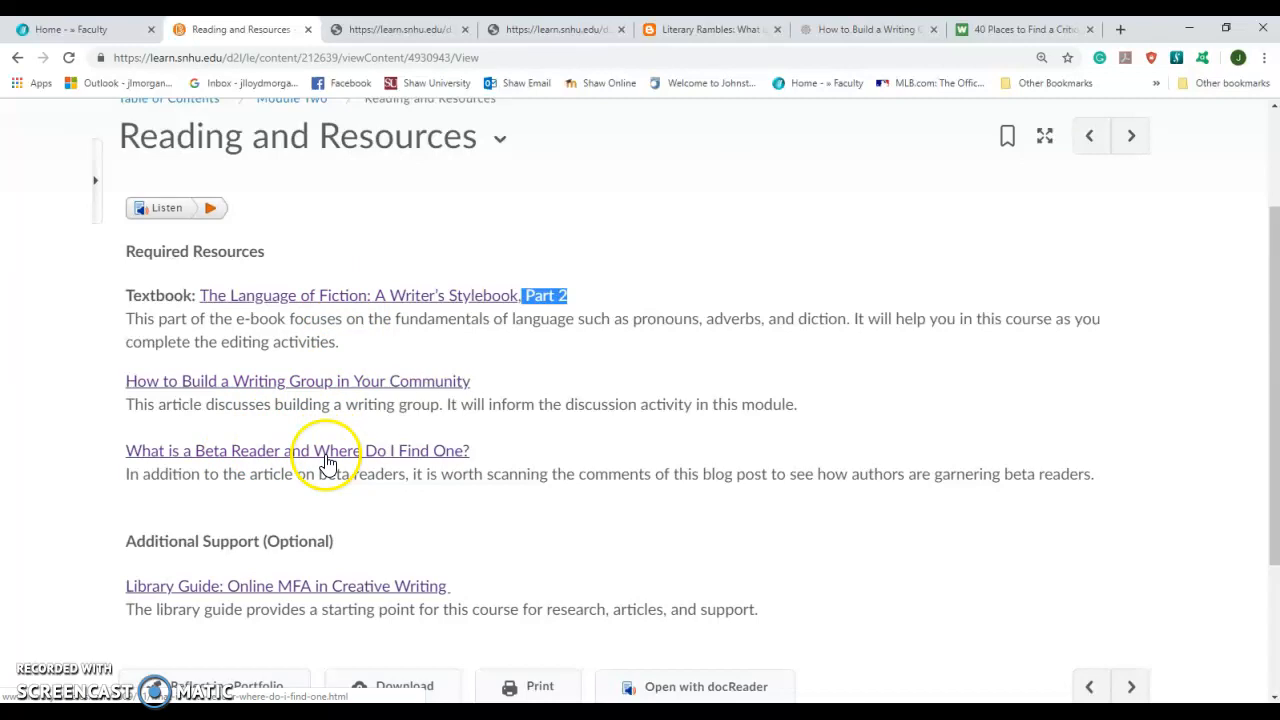
{"action": "mouse_move", "coordinate": [405, 445]}
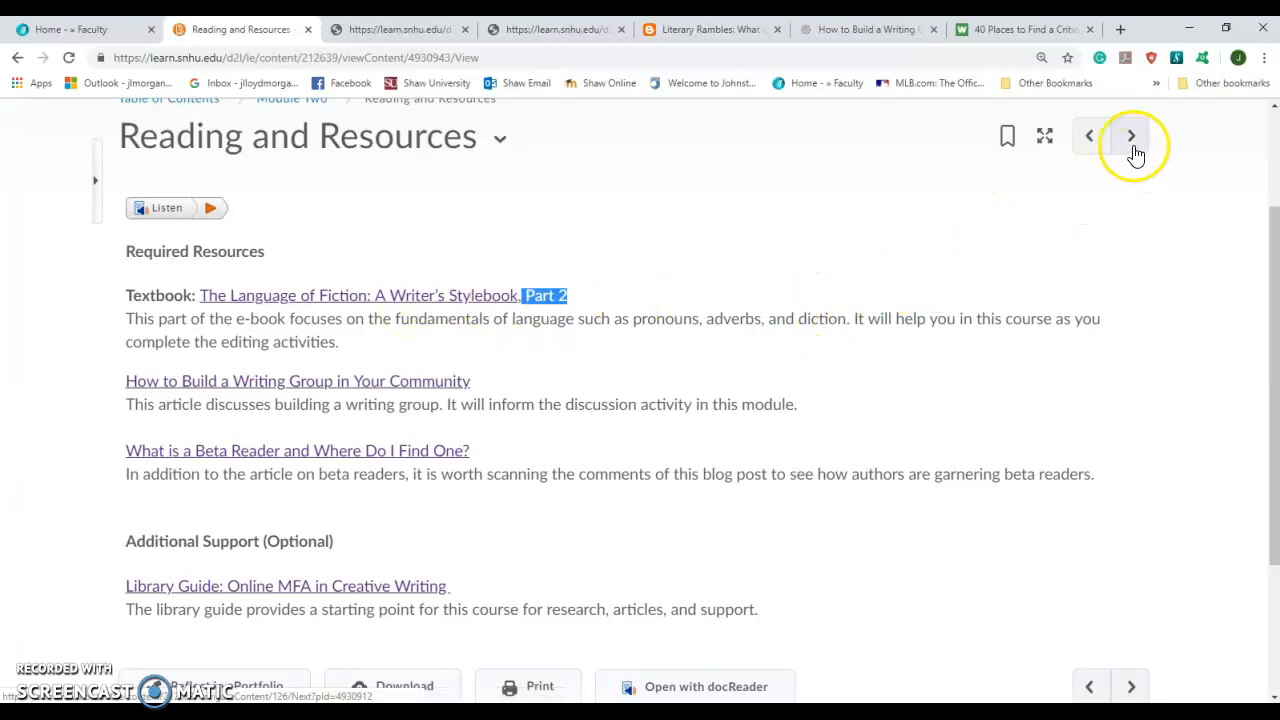
- Open 2-1 Before You Get Started and highlight 'additional resources or lessons'
{"action": "left_click", "coordinate": [1131, 135]}
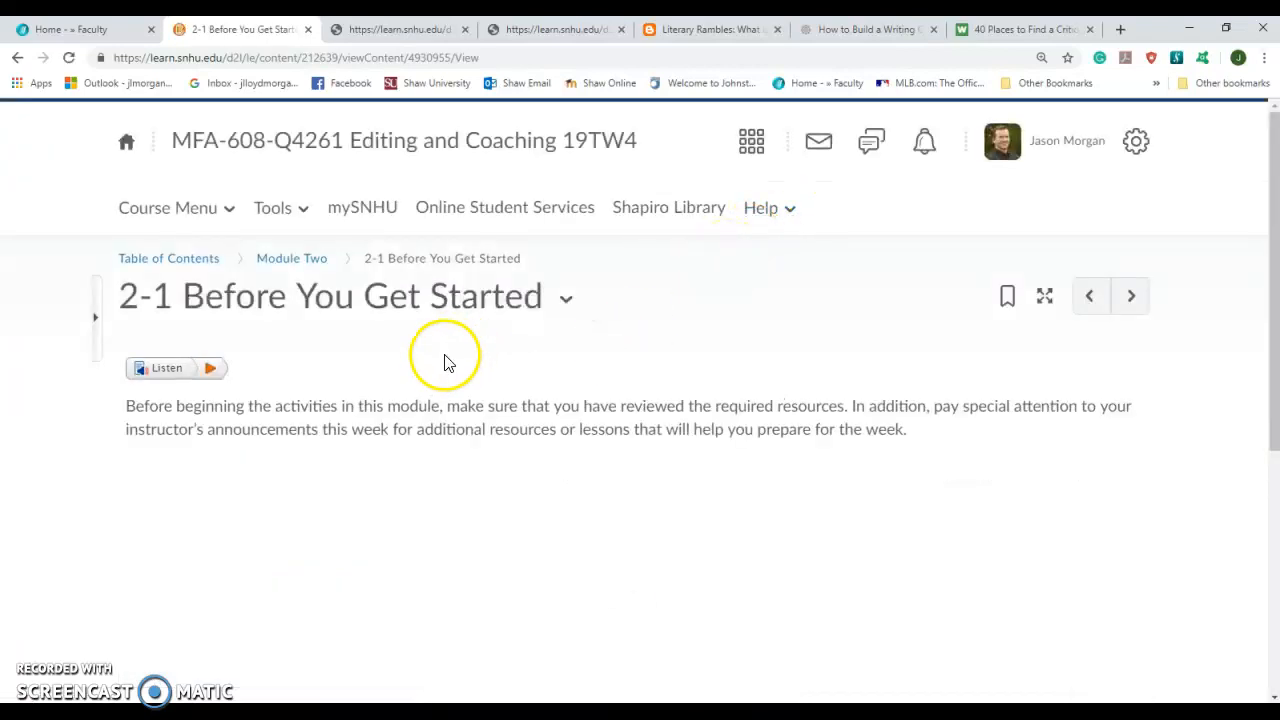
{"action": "mouse_move", "coordinate": [585, 407]}
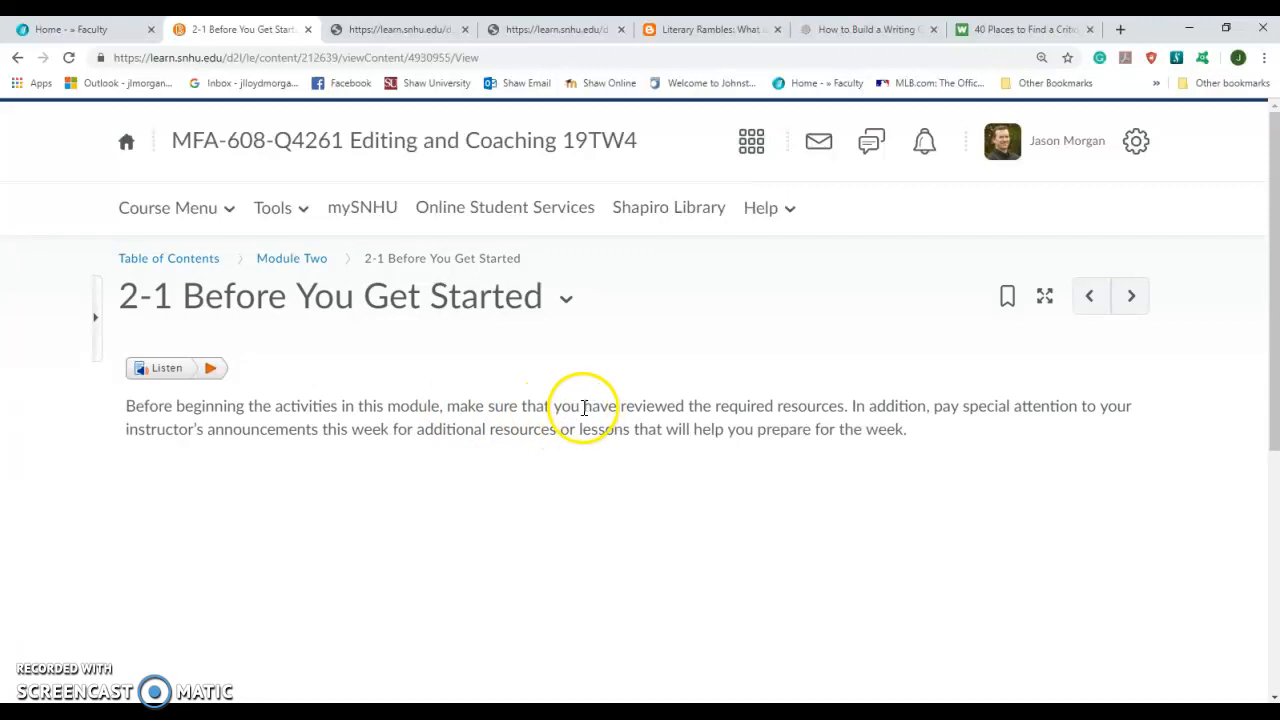
{"action": "left_click_drag", "start_coordinate": [583, 406], "coordinate": [845, 406]}
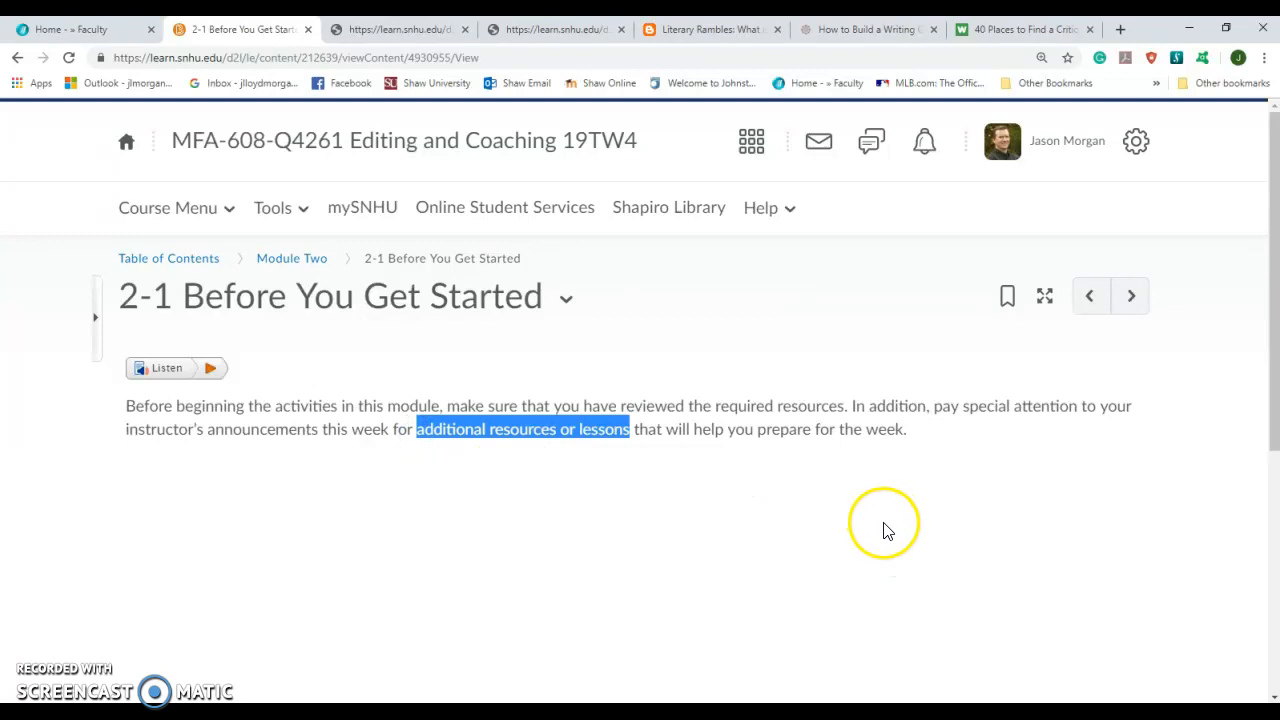
{"action": "mouse_move", "coordinate": [920, 447]}
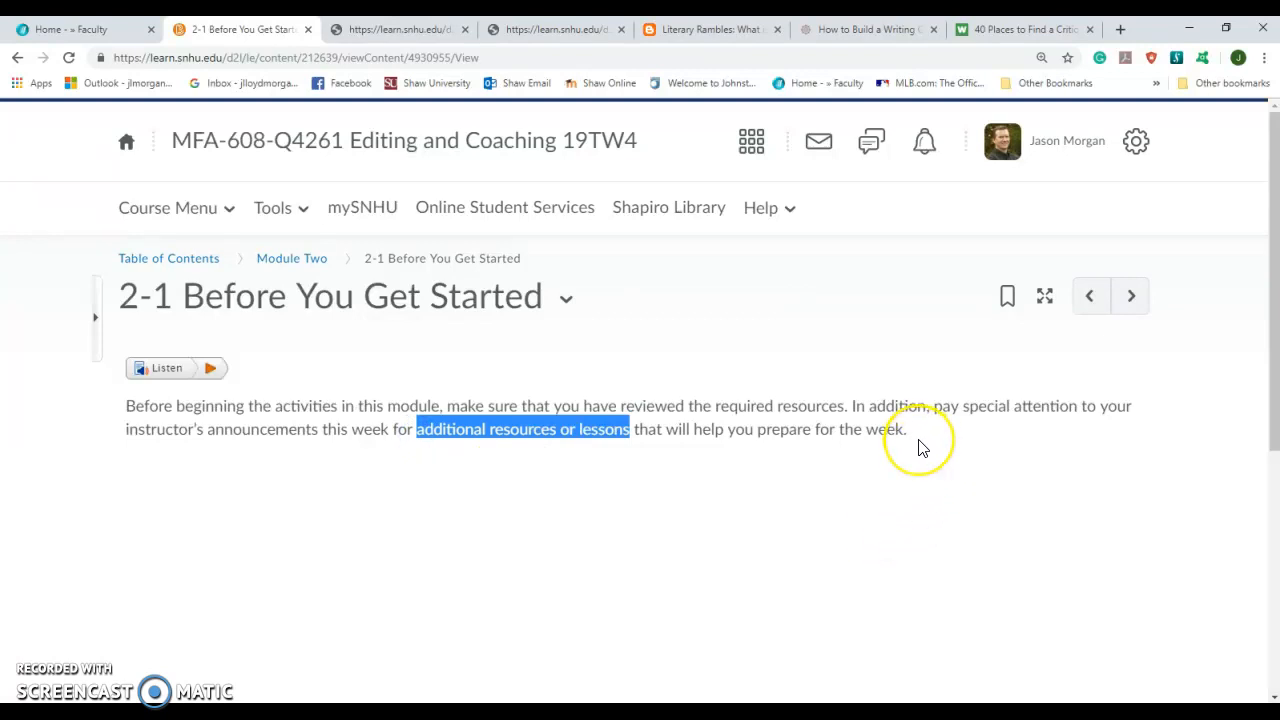
{"action": "mouse_move", "coordinate": [1098, 352]}
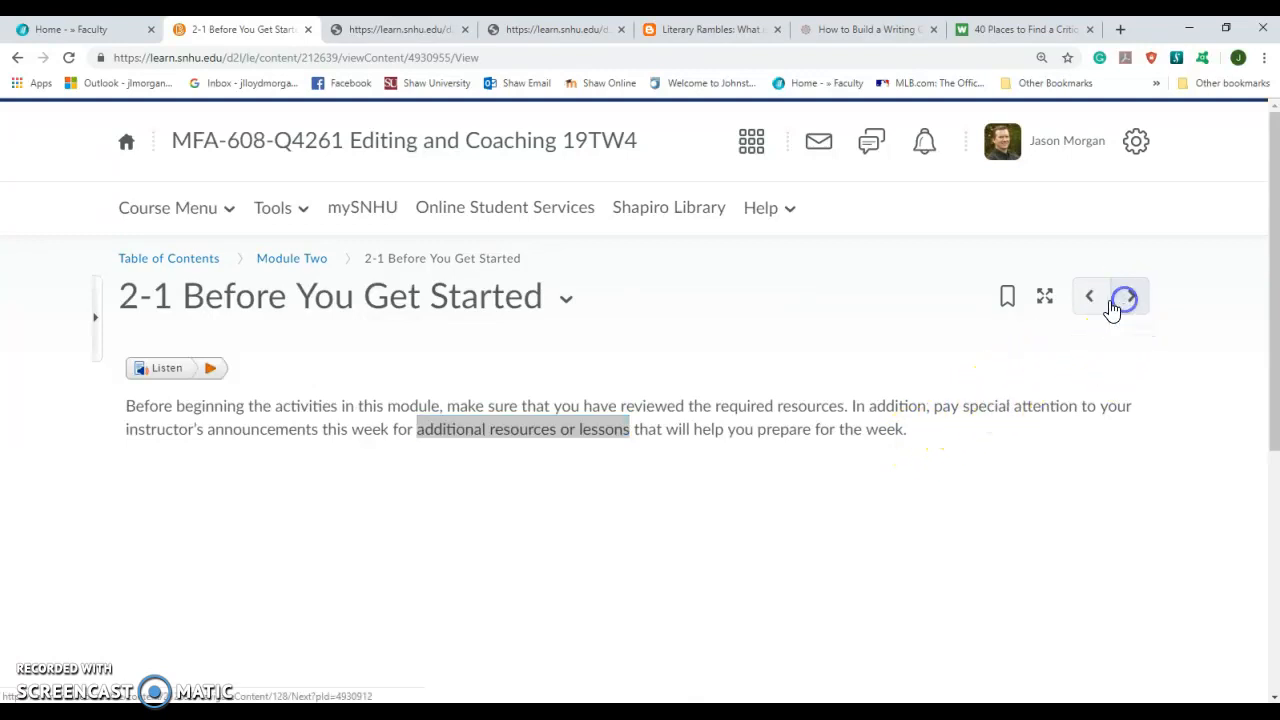
- Advance to 2-2 Discussion Activity and highlight 'Rules for Critique' in its title
{"action": "left_click", "coordinate": [1123, 297]}
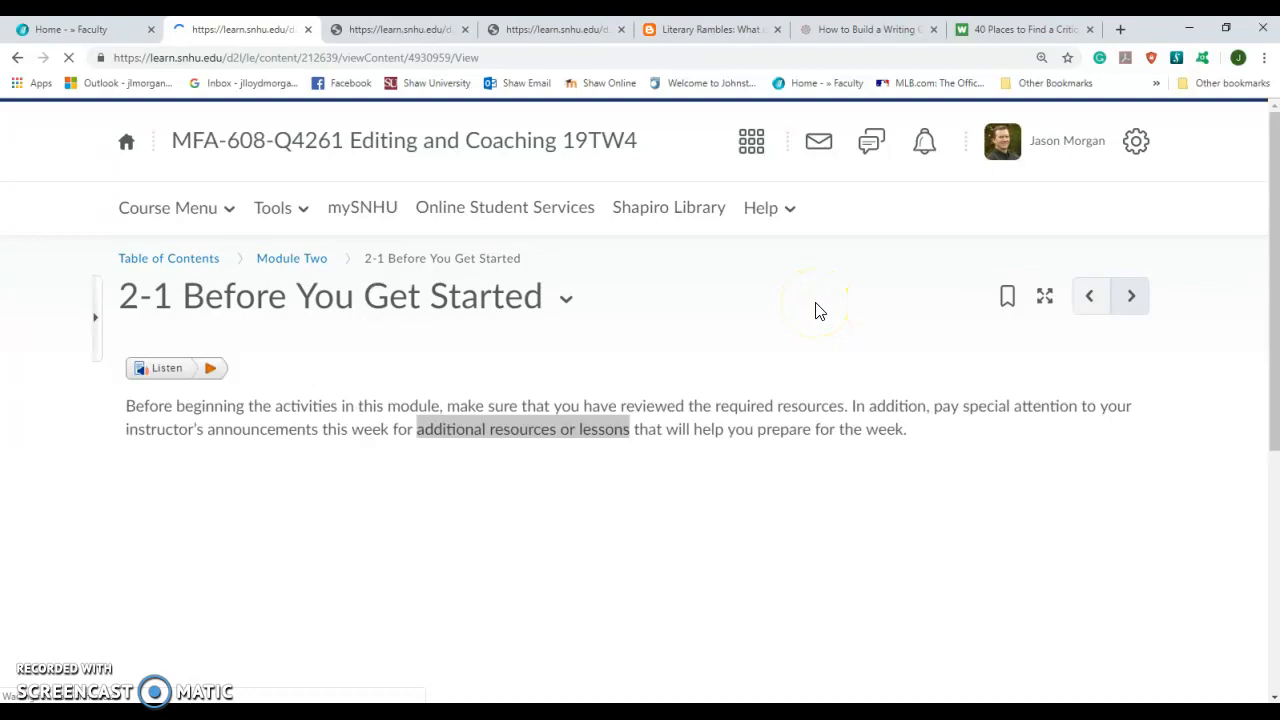
{"action": "left_click", "coordinate": [1130, 296]}
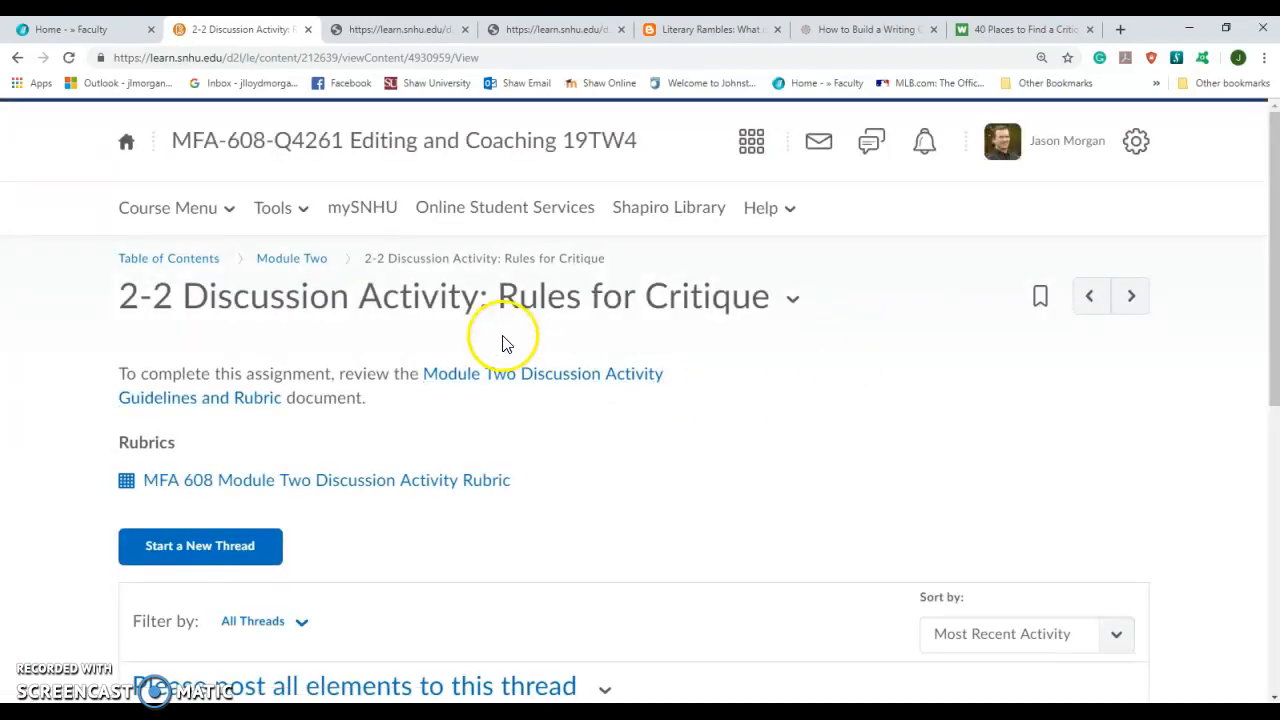
{"action": "mouse_move", "coordinate": [495, 295]}
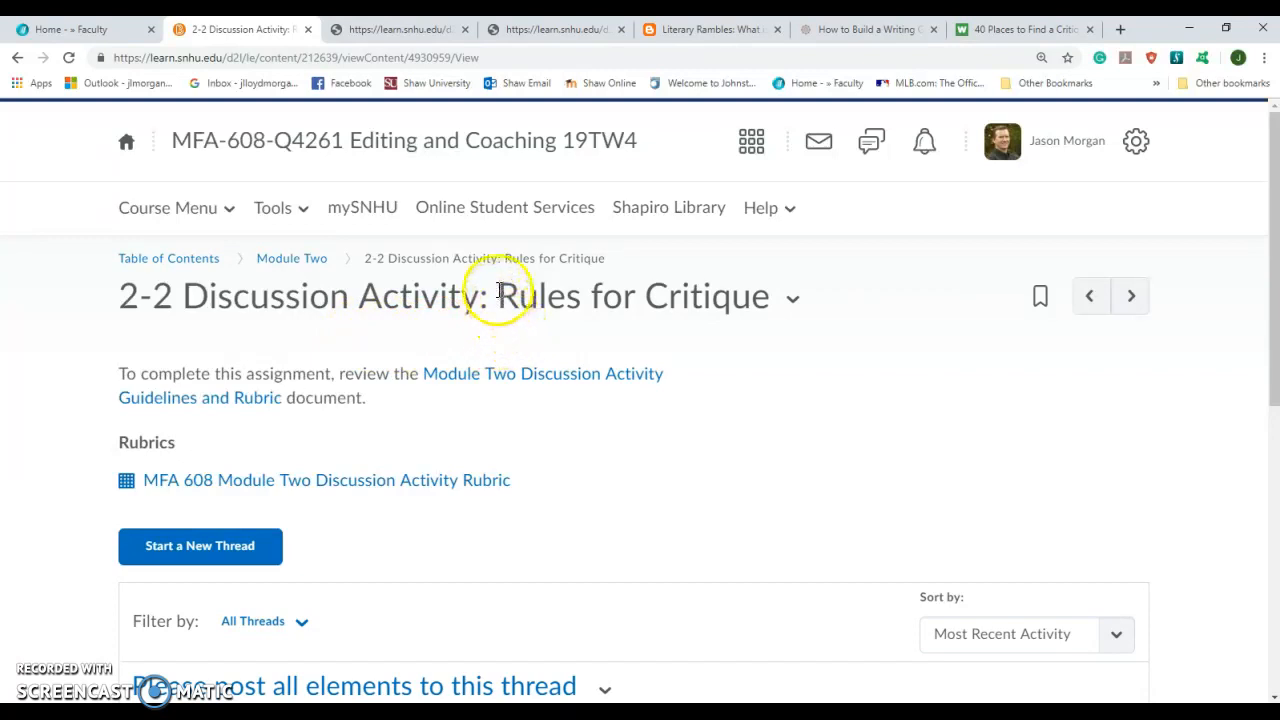
{"action": "left_click_drag", "start_coordinate": [498, 296], "coordinate": [768, 296]}
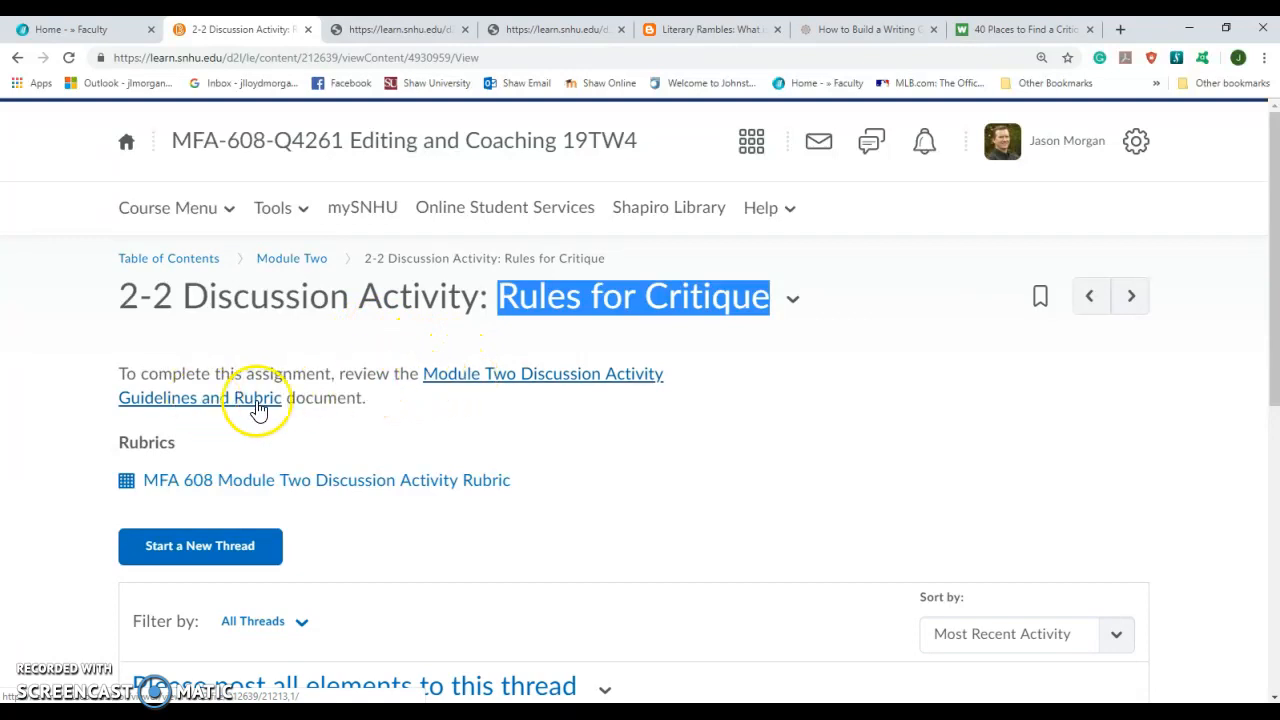
{"action": "mouse_move", "coordinate": [462, 374]}
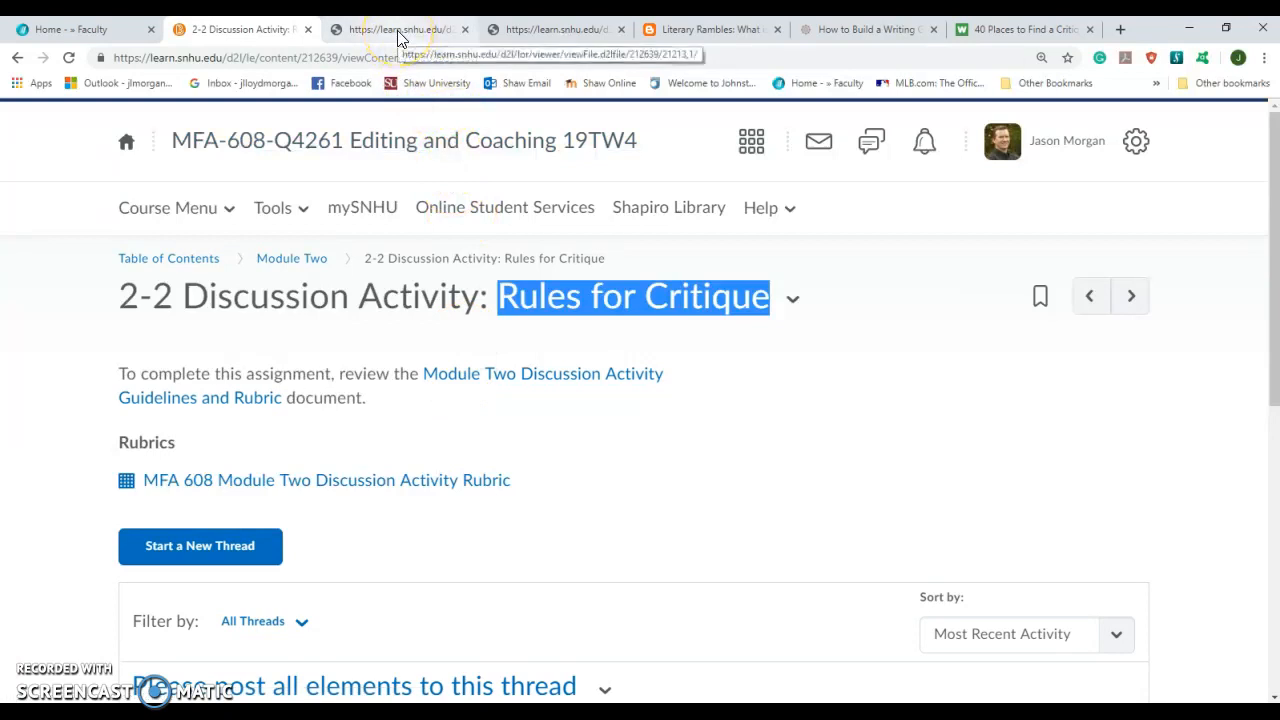
{"action": "left_click", "coordinate": [398, 29]}
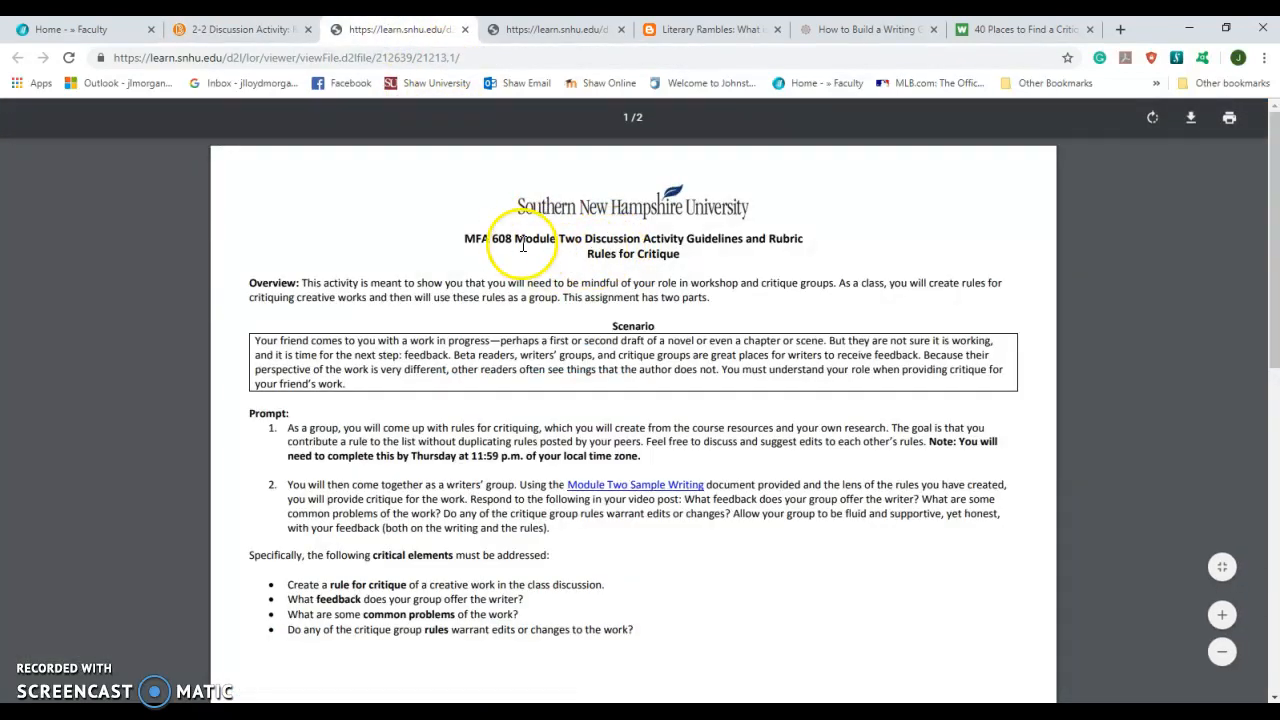
{"action": "left_click_drag", "start_coordinate": [513, 238], "coordinate": [800, 238]}
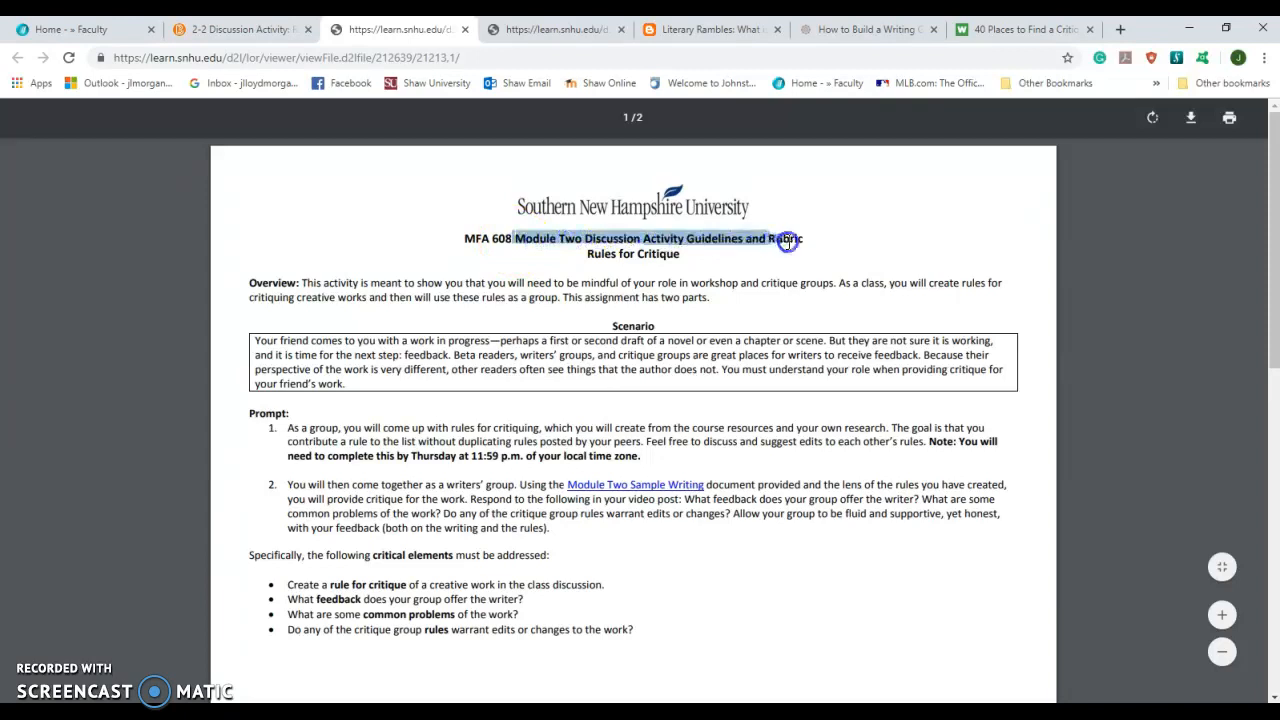
{"action": "mouse_move", "coordinate": [668, 275]}
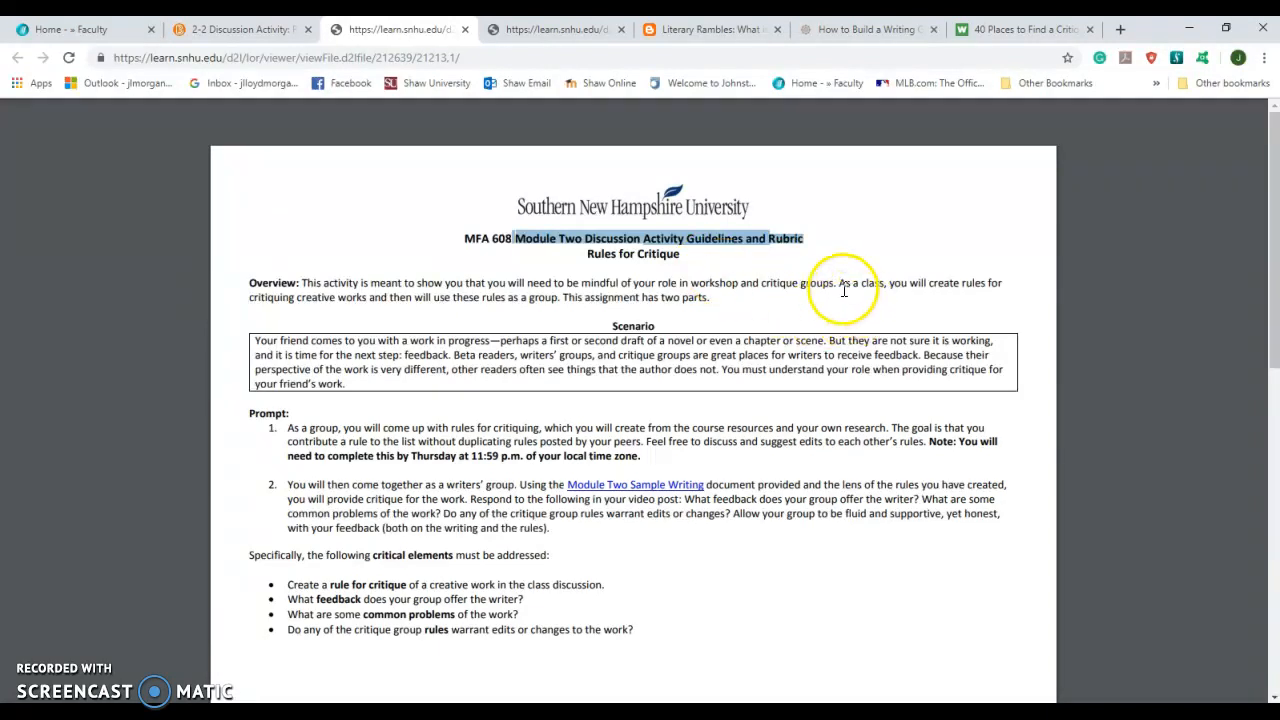
{"action": "left_click_drag", "start_coordinate": [838, 282], "coordinate": [1000, 289]}
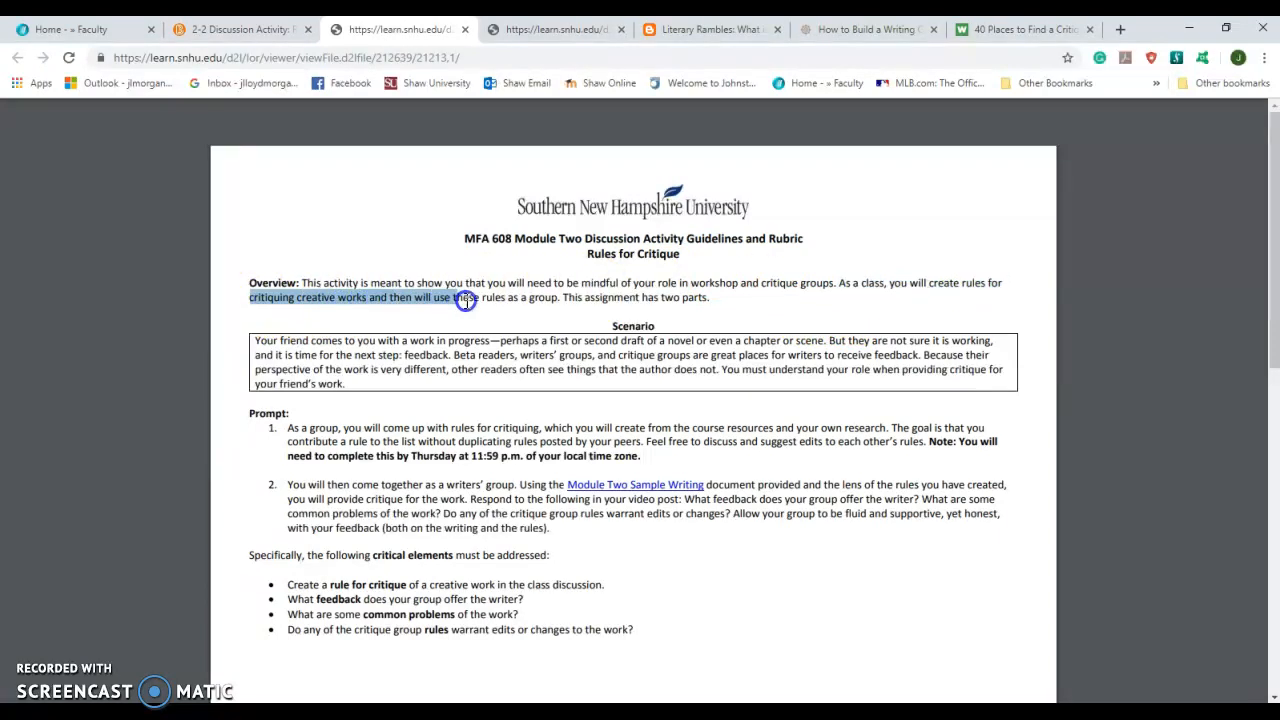
{"action": "left_click_drag", "start_coordinate": [465, 297], "coordinate": [560, 300]}
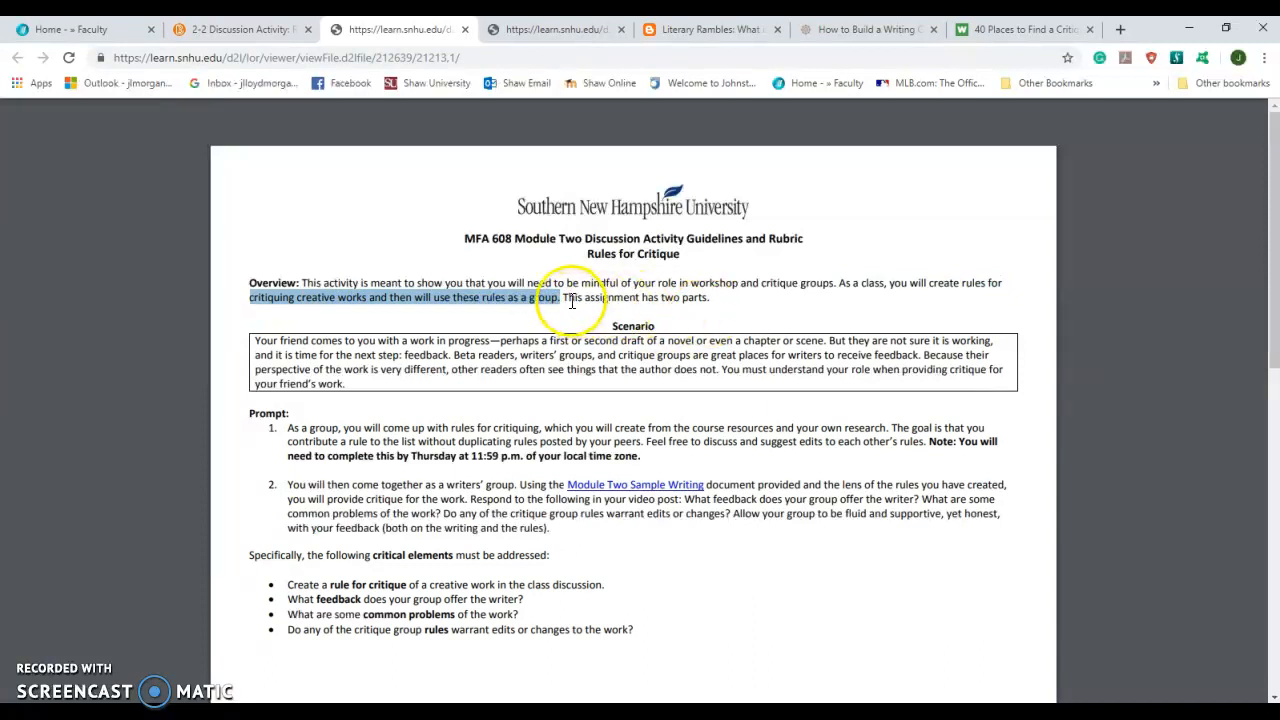
{"action": "left_click_drag", "start_coordinate": [562, 297], "coordinate": [707, 297]}
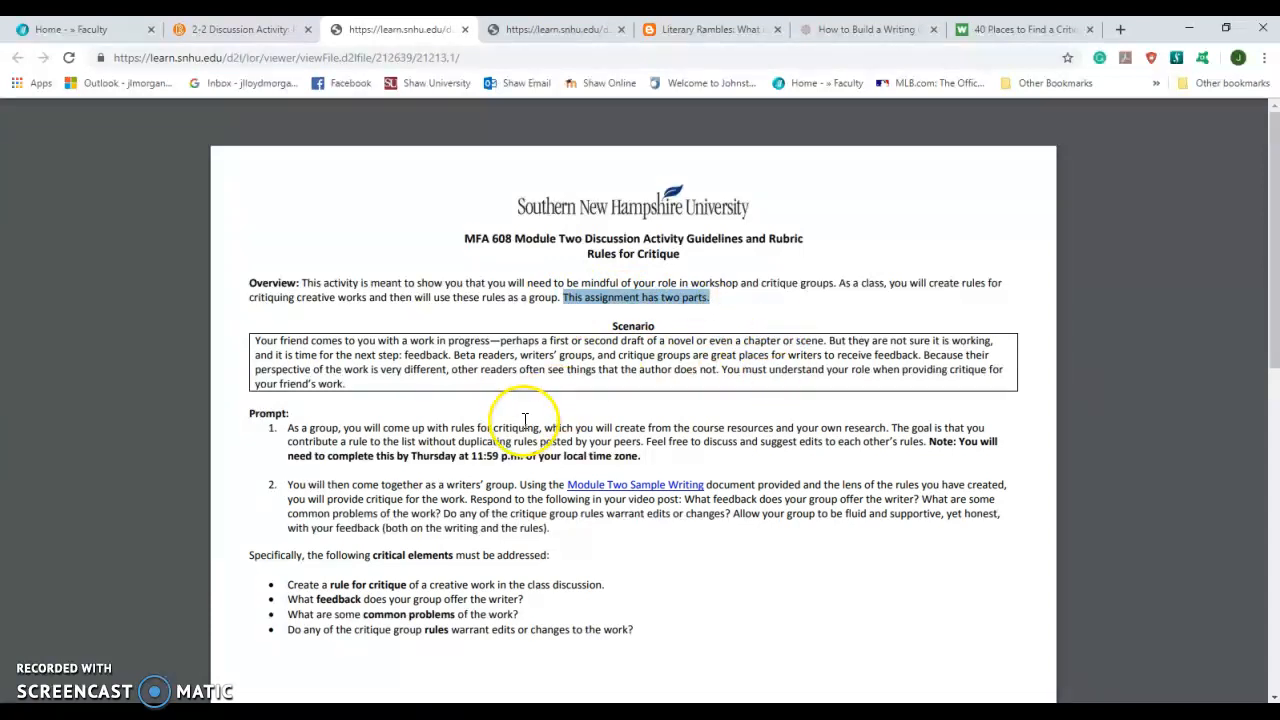
{"action": "mouse_move", "coordinate": [540, 410]}
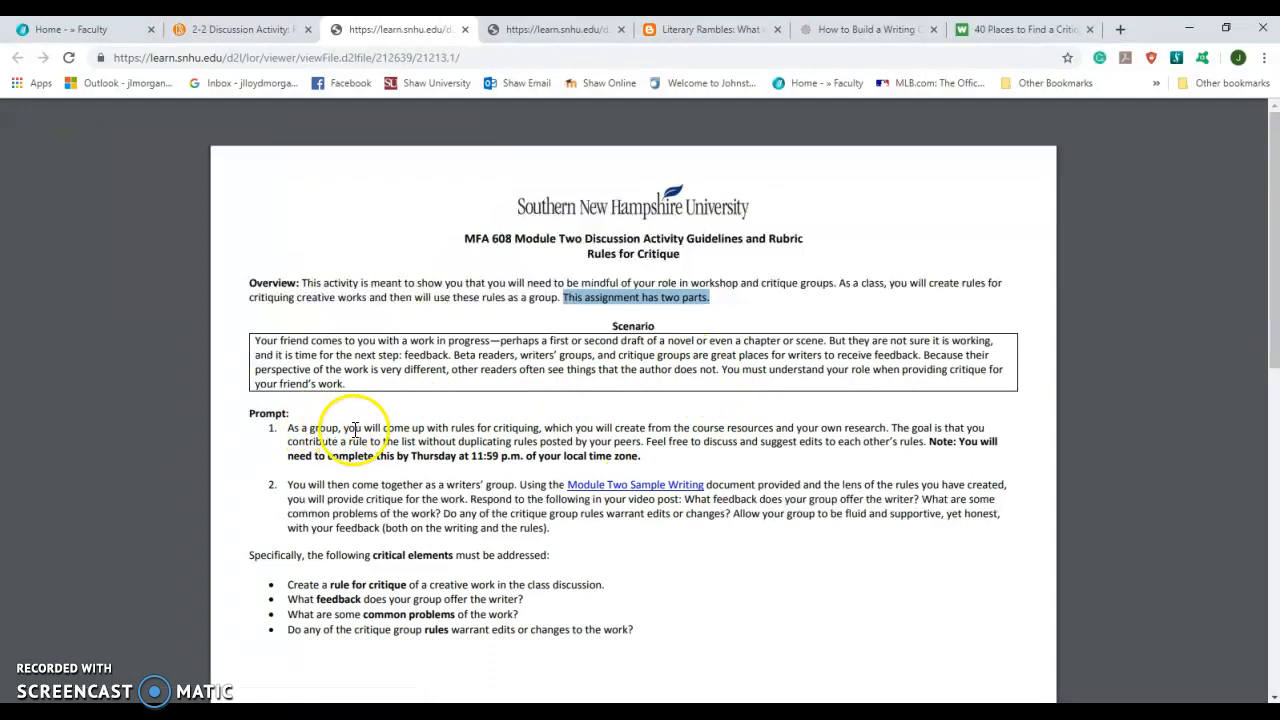
{"action": "left_click_drag", "start_coordinate": [288, 427], "coordinate": [460, 430]}
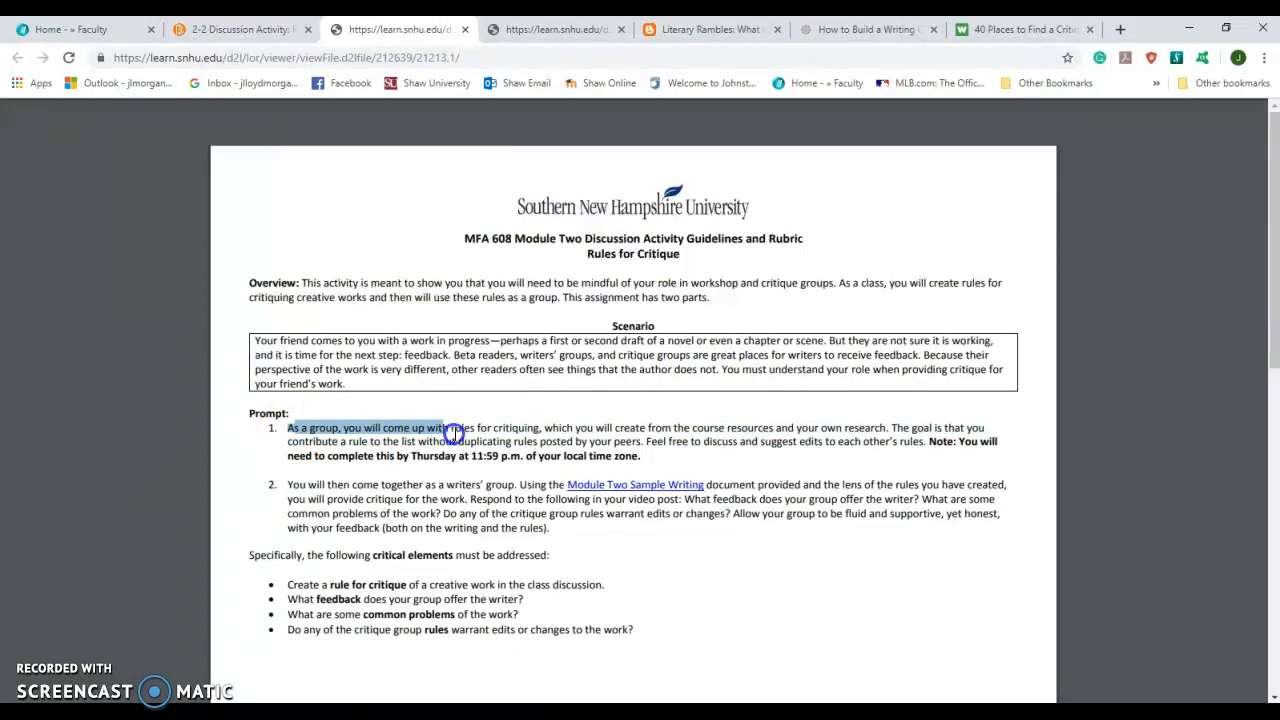
{"action": "left_click_drag", "start_coordinate": [450, 433], "coordinate": [628, 430]}
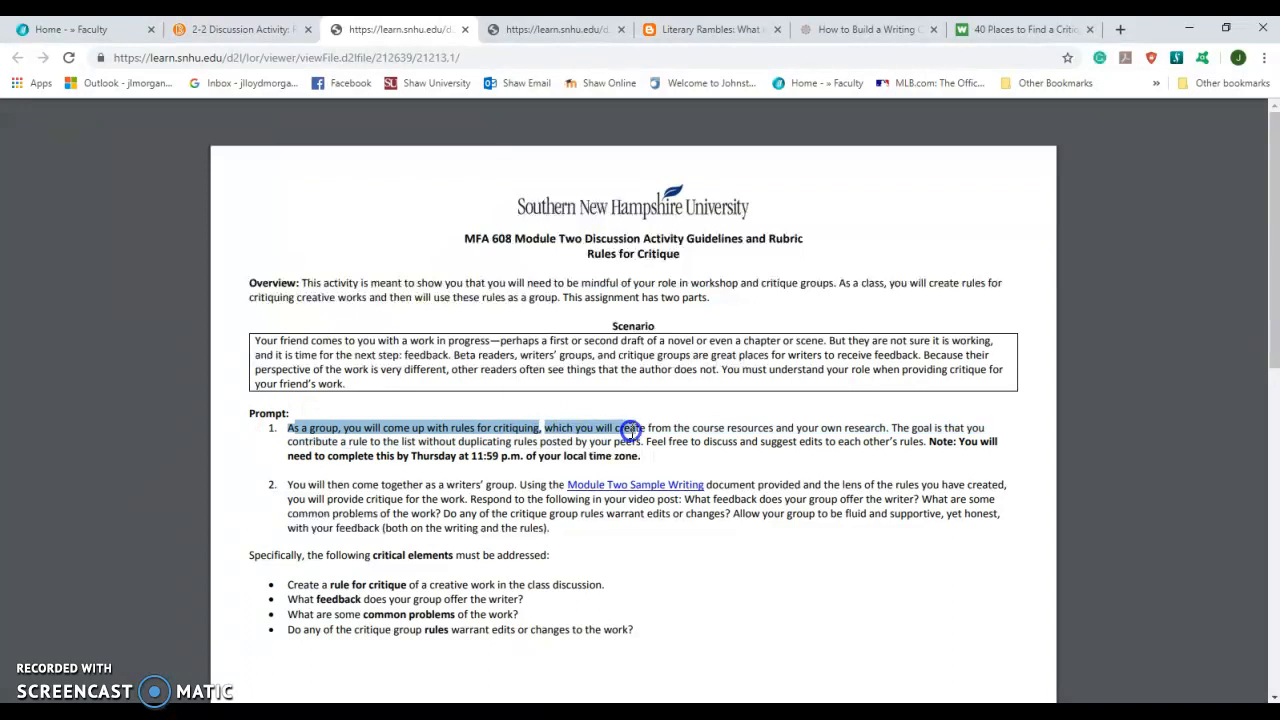
{"action": "mouse_move", "coordinate": [713, 432]}
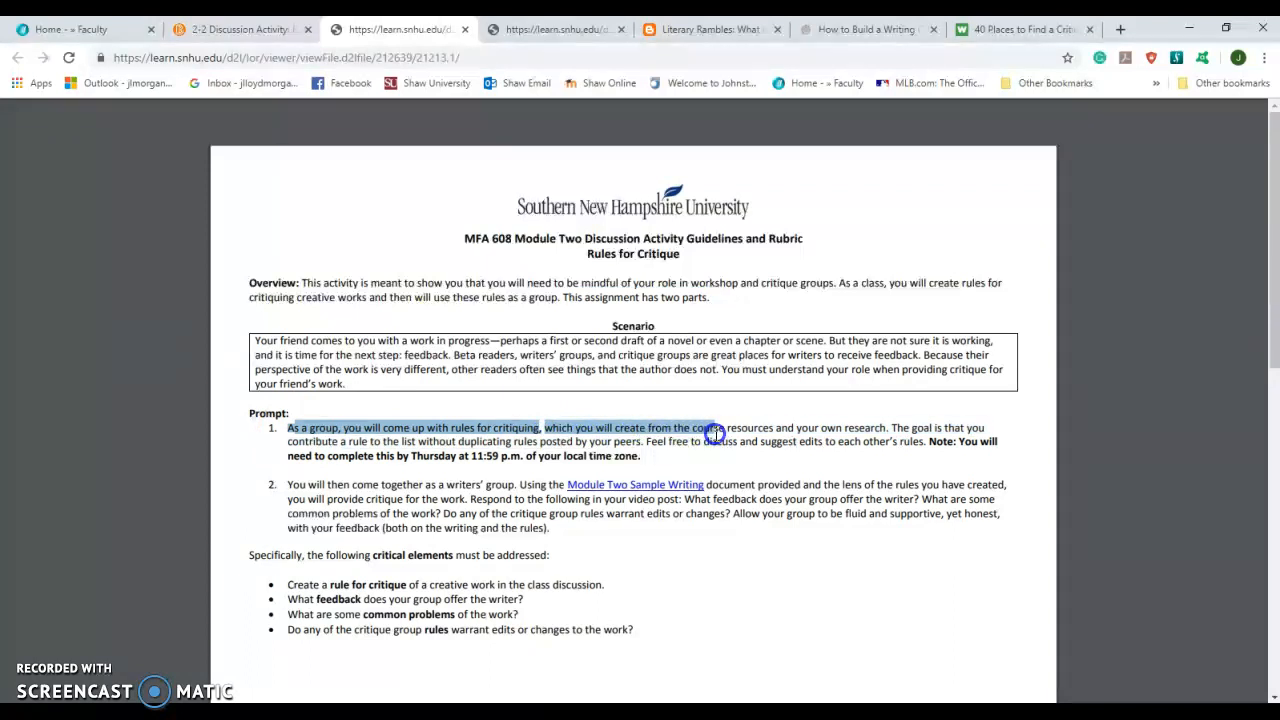
{"action": "left_click_drag", "start_coordinate": [712, 433], "coordinate": [867, 430]}
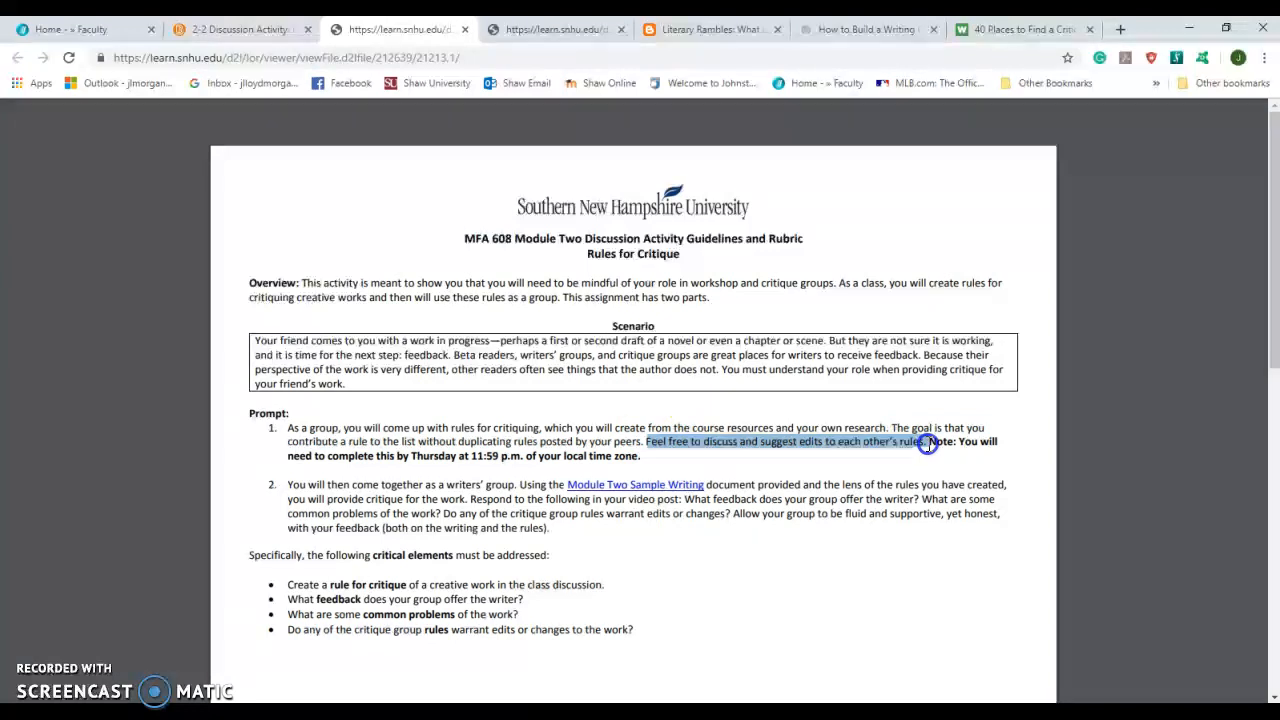
{"action": "left_click", "coordinate": [413, 455]}
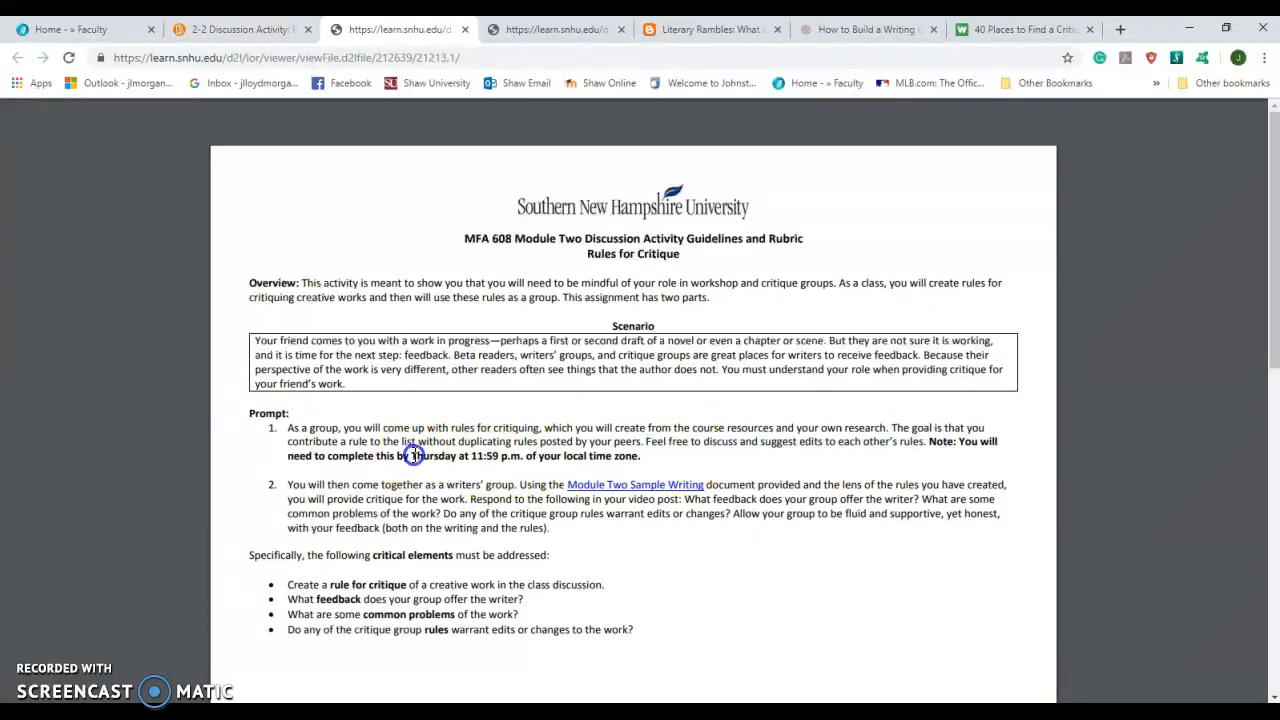
{"action": "left_click_drag", "start_coordinate": [410, 455], "coordinate": [640, 455]}
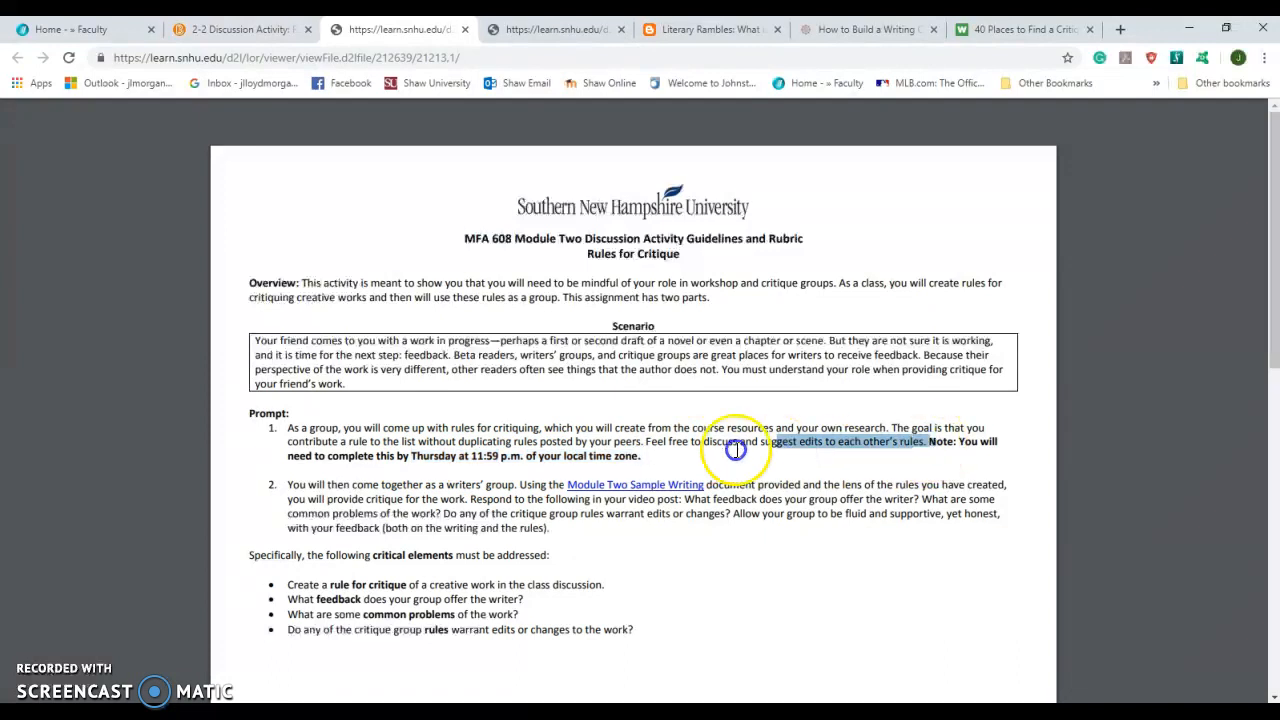
{"action": "left_click_drag", "start_coordinate": [735, 448], "coordinate": [640, 456]}
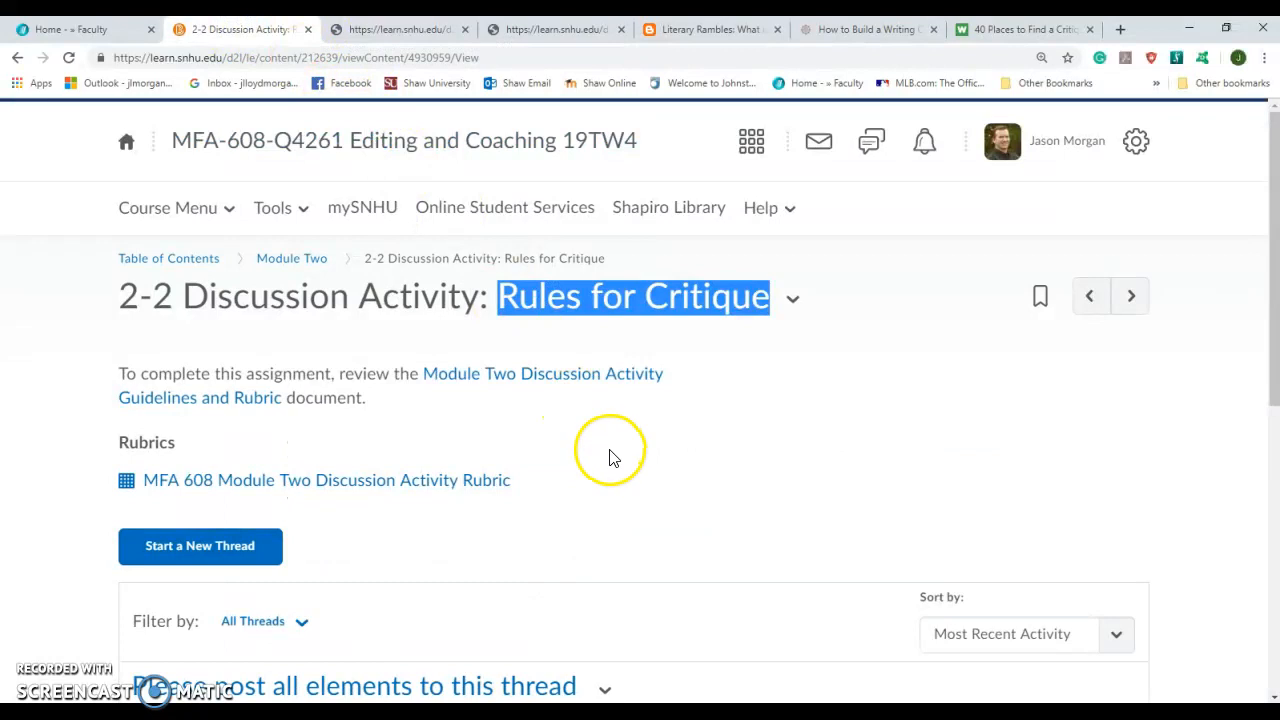
{"action": "mouse_move", "coordinate": [640, 433]}
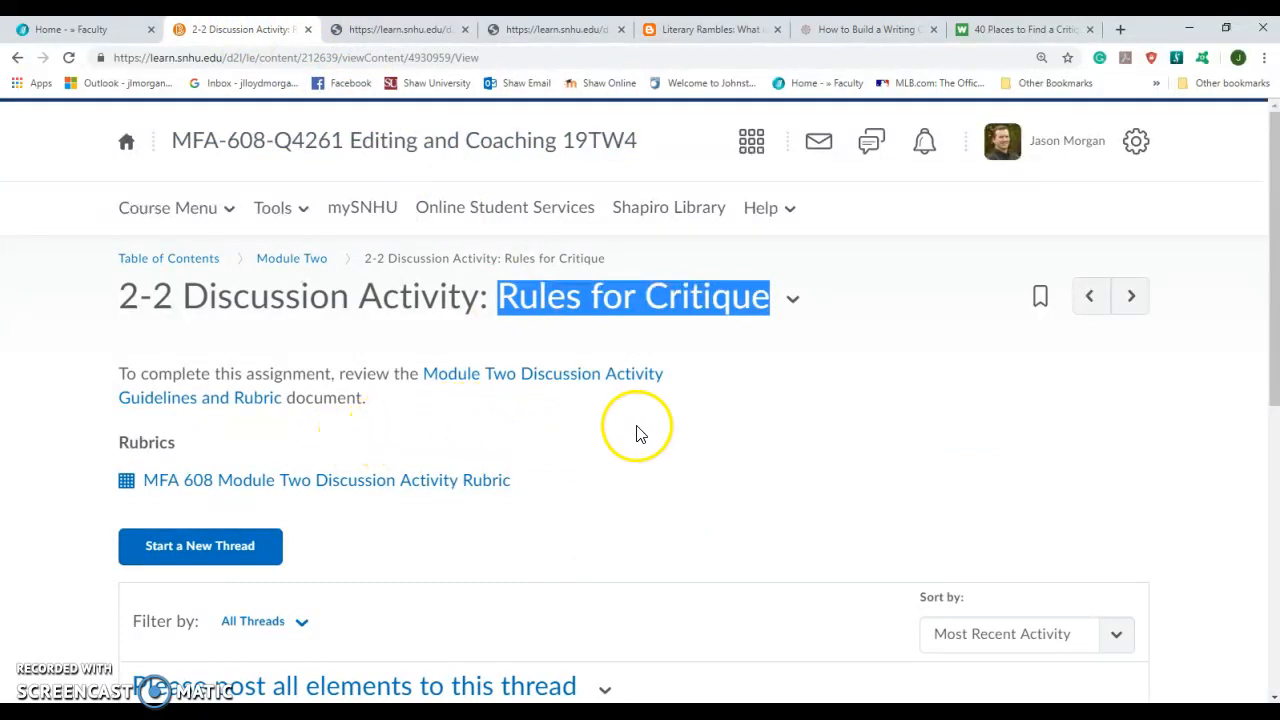
{"action": "scroll", "scroll_direction": "down", "scroll_amount": 3}
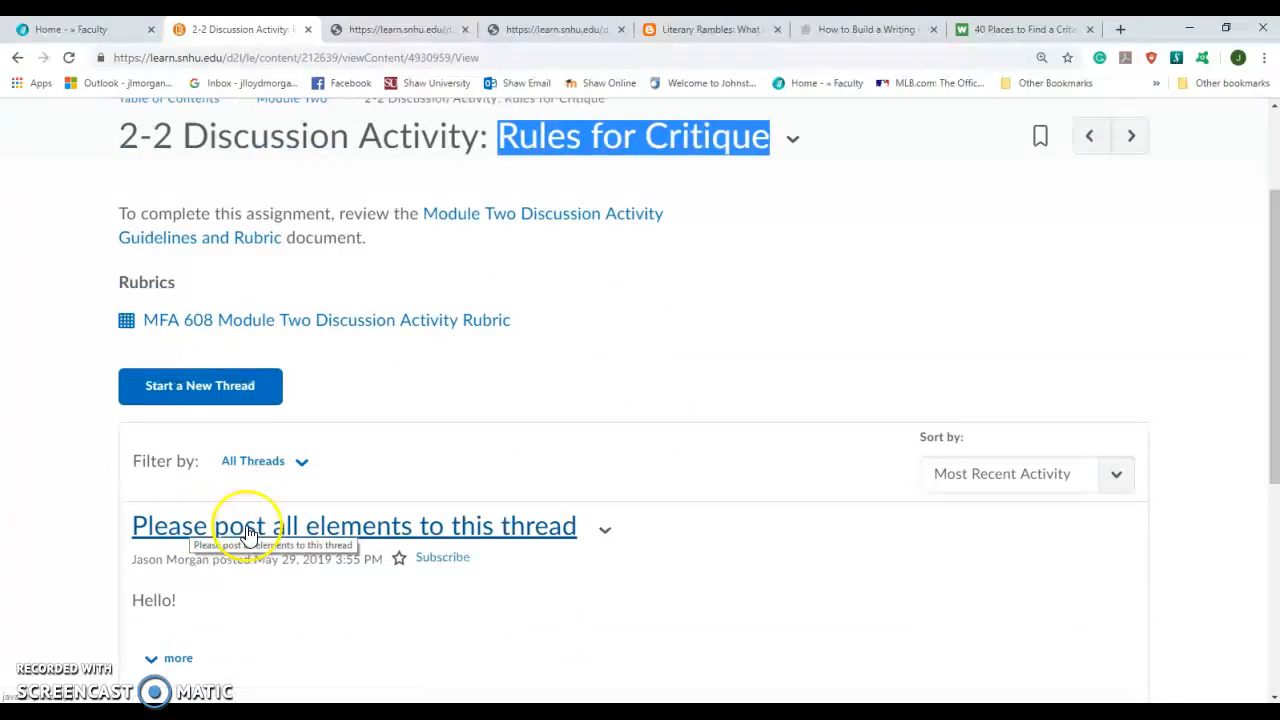
{"action": "mouse_move", "coordinate": [563, 538]}
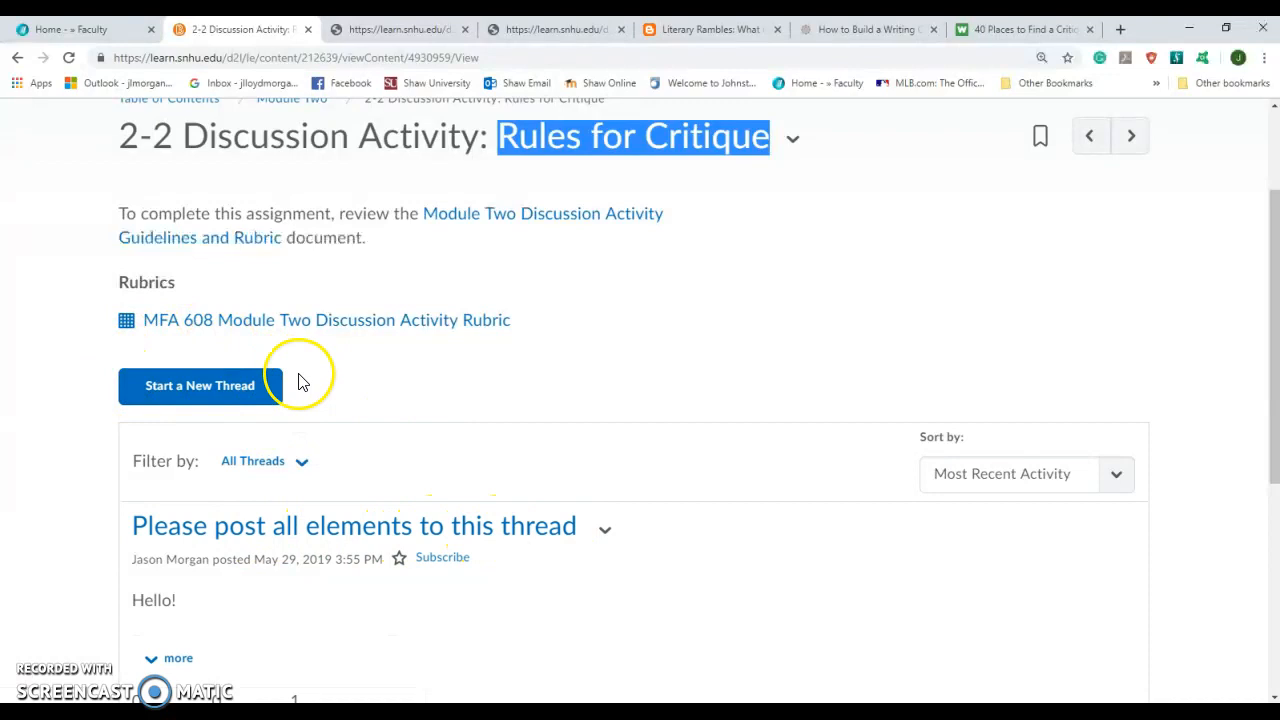
{"action": "mouse_move", "coordinate": [155, 420]}
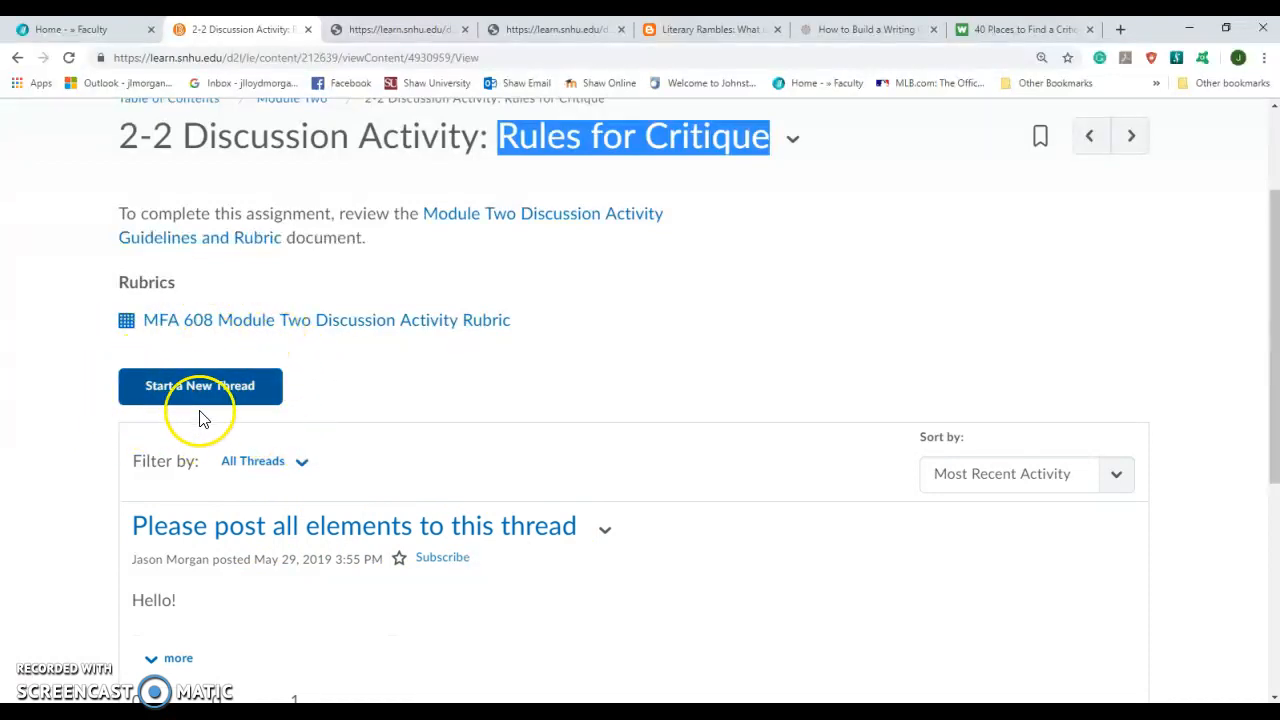
{"action": "scroll", "scroll_direction": "down", "scroll_amount": 3}
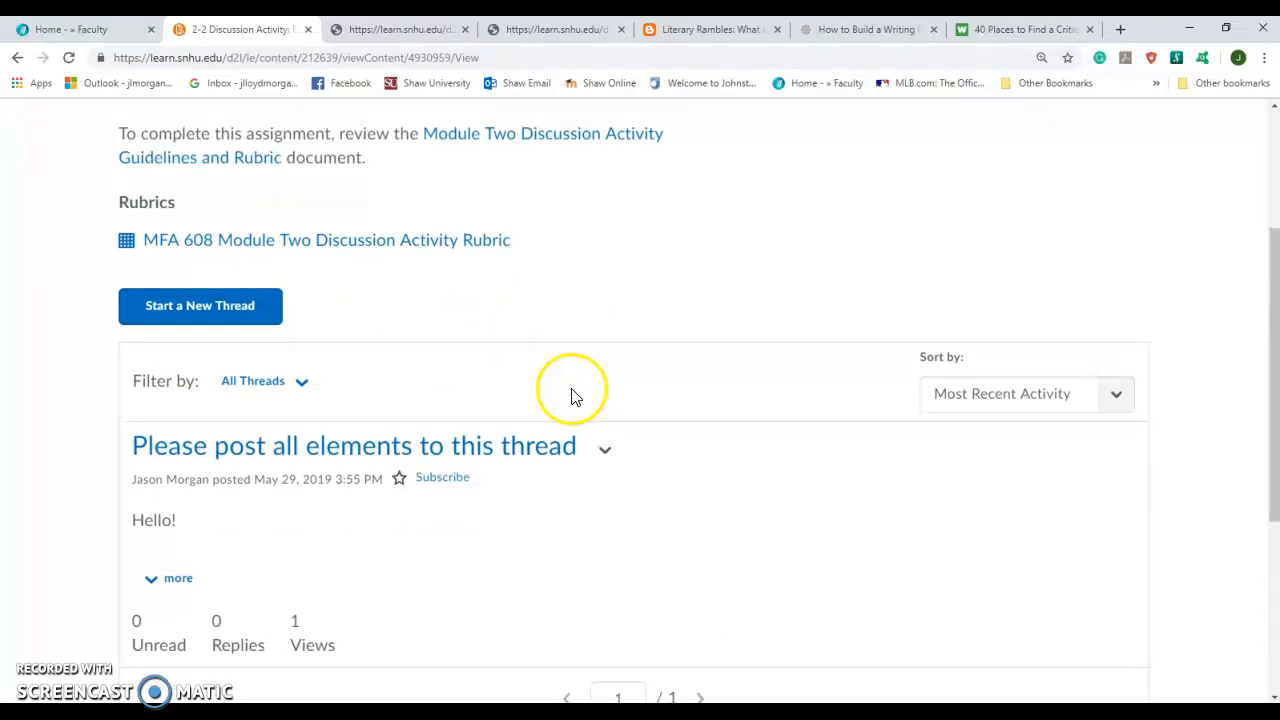
{"action": "mouse_move", "coordinate": [219, 445]}
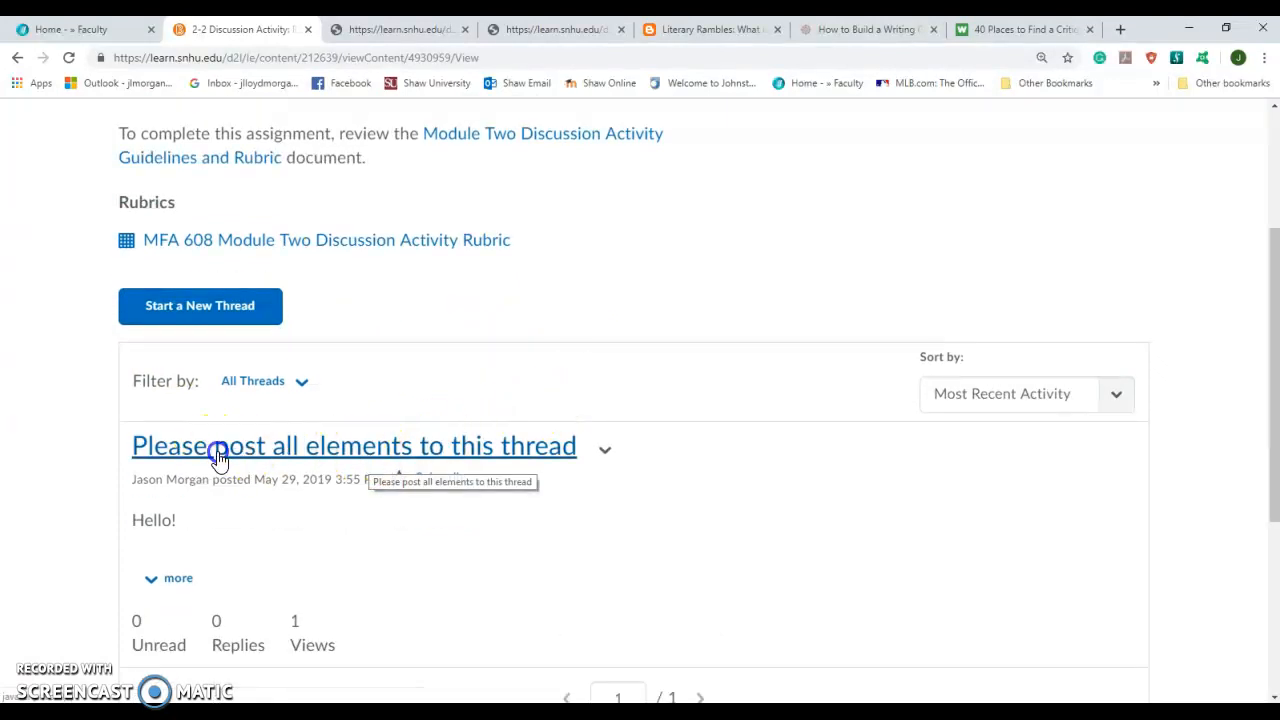
{"action": "left_click", "coordinate": [354, 445]}
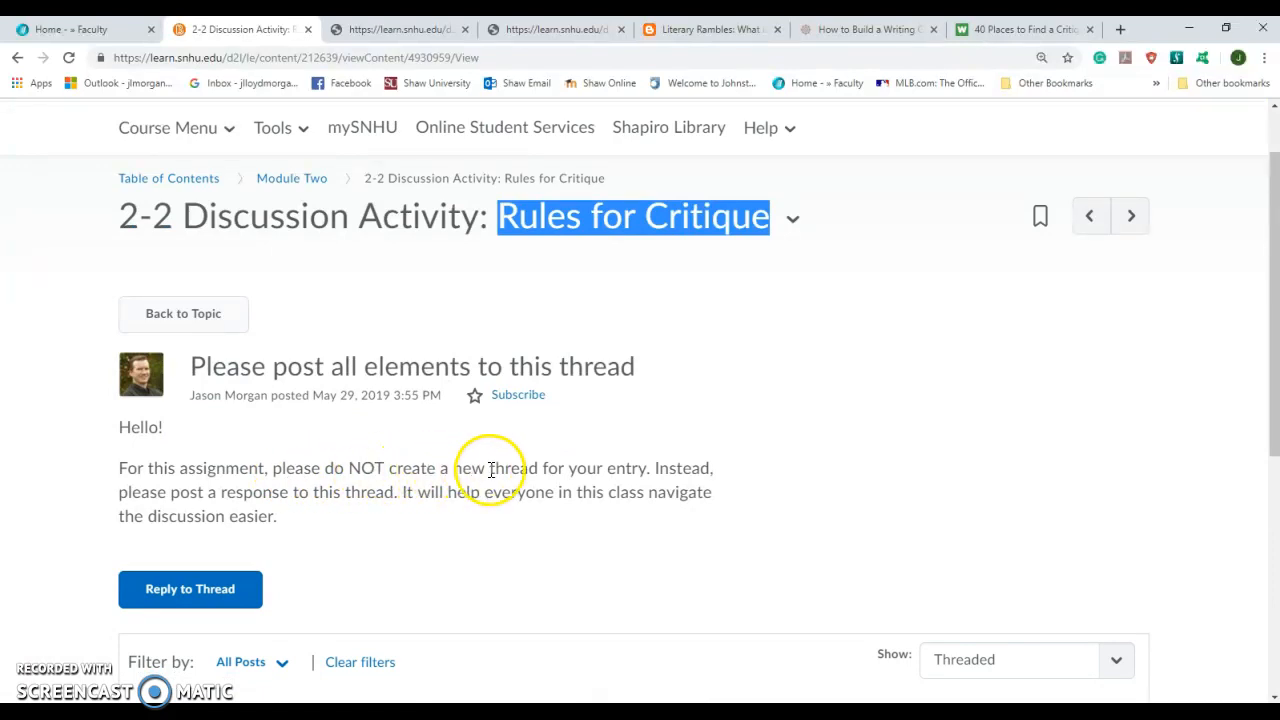
{"action": "mouse_move", "coordinate": [125, 498]}
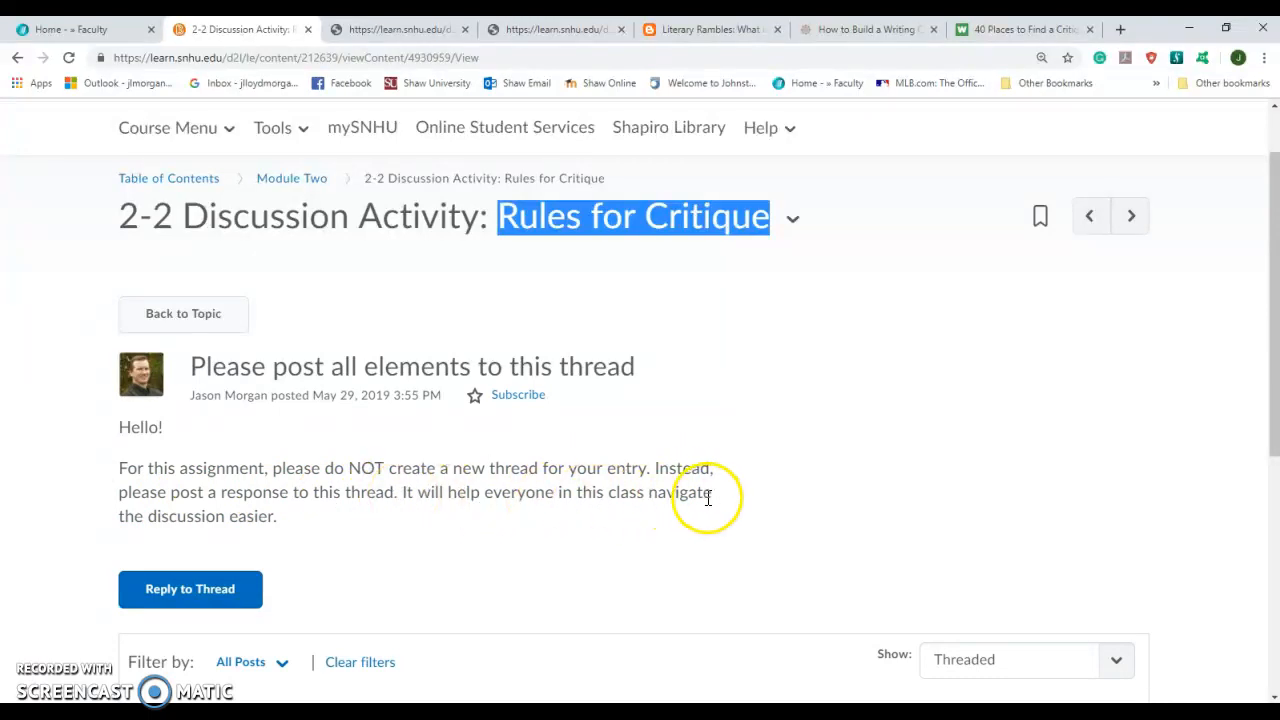
{"action": "mouse_move", "coordinate": [234, 524]}
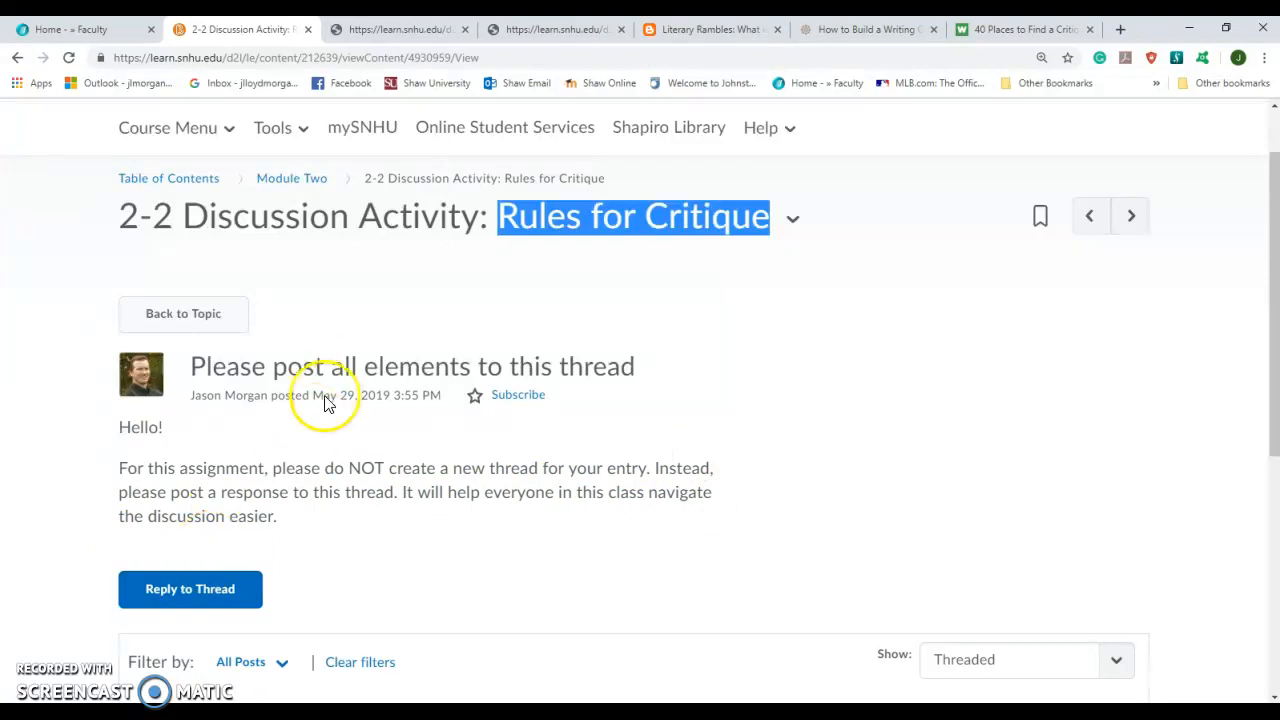
{"action": "mouse_move", "coordinate": [190, 588]}
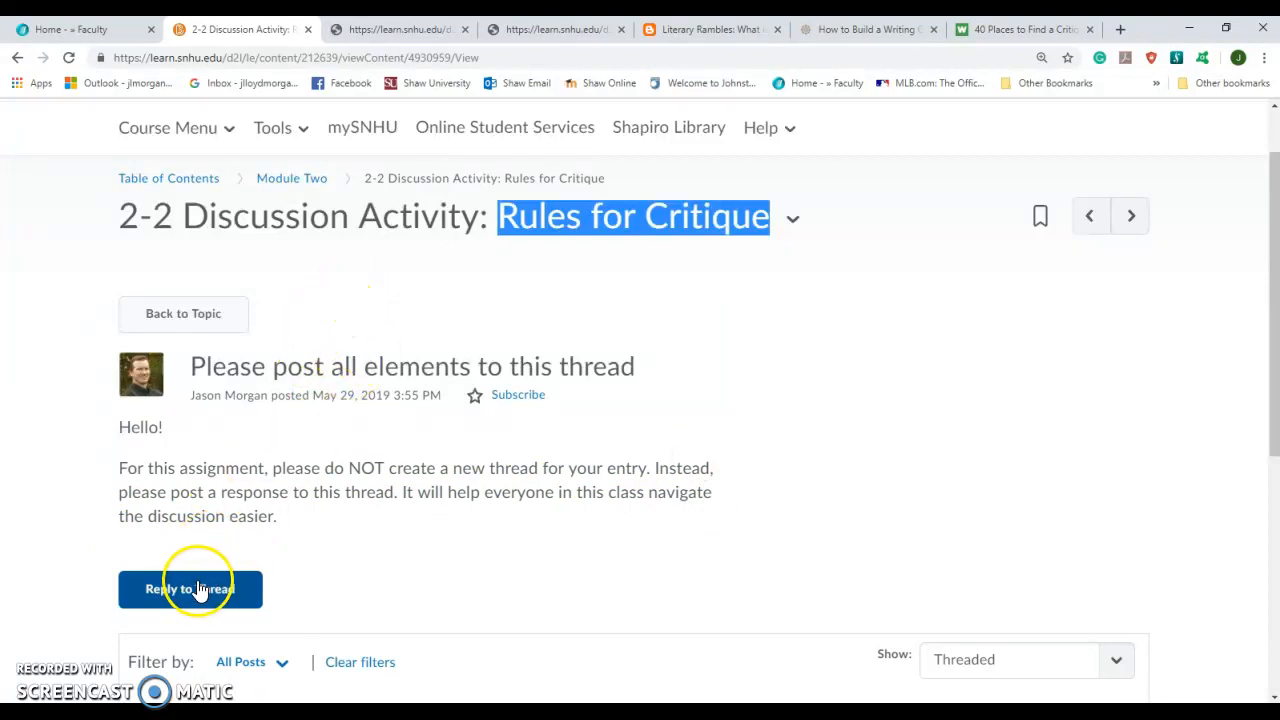
{"action": "mouse_move", "coordinate": [535, 568]}
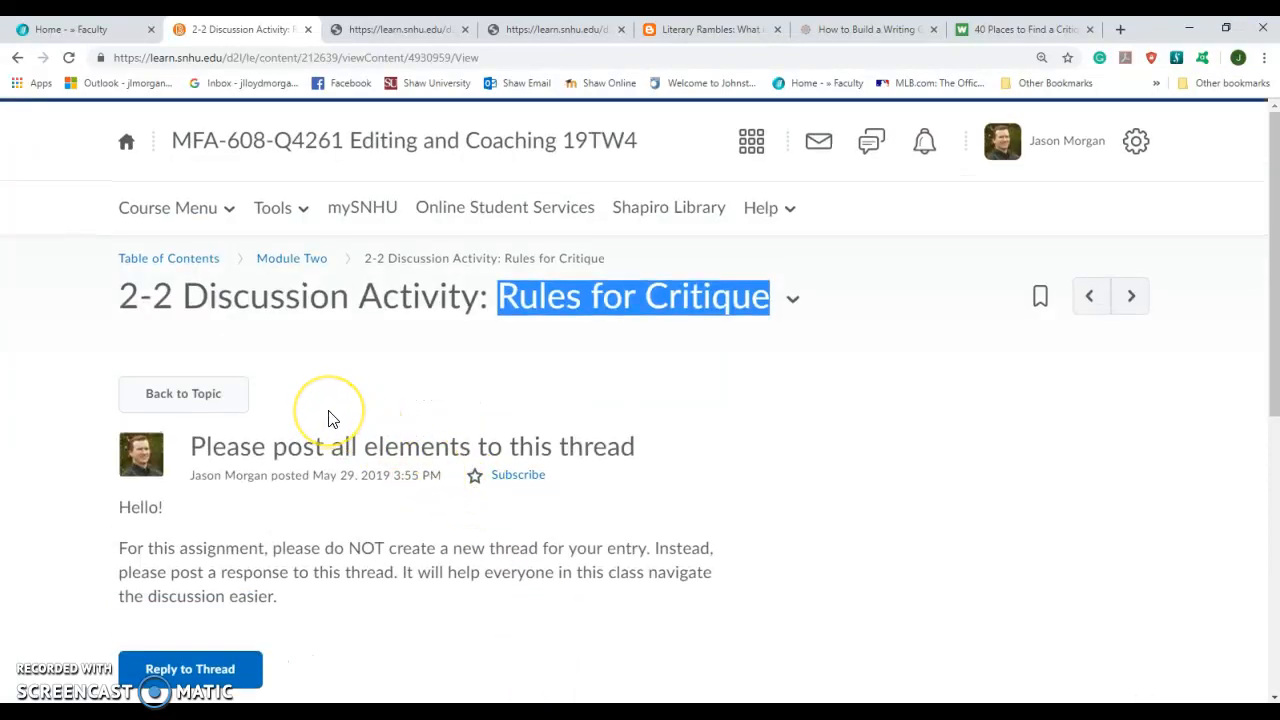
- Reopen the pinned 'Please post all elements to this thread' discussion thread
{"action": "scroll", "scroll_direction": "down", "scroll_amount": 3}
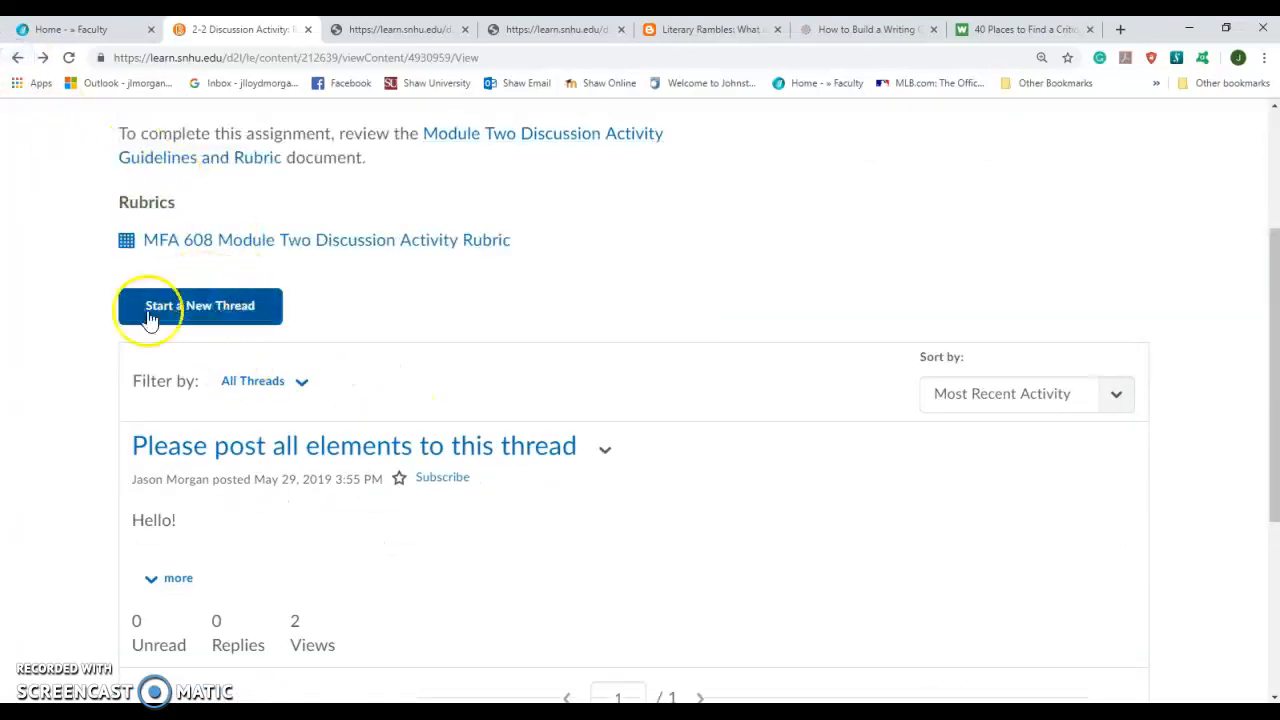
{"action": "mouse_move", "coordinate": [354, 445]}
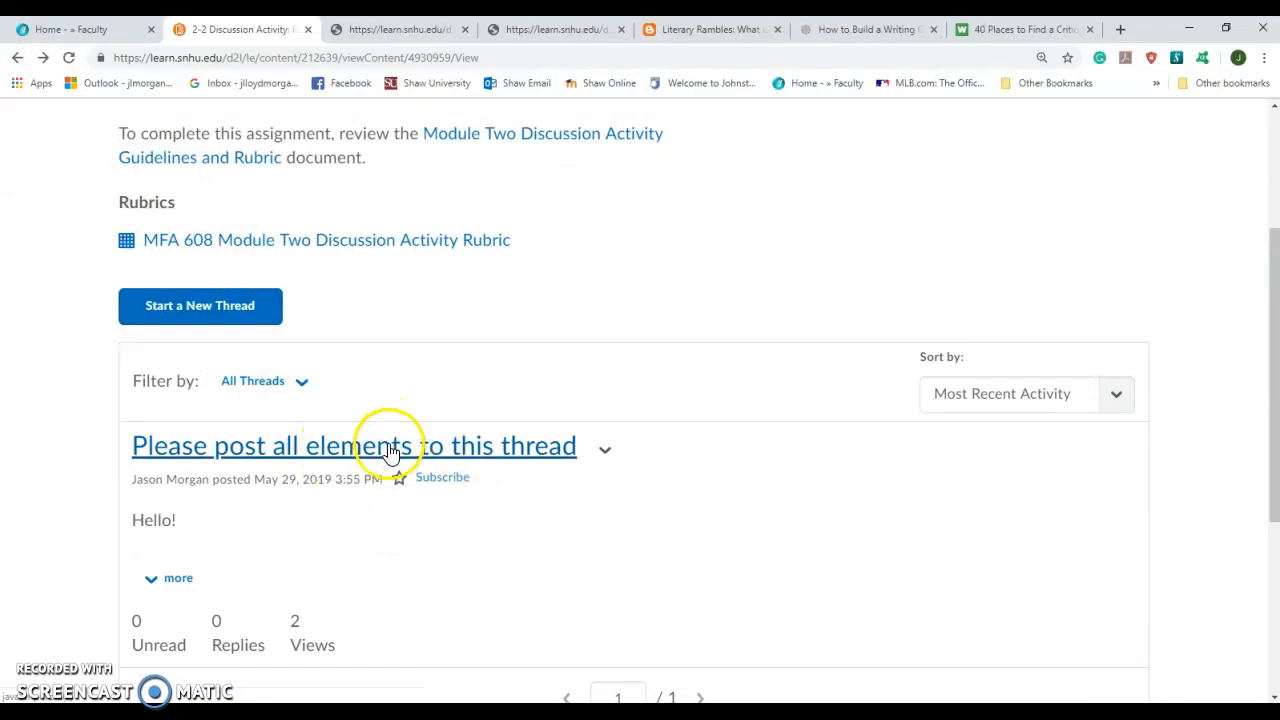
{"action": "left_click", "coordinate": [353, 445]}
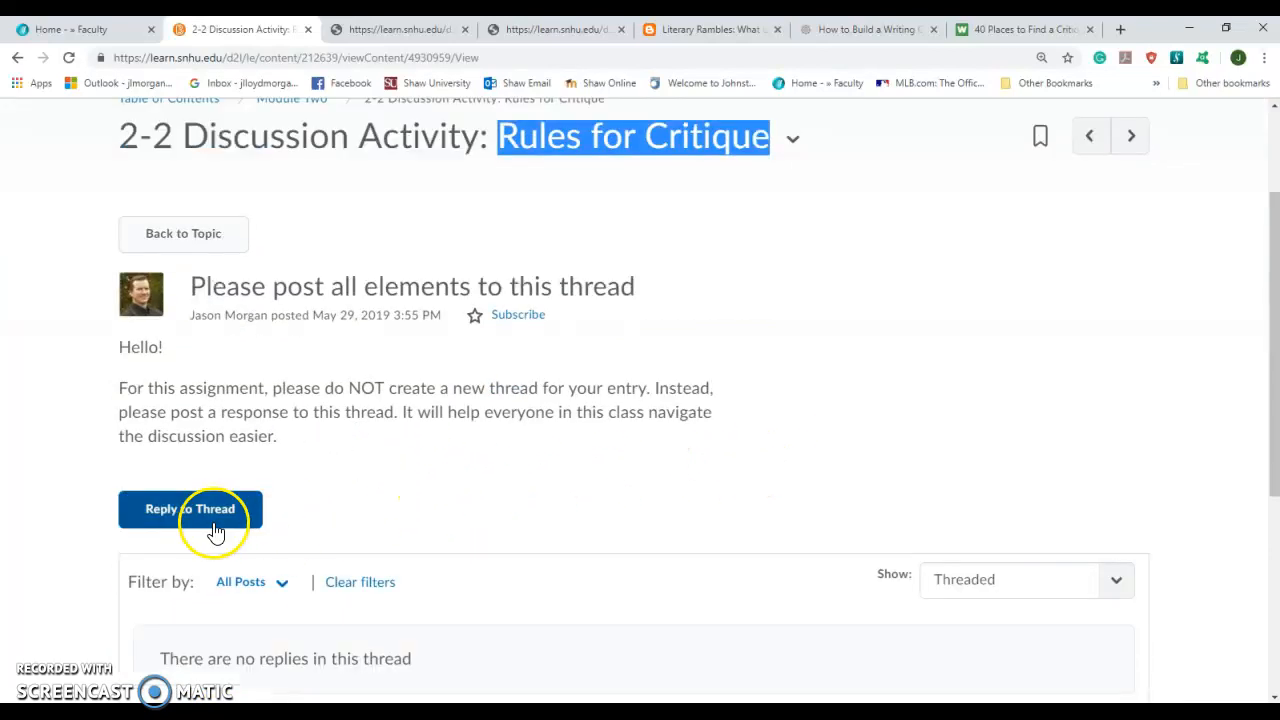
- Reply to the thread, drafting 'This is the rule I propose.'
{"action": "left_click", "coordinate": [190, 509]}
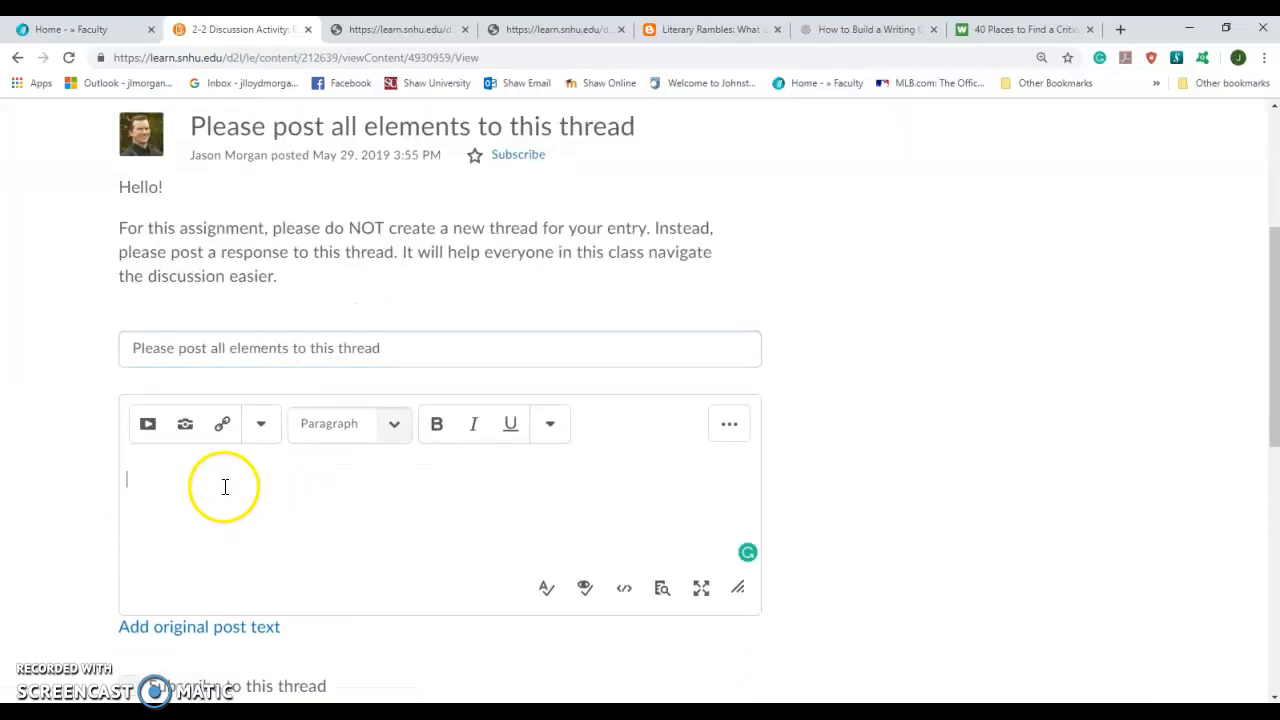
{"action": "type", "text": "This is the rule"}
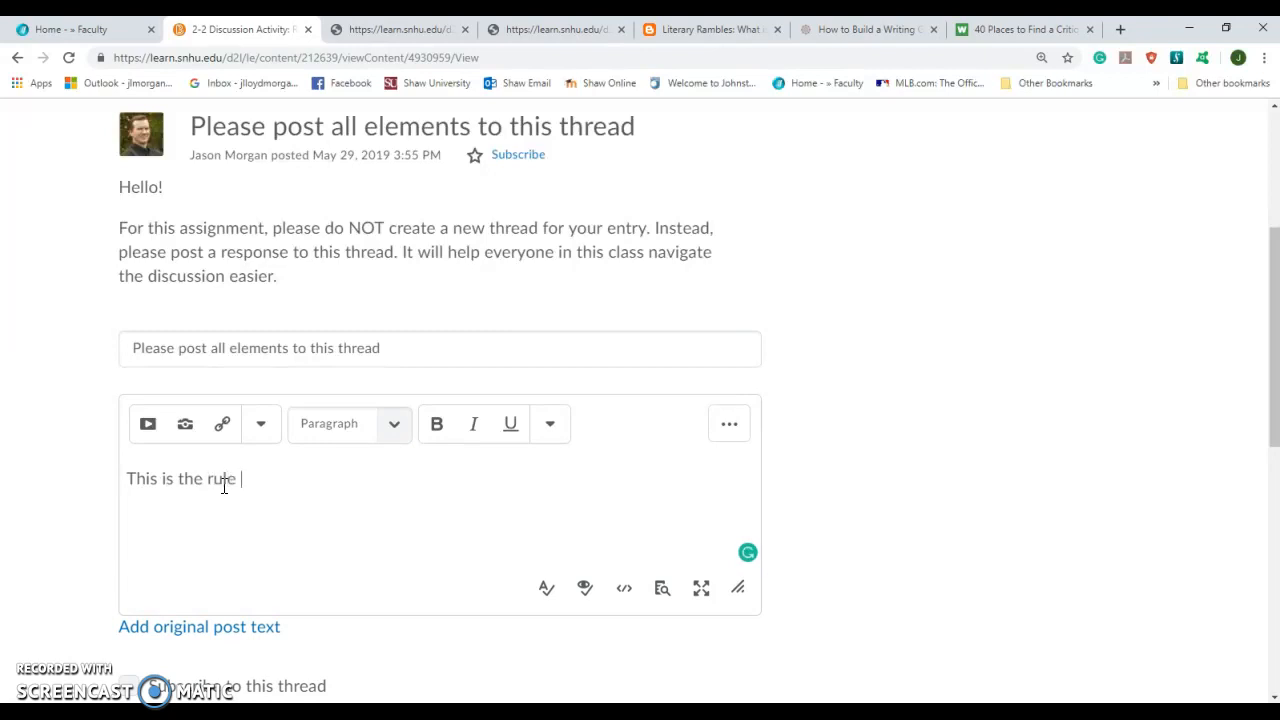
{"action": "type", "text": "I propose."}
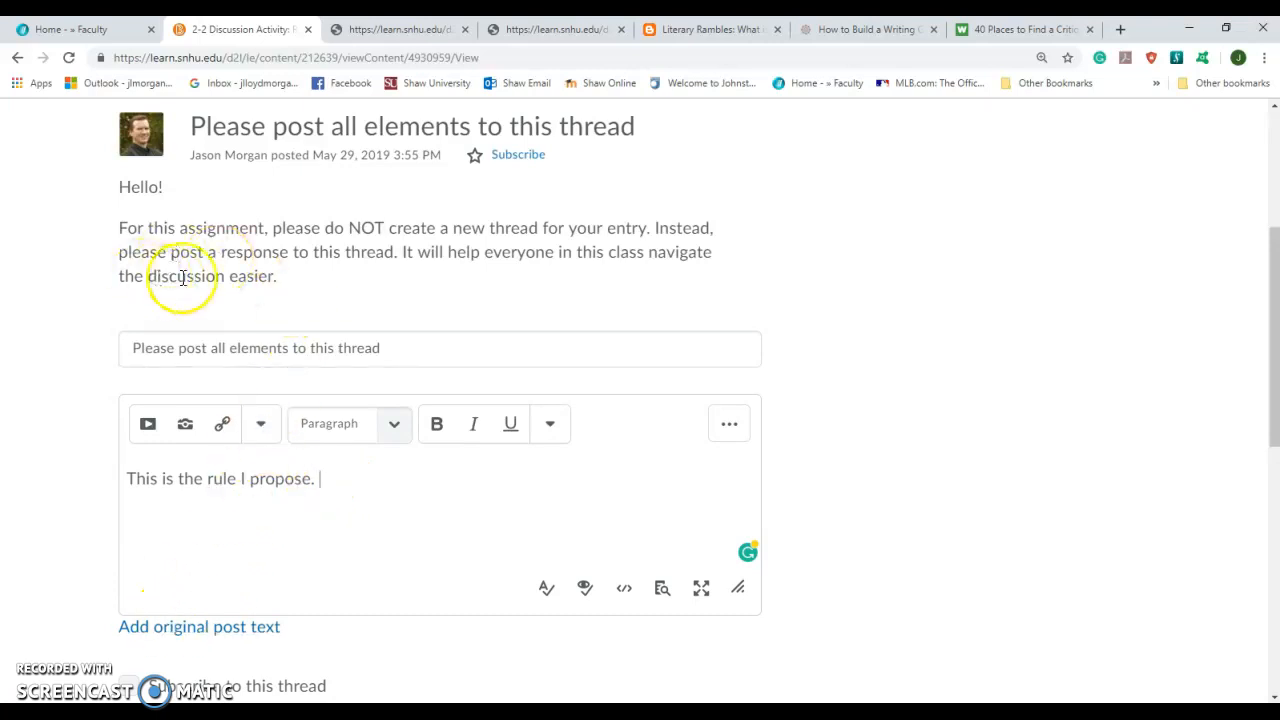
{"action": "mouse_move", "coordinate": [340, 540]}
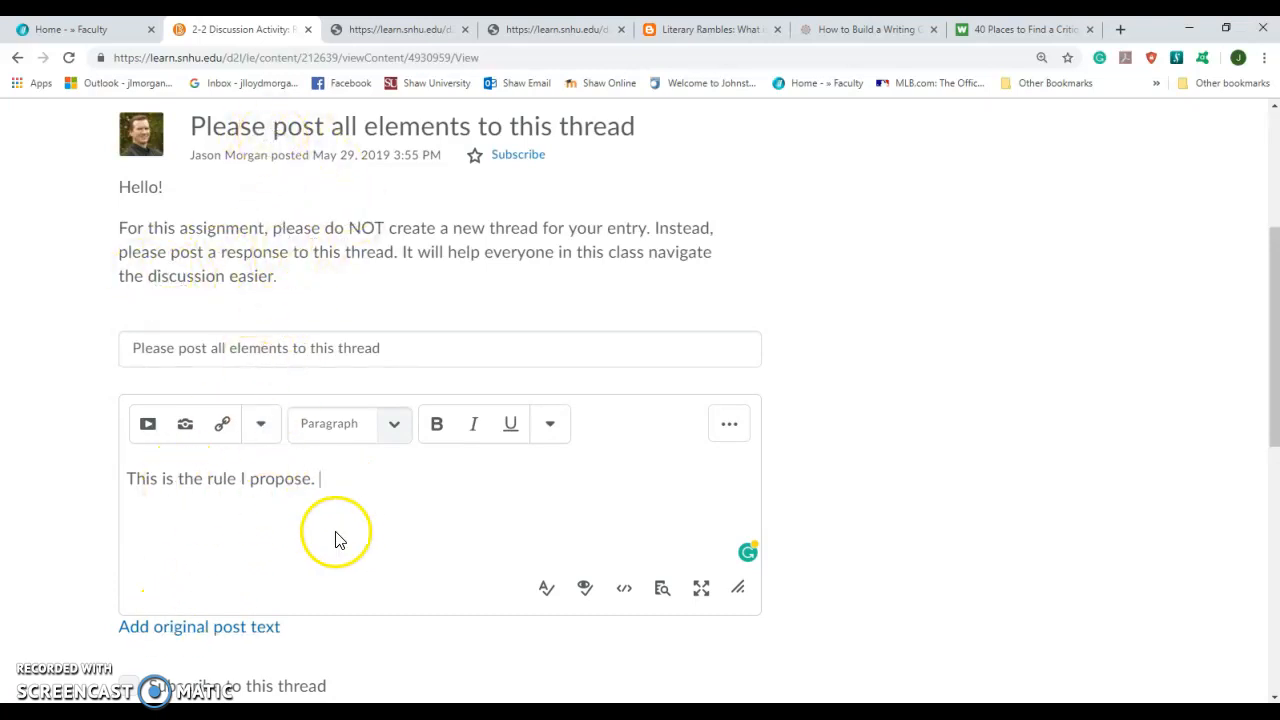
{"action": "mouse_move", "coordinate": [463, 551]}
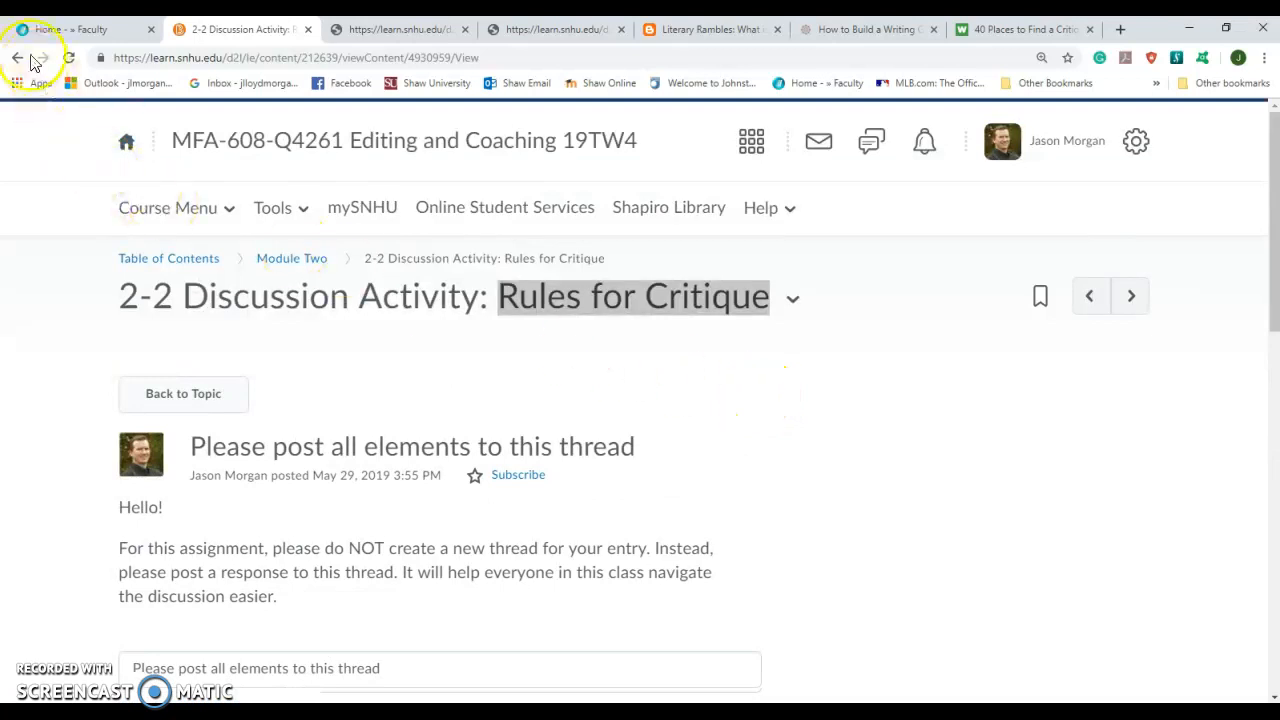
- Highlight the writers' group and Module Two Sample Writing lines in the guidelines' second prompt
{"action": "scroll", "scroll_direction": "down", "scroll_amount": 3}
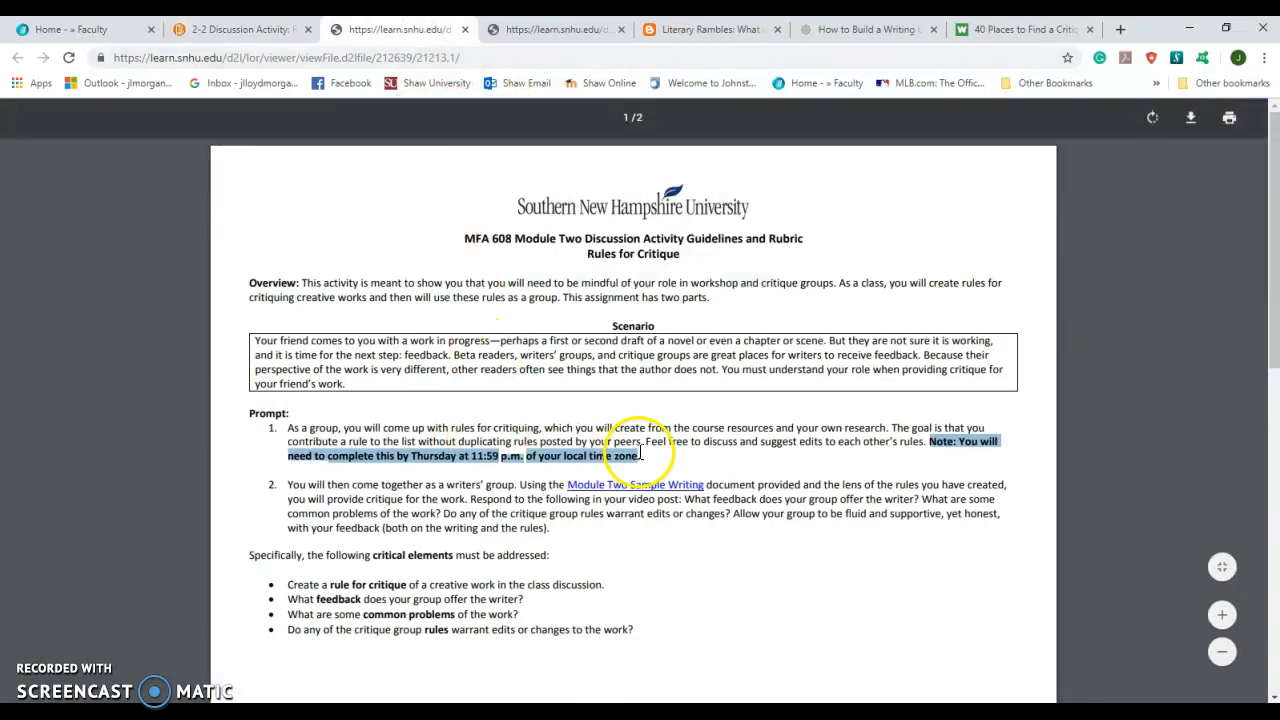
{"action": "mouse_move", "coordinate": [607, 496]}
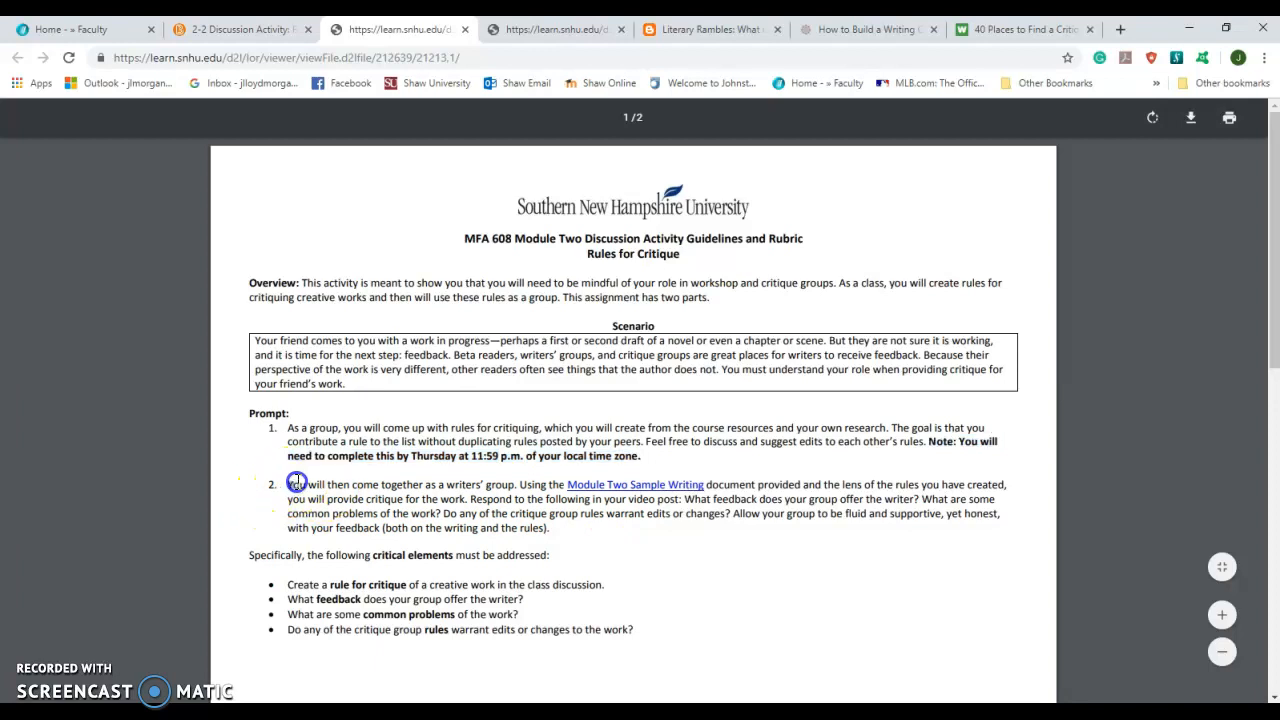
{"action": "left_click_drag", "start_coordinate": [288, 484], "coordinate": [518, 484]}
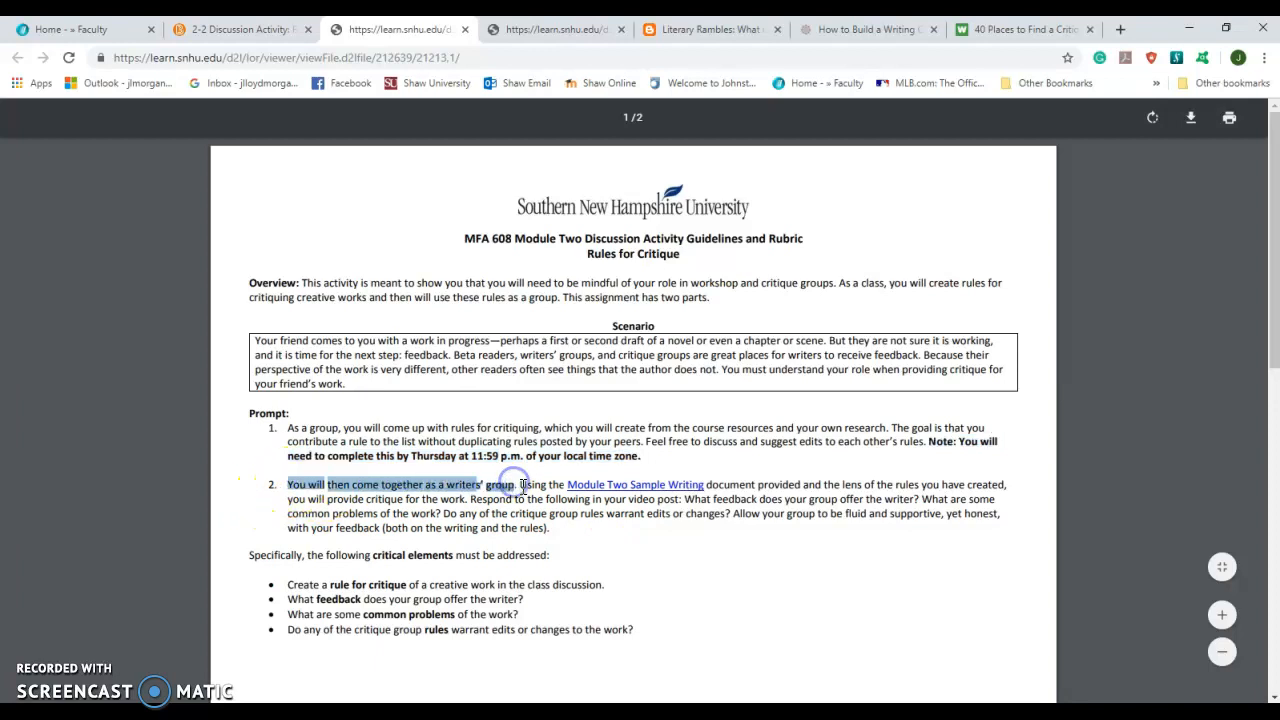
{"action": "left_click_drag", "start_coordinate": [520, 484], "coordinate": [710, 484]}
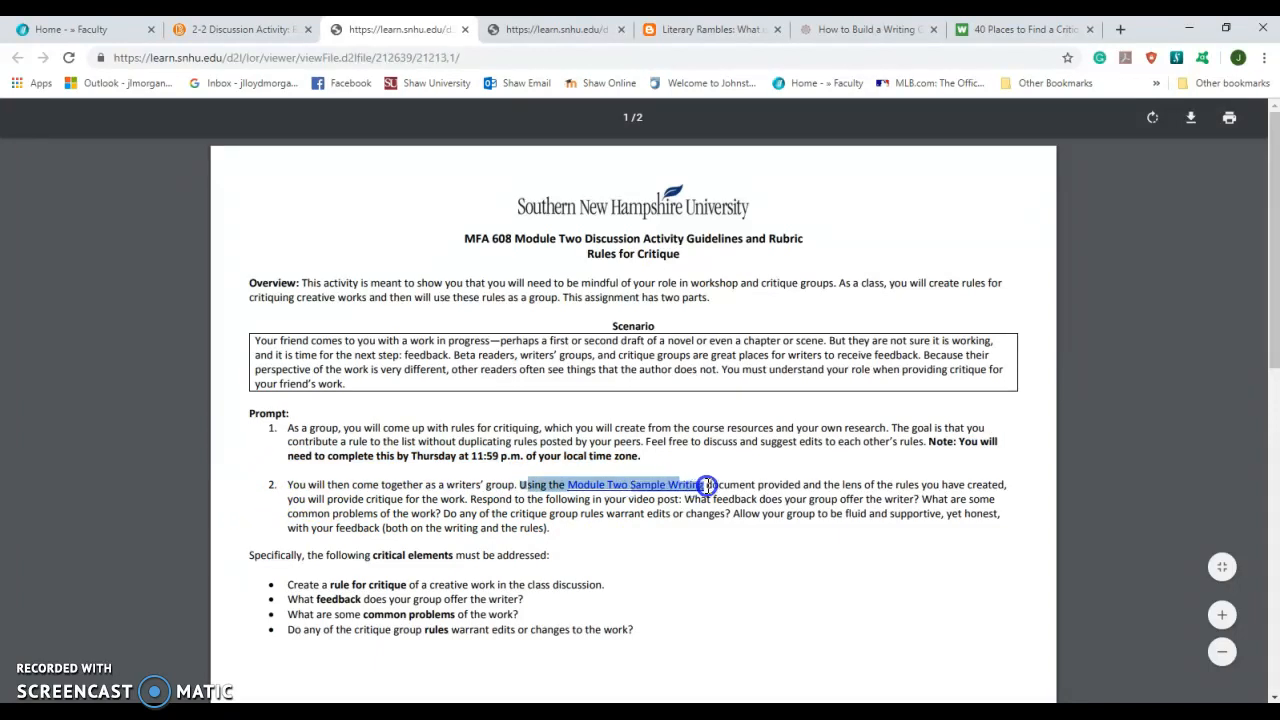
{"action": "mouse_move", "coordinate": [620, 553]}
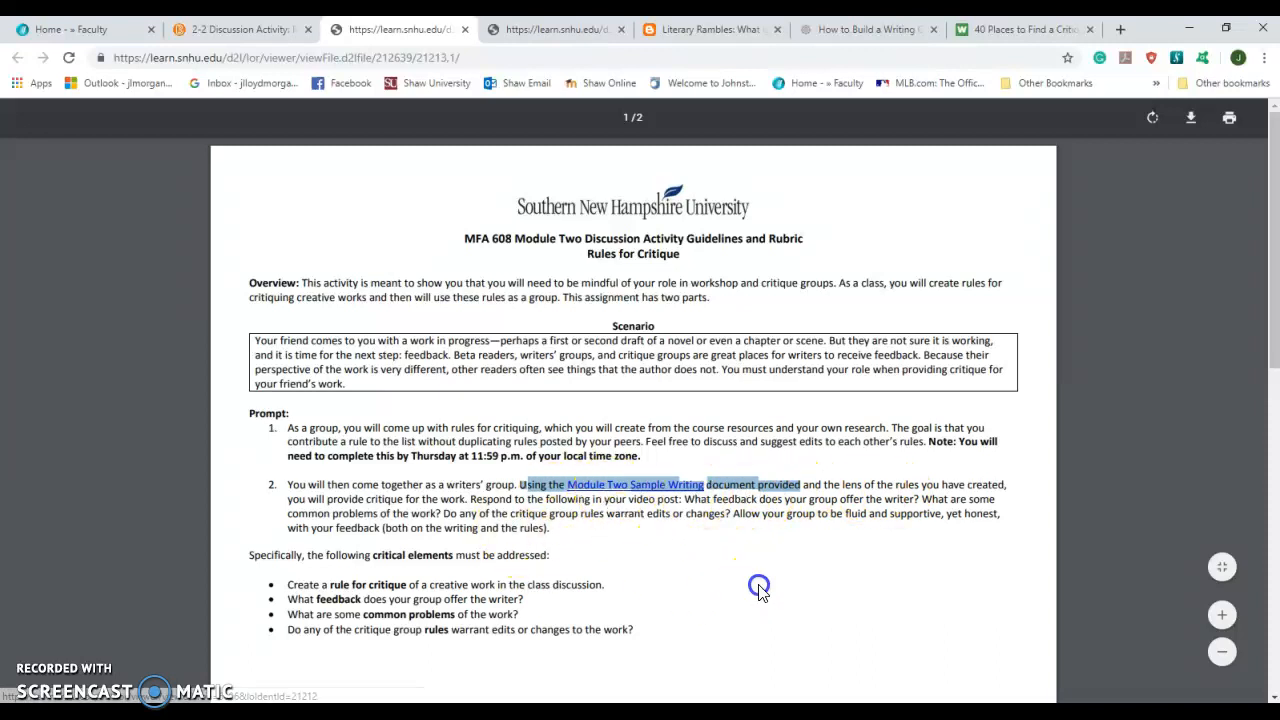
{"action": "left_click", "coordinate": [759, 585]}
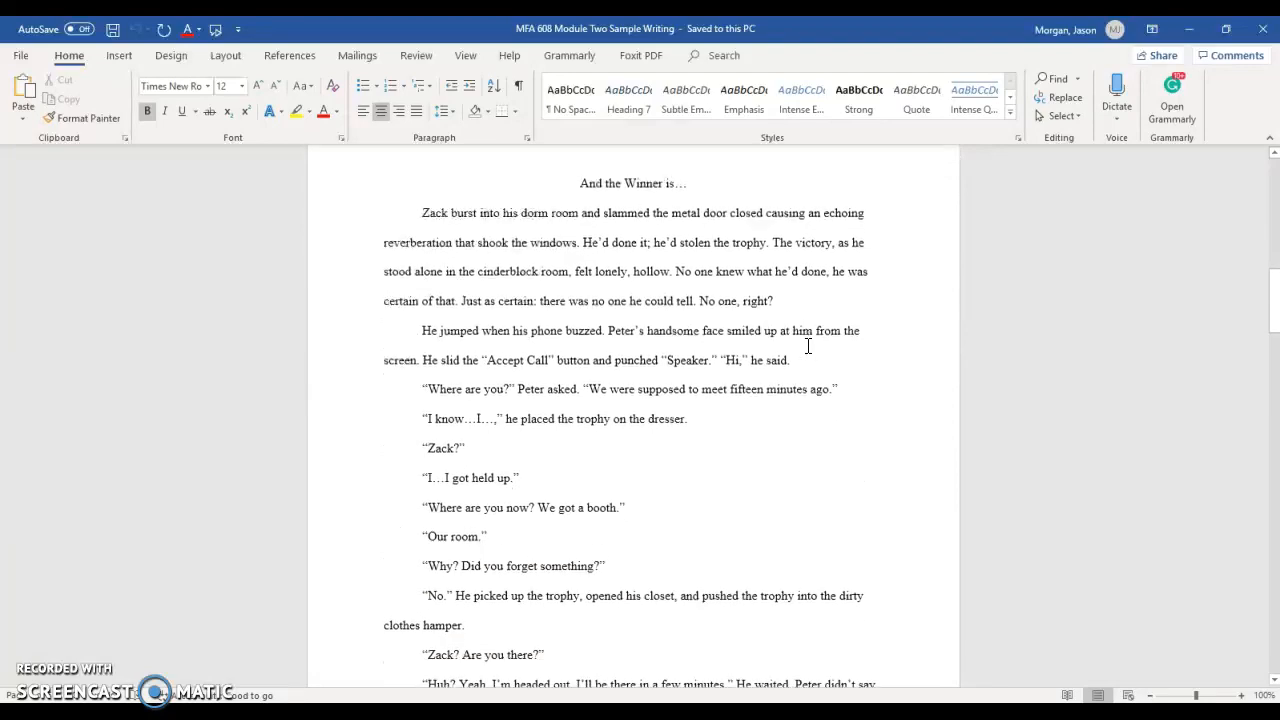
{"action": "scroll", "scroll_direction": "down", "scroll_amount": 3}
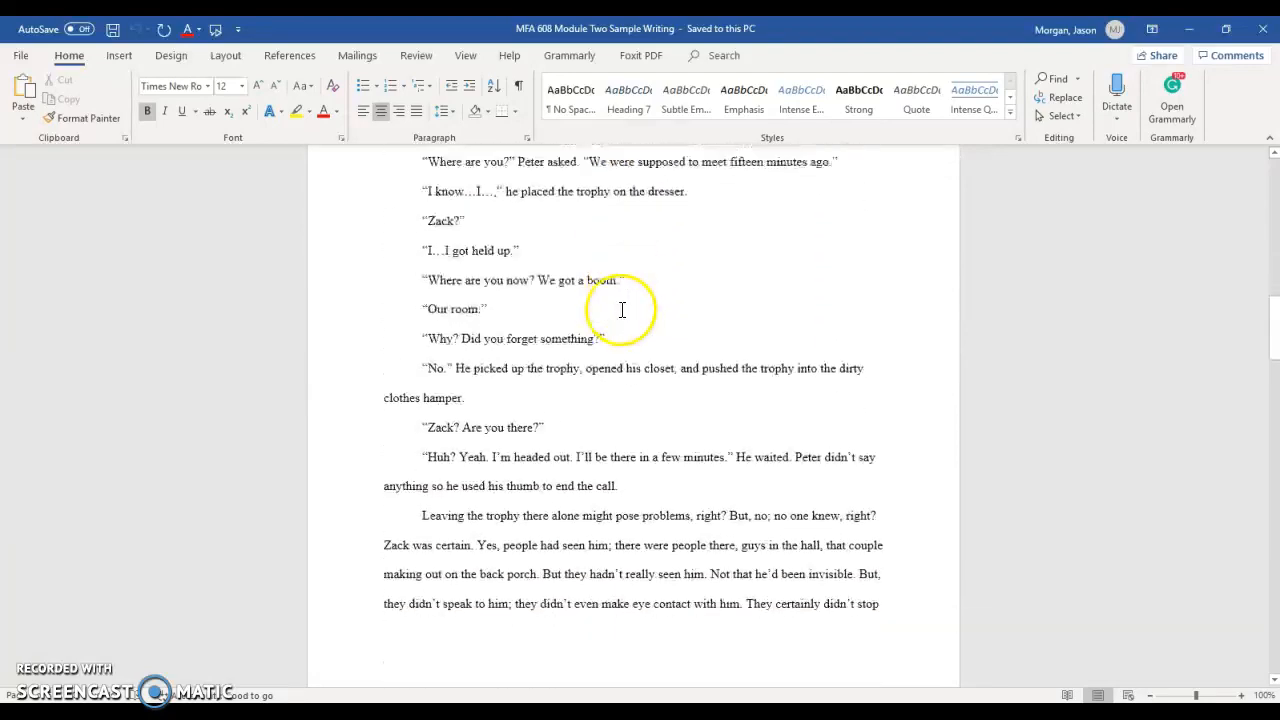
{"action": "scroll", "scroll_direction": "down", "scroll_amount": 3}
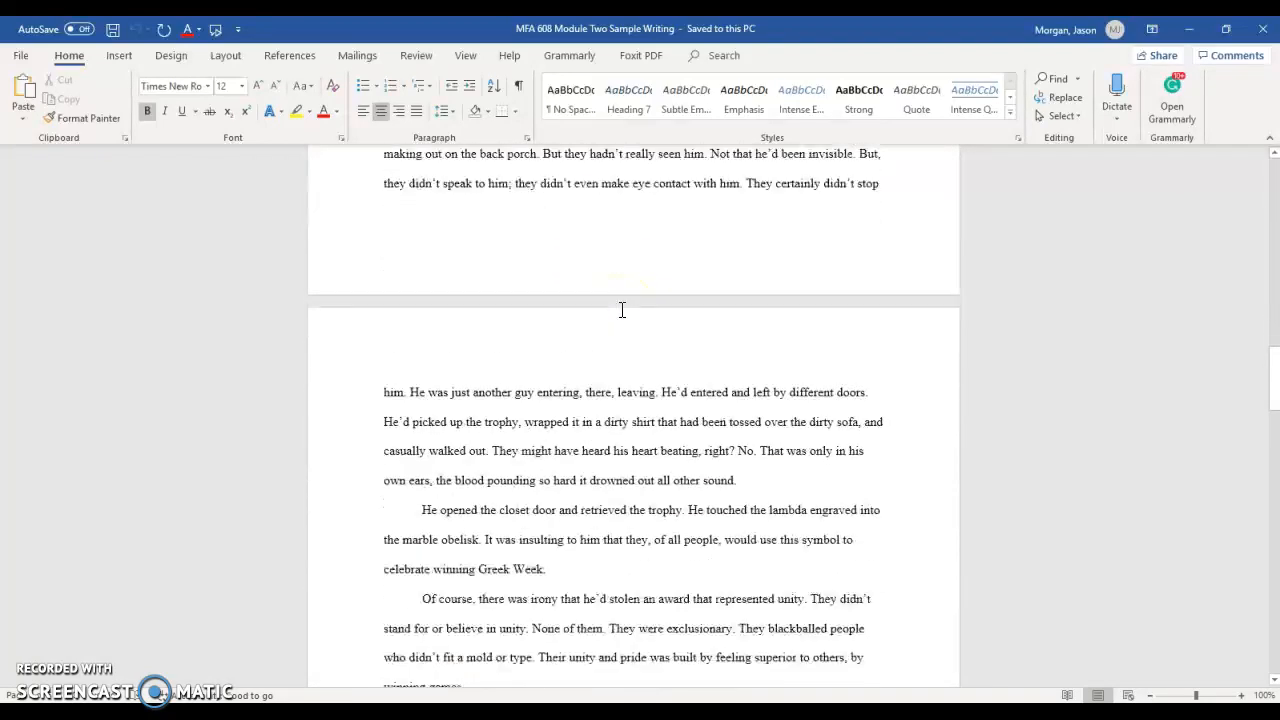
{"action": "scroll", "scroll_direction": "down", "scroll_amount": 3}
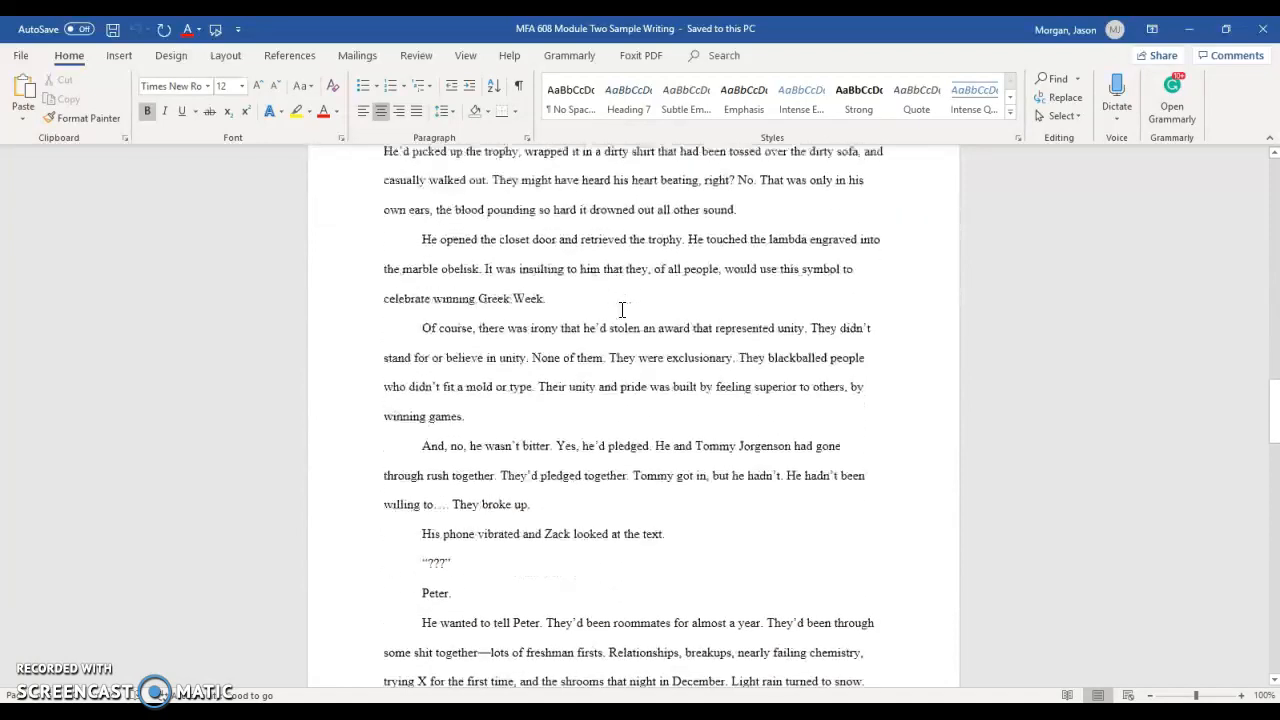
{"action": "scroll", "scroll_direction": "down", "scroll_amount": 3}
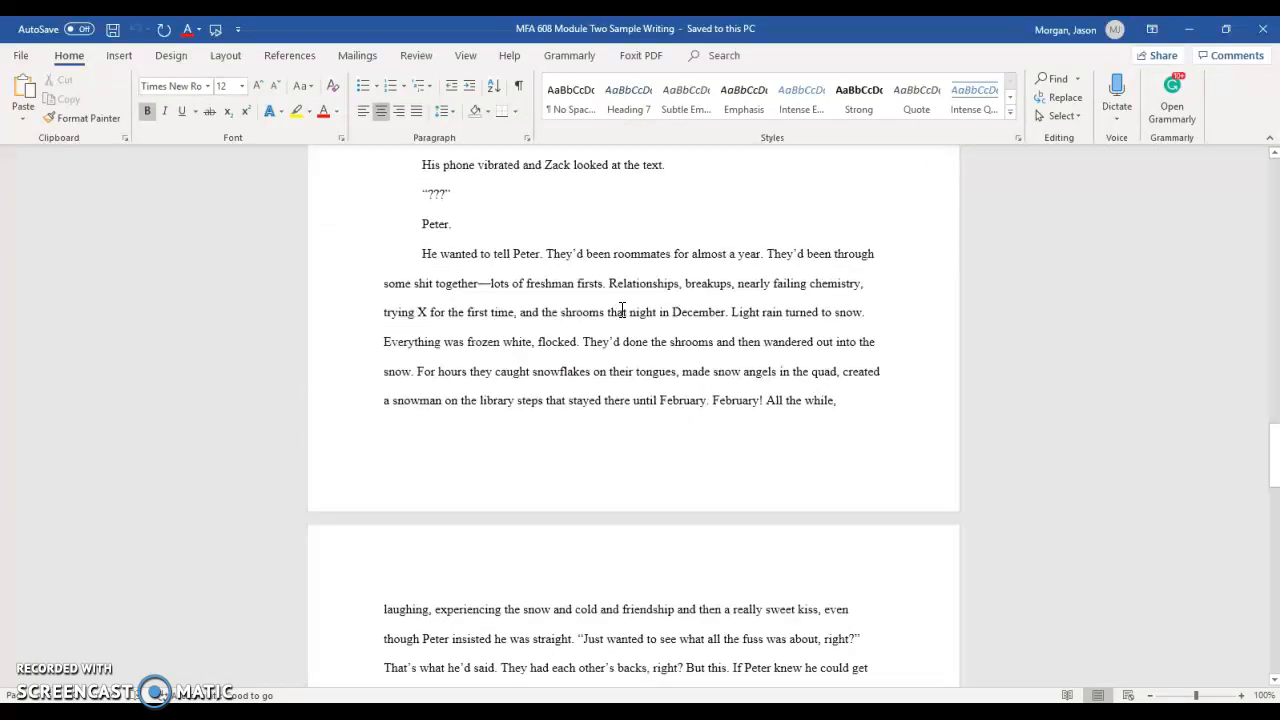
{"action": "scroll", "scroll_direction": "down", "scroll_amount": 3}
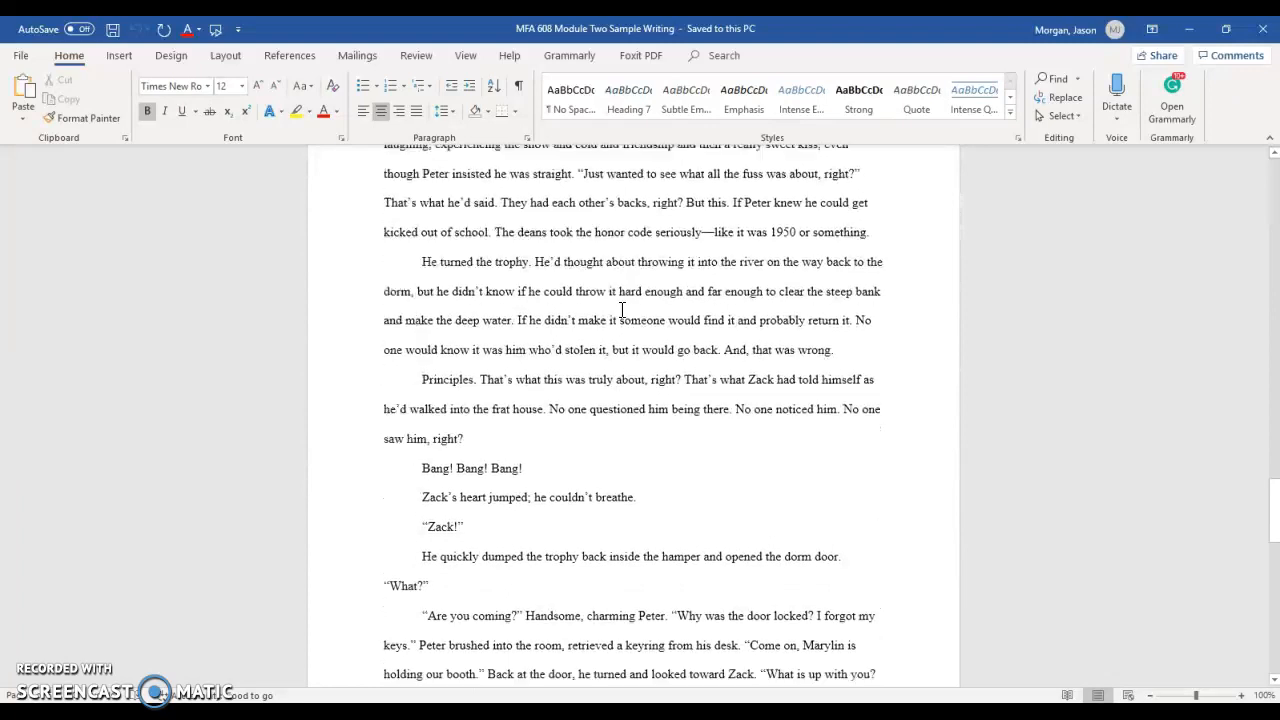
{"action": "scroll", "scroll_direction": "down", "scroll_amount": 3}
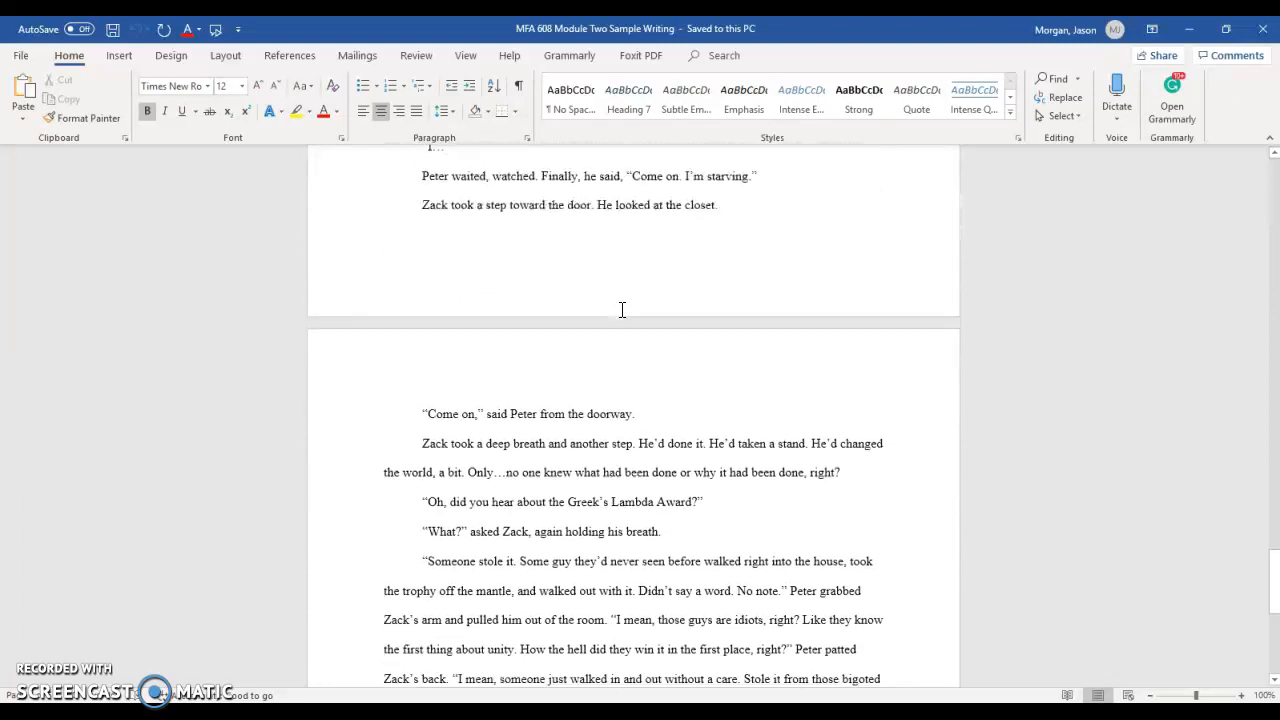
{"action": "scroll", "scroll_direction": "down", "scroll_amount": 3}
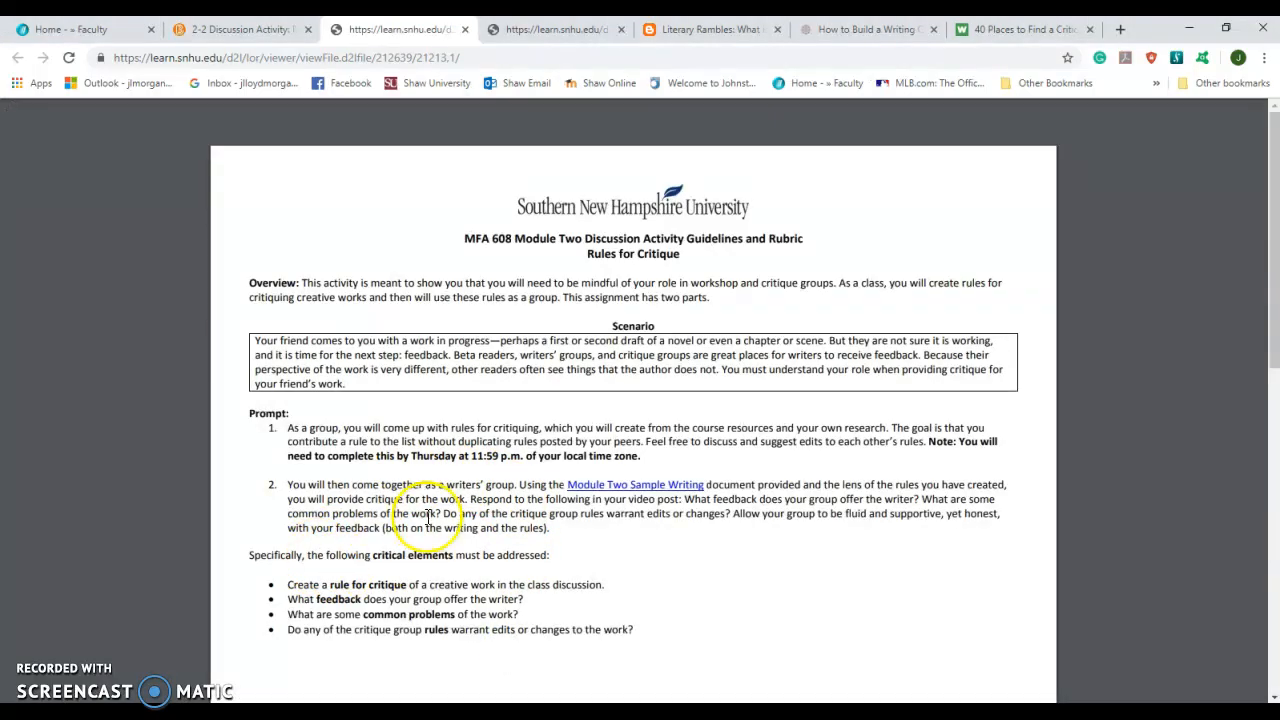
{"action": "mouse_move", "coordinate": [750, 517]}
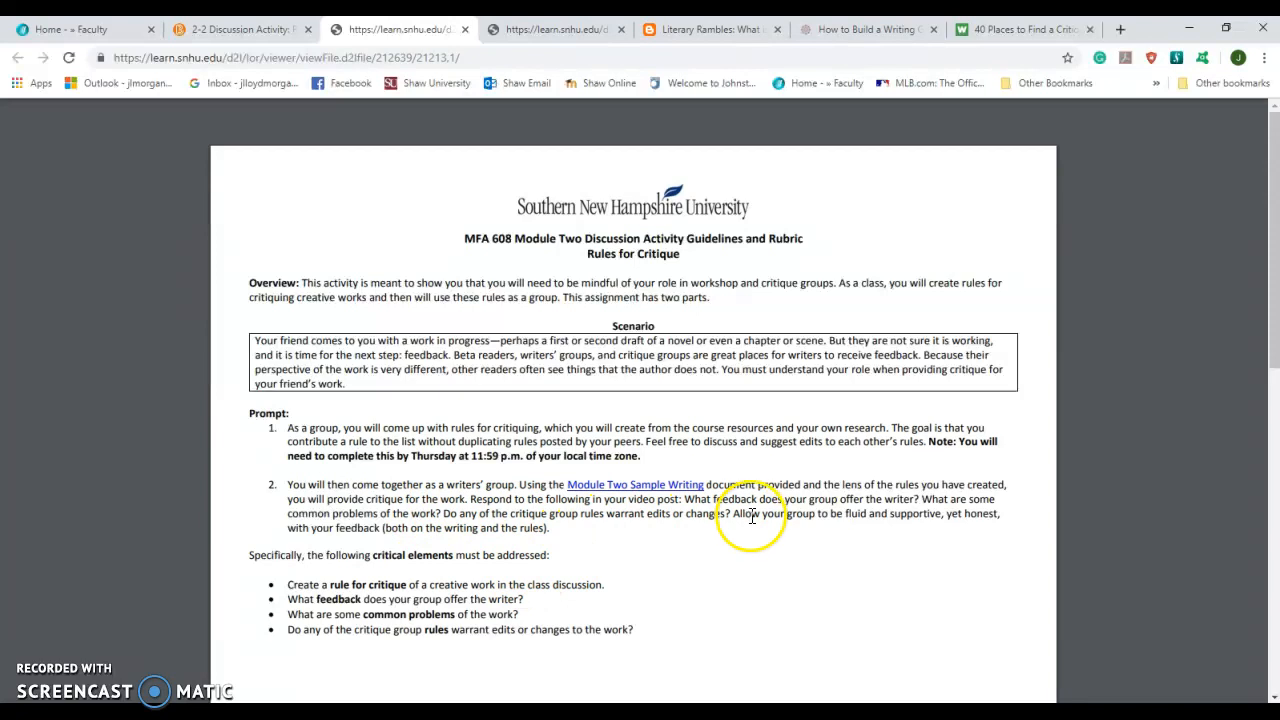
{"action": "mouse_move", "coordinate": [638, 497]}
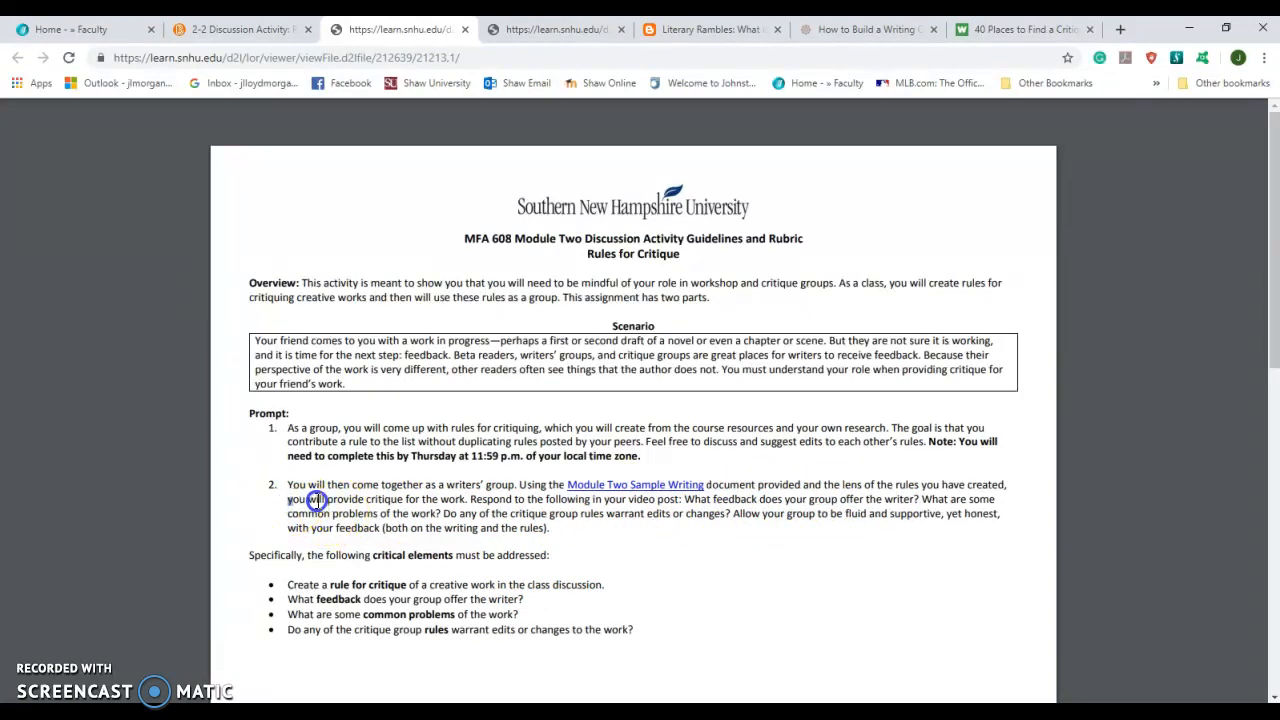
{"action": "left_click_drag", "start_coordinate": [287, 499], "coordinate": [464, 499]}
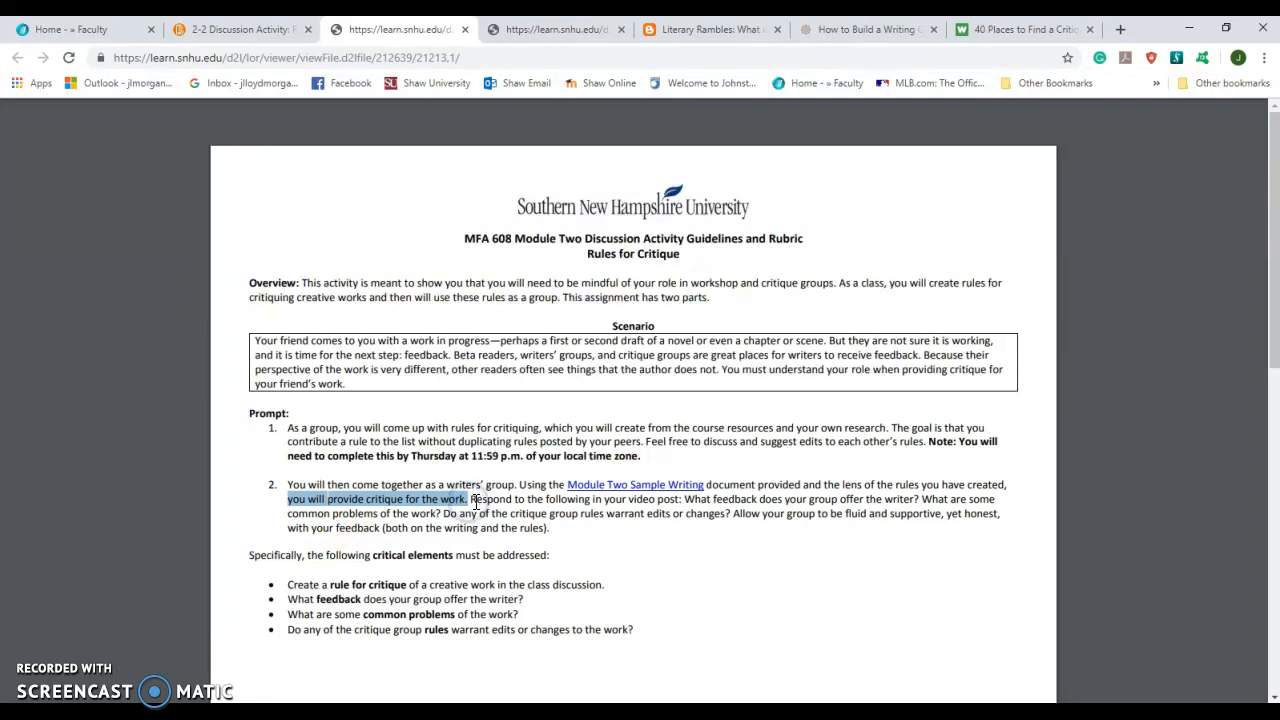
{"action": "left_click_drag", "start_coordinate": [470, 499], "coordinate": [670, 499]}
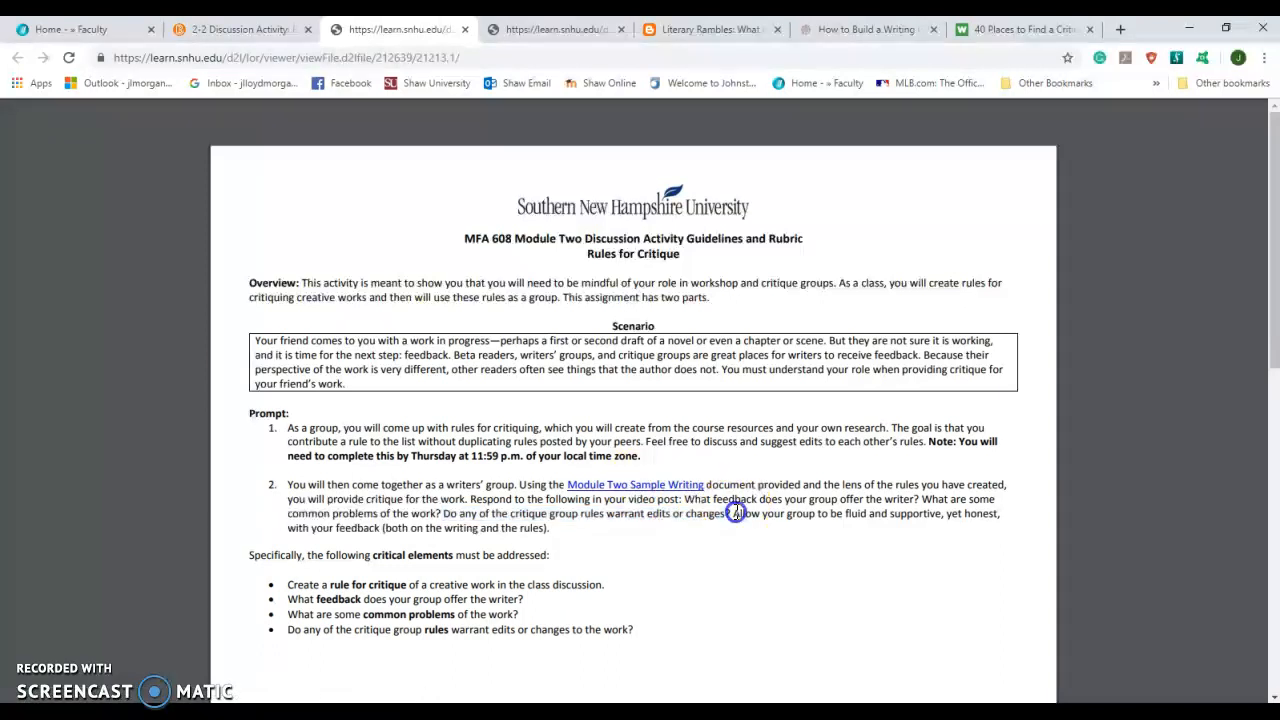
{"action": "left_click_drag", "start_coordinate": [735, 513], "coordinate": [973, 528]}
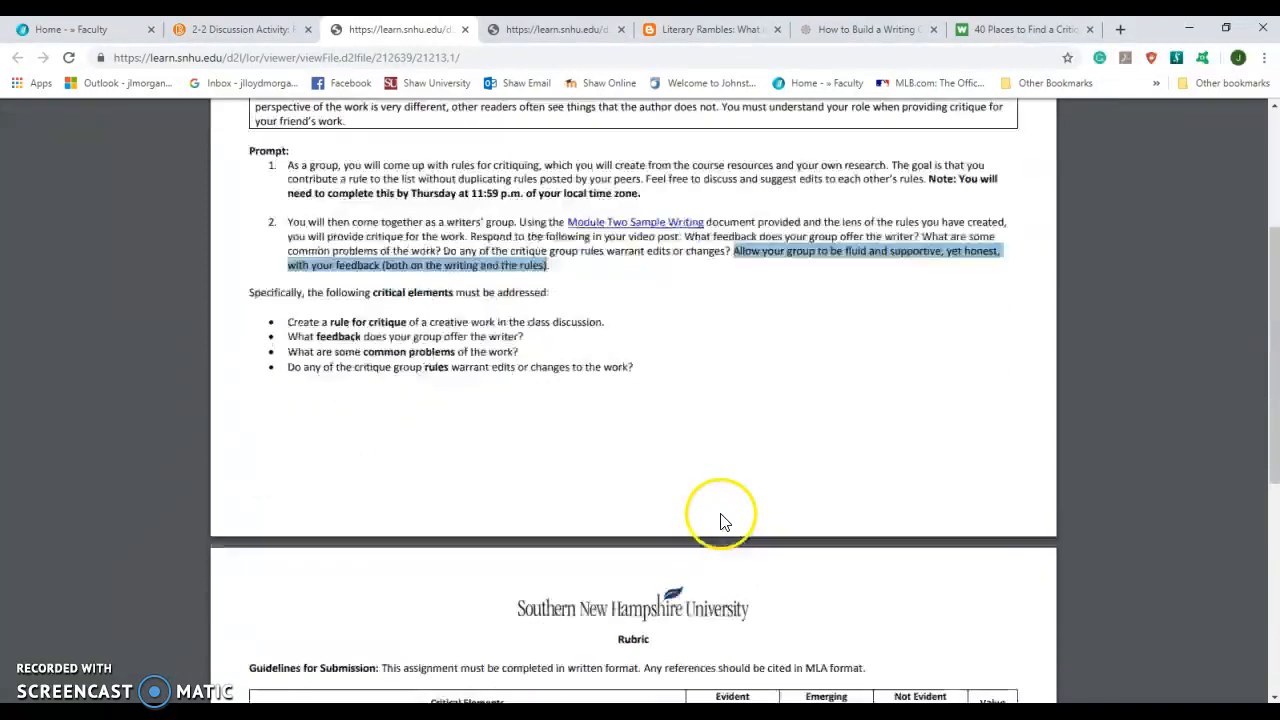
{"action": "scroll", "scroll_direction": "down", "scroll_amount": 3}
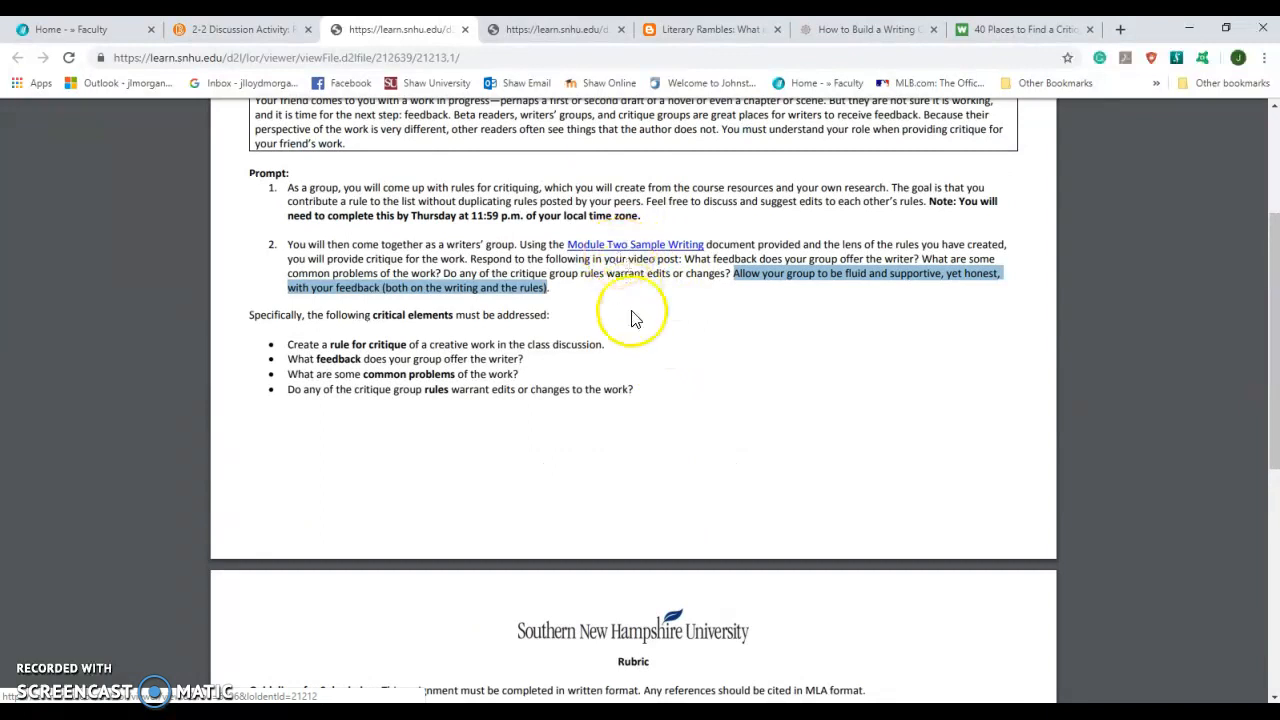
{"action": "scroll", "scroll_direction": "down", "scroll_amount": 3}
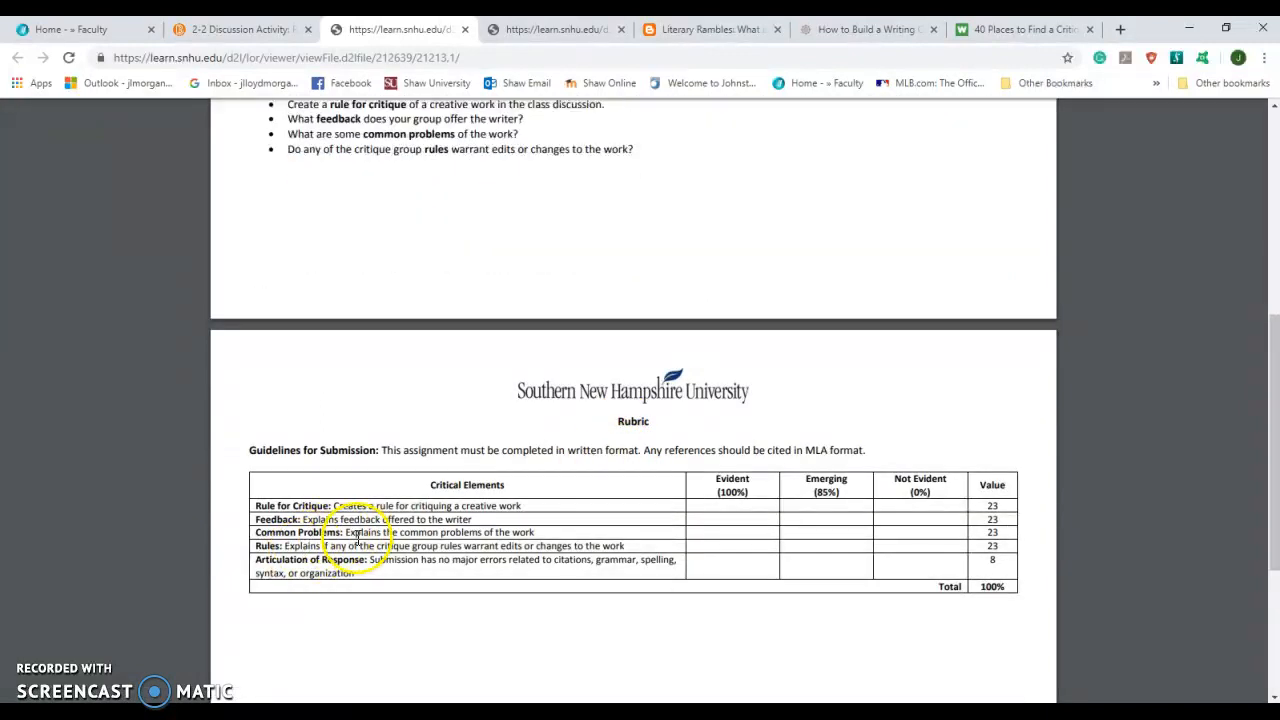
{"action": "left_click_drag", "start_coordinate": [347, 532], "coordinate": [535, 532]}
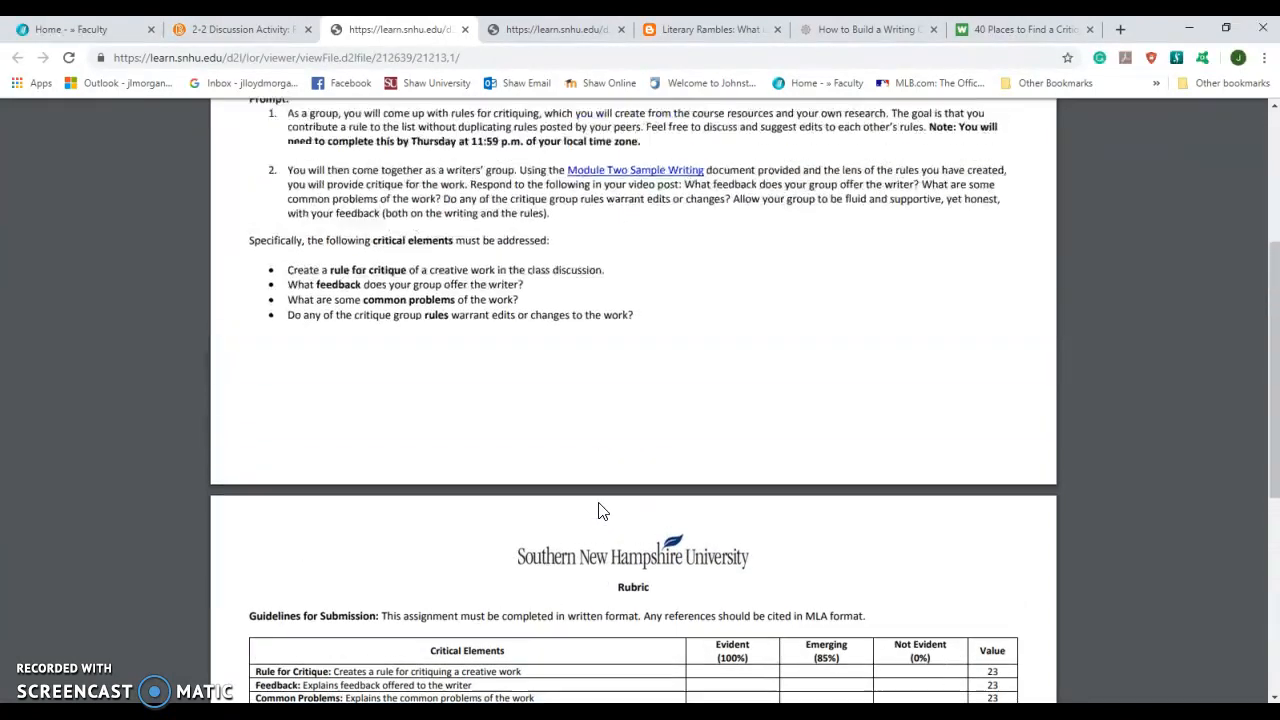
{"action": "scroll", "scroll_direction": "up", "scroll_amount": 3}
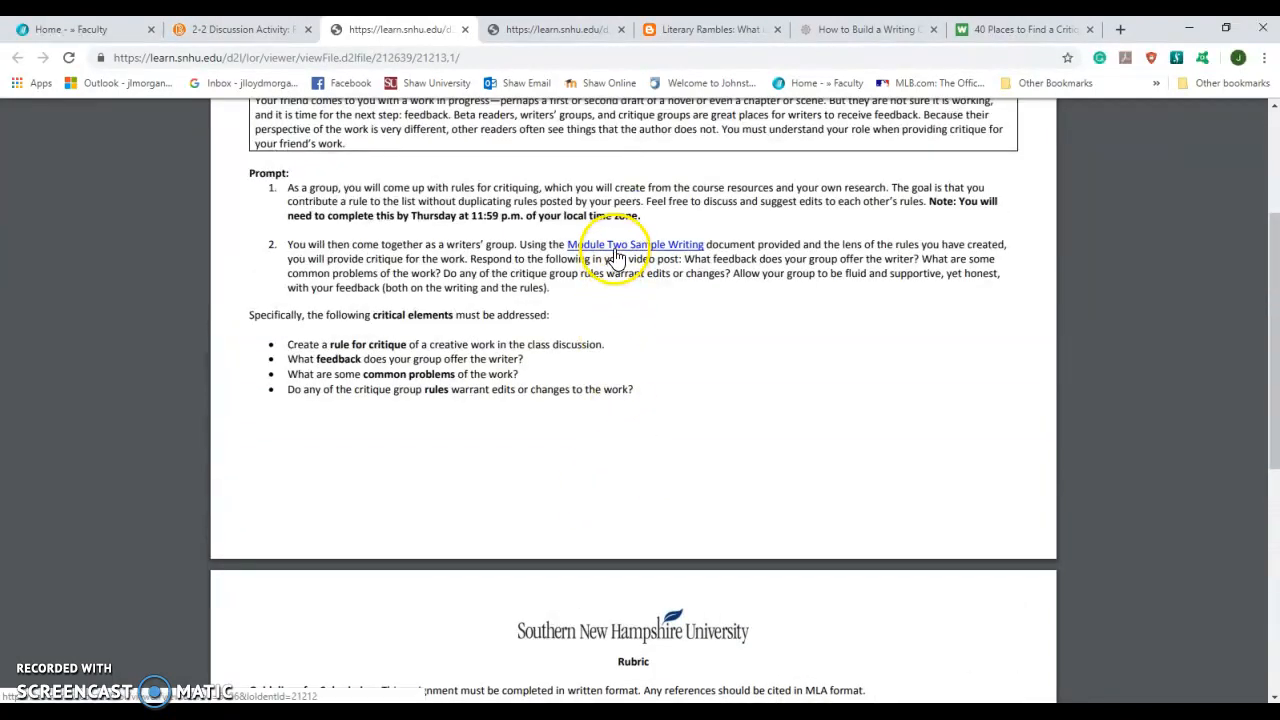
{"action": "mouse_move", "coordinate": [695, 403]}
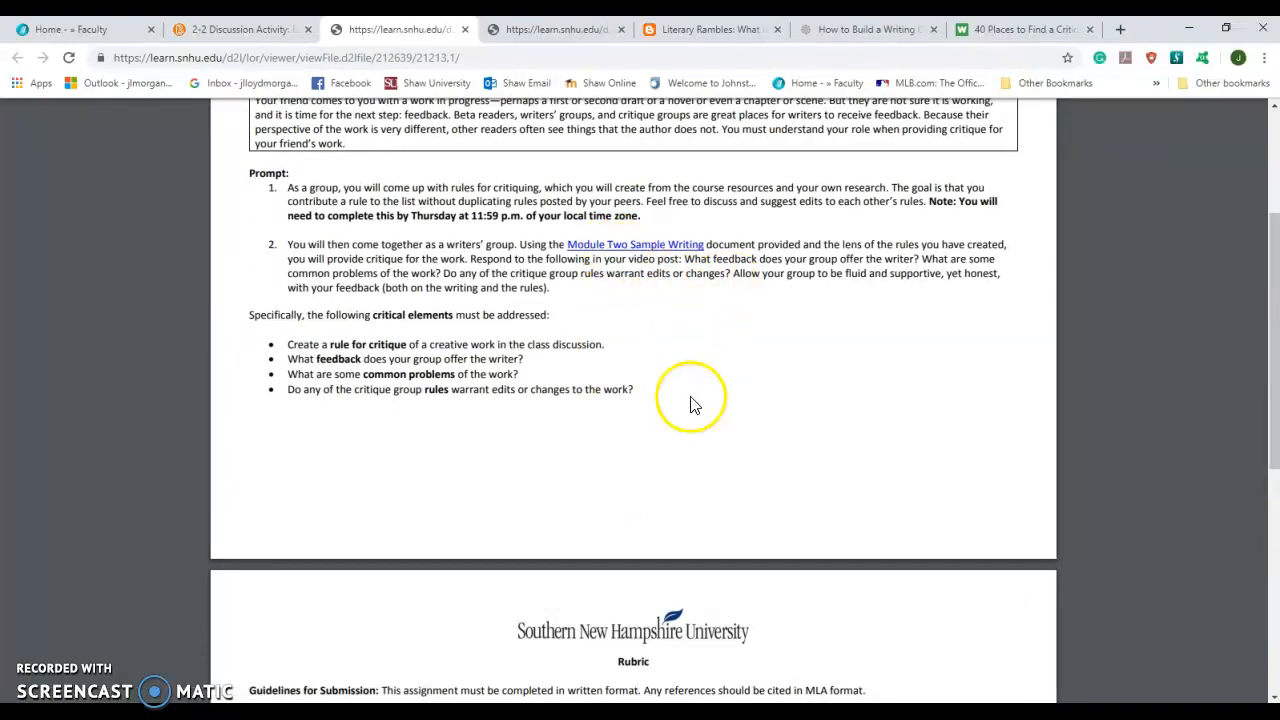
{"action": "scroll", "scroll_direction": "down", "scroll_amount": 3}
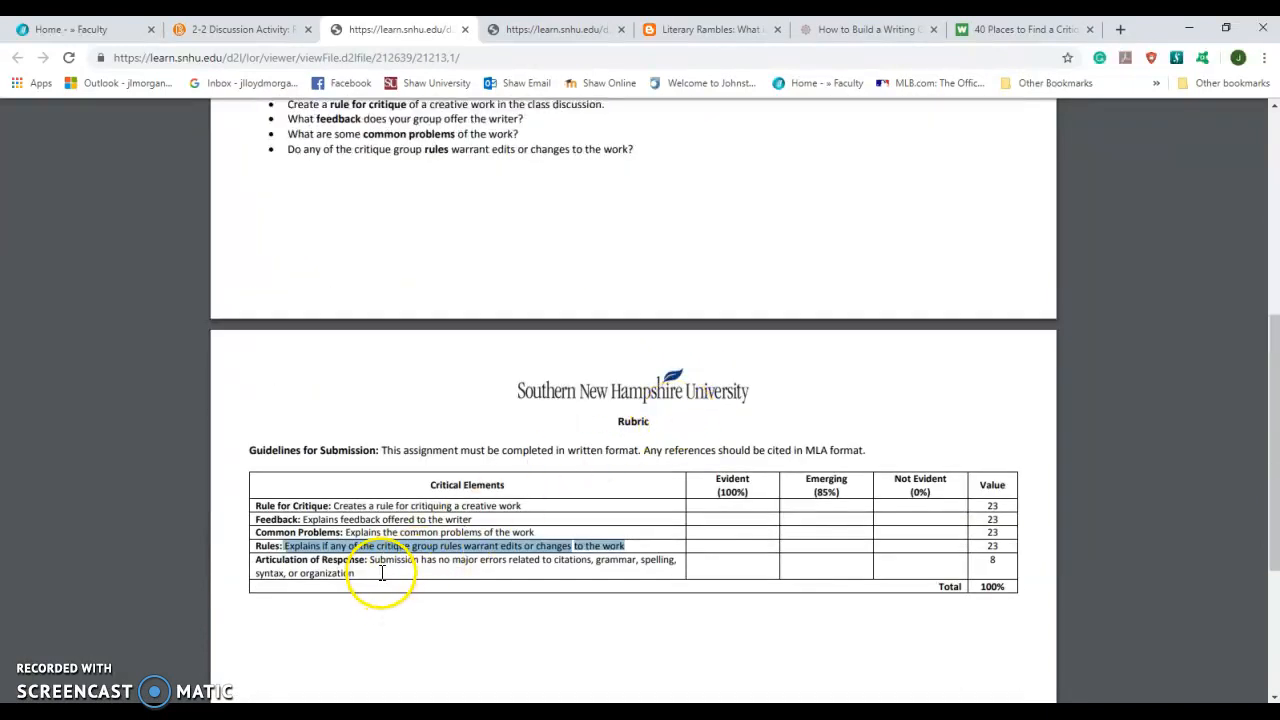
{"action": "mouse_move", "coordinate": [890, 592]}
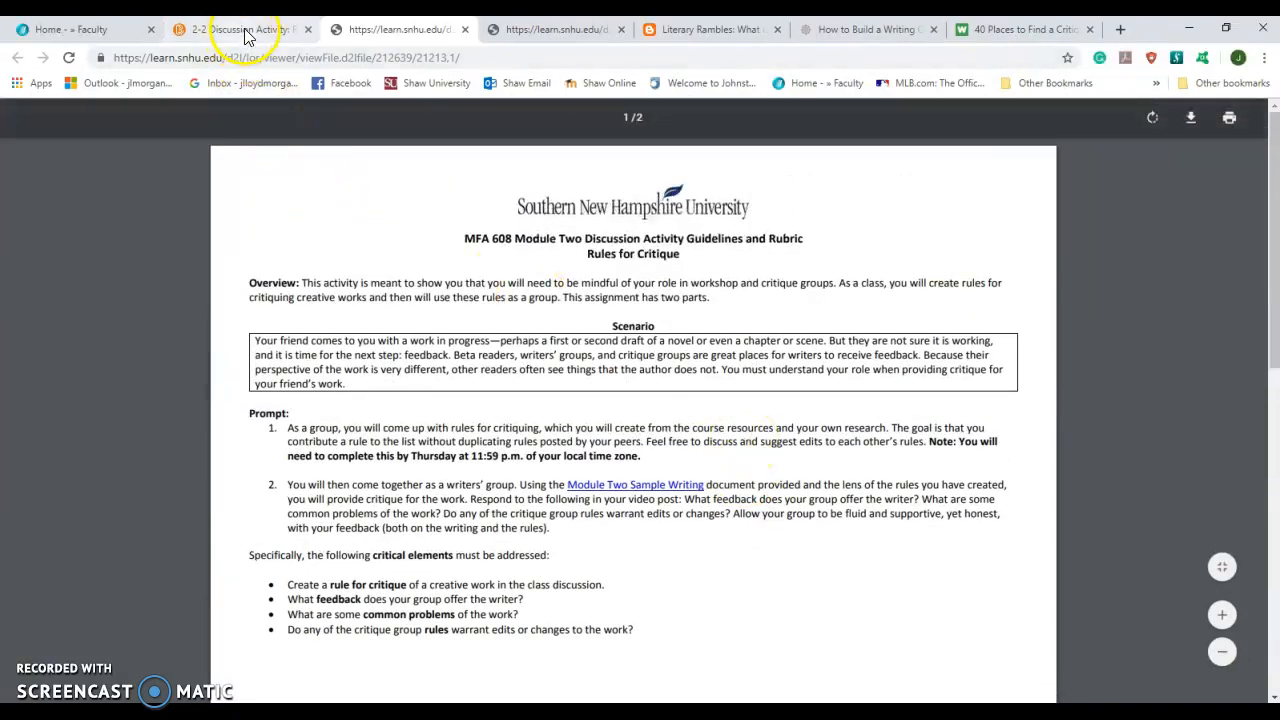
- Return to 2-2 Discussion Activity, advance to 2-3 Reminder, and highlight 'Class Resources'
{"action": "left_click", "coordinate": [240, 28]}
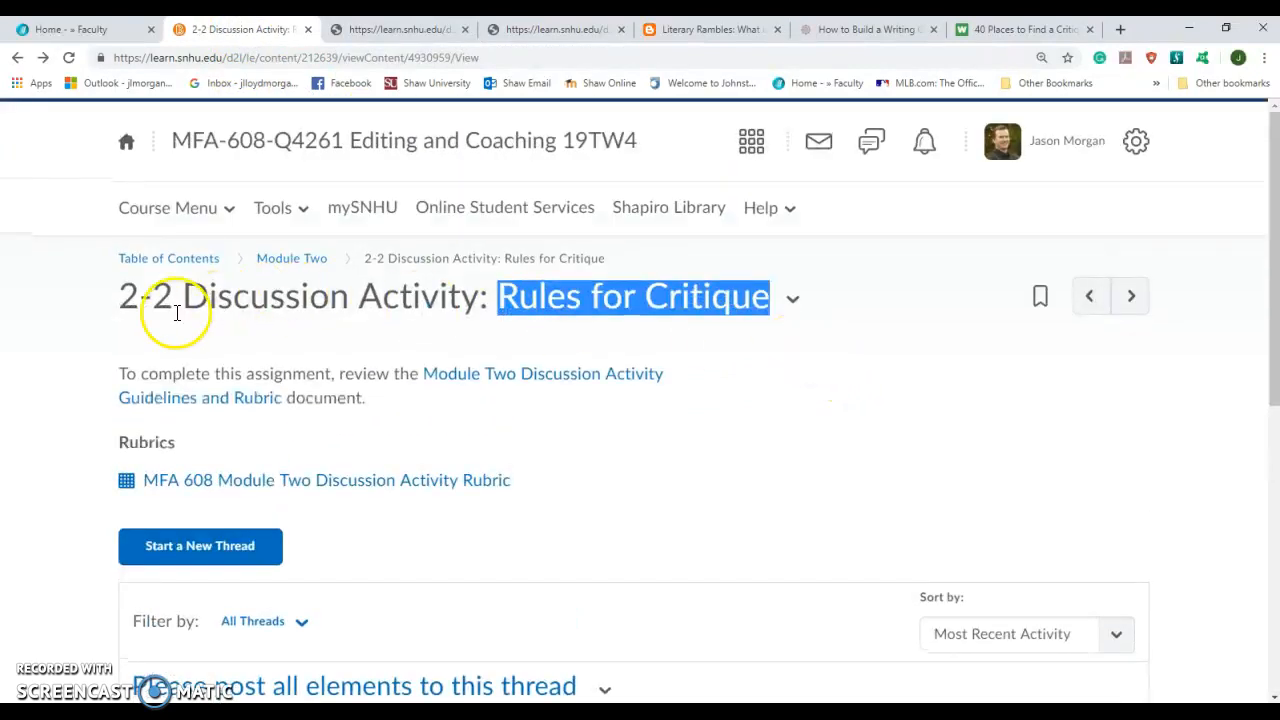
{"action": "left_click", "coordinate": [1131, 296]}
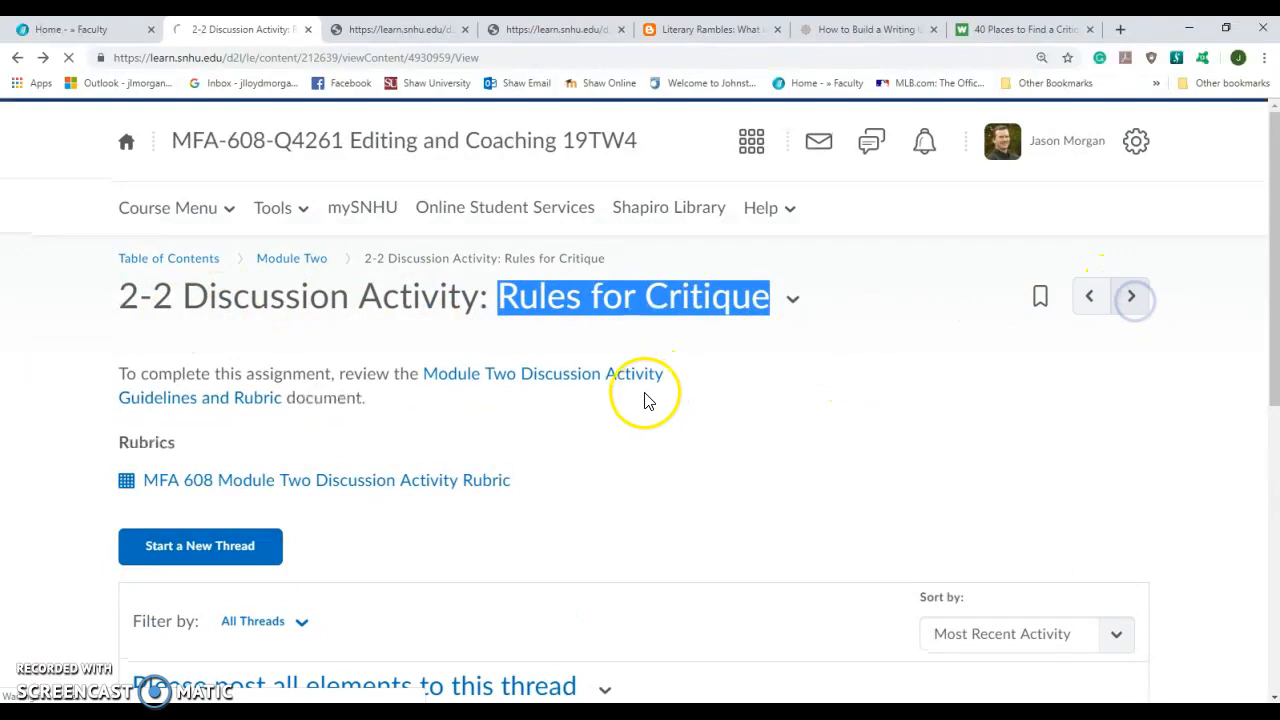
{"action": "left_click", "coordinate": [1131, 296]}
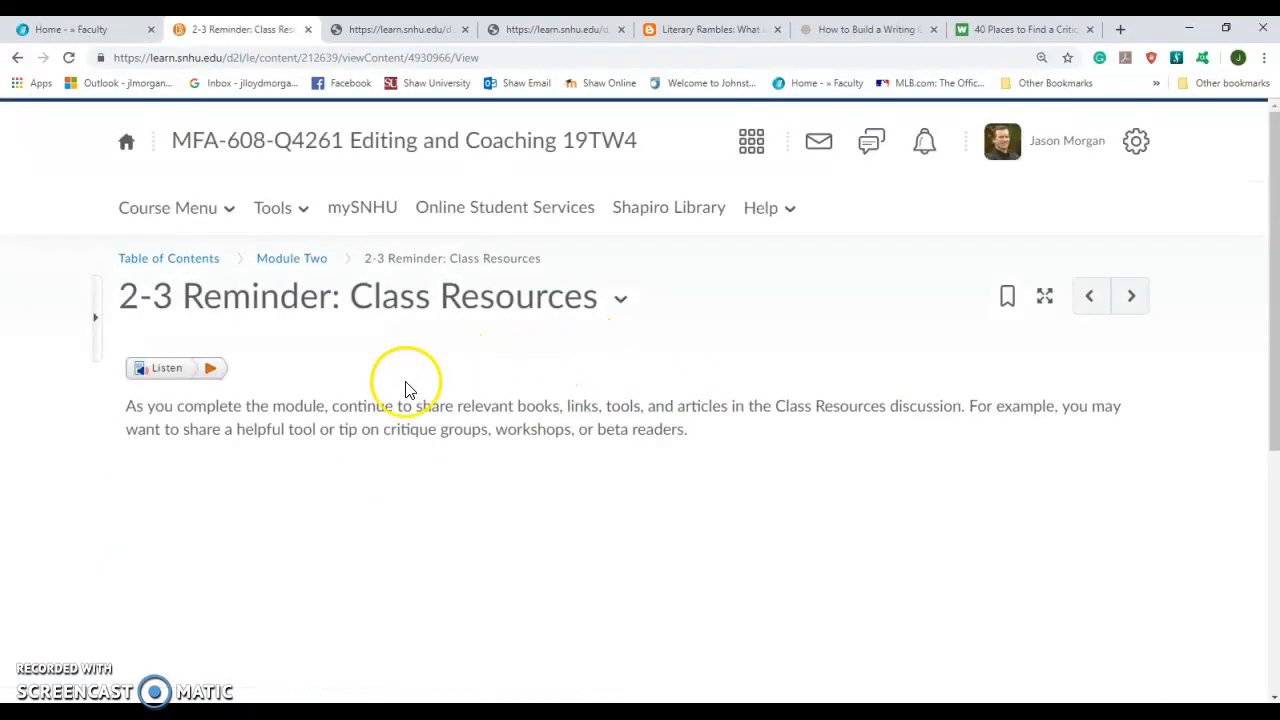
{"action": "mouse_move", "coordinate": [549, 372]}
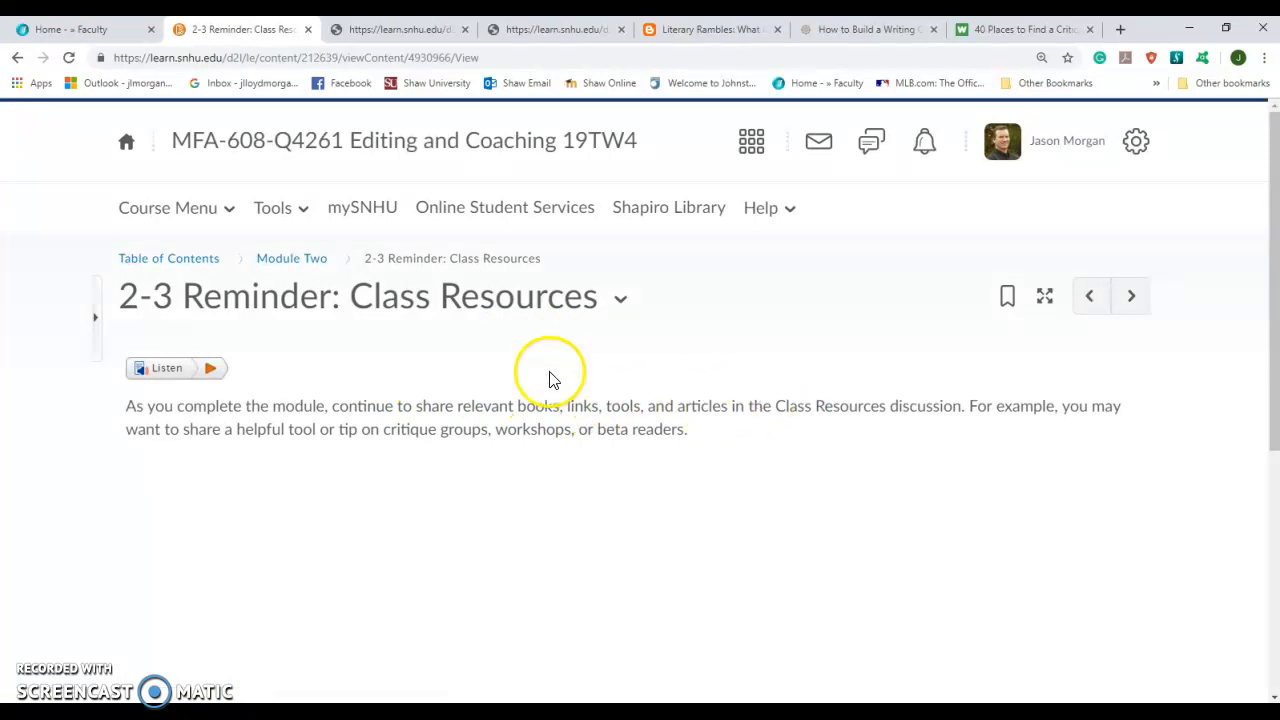
{"action": "double_click", "coordinate": [430, 296]}
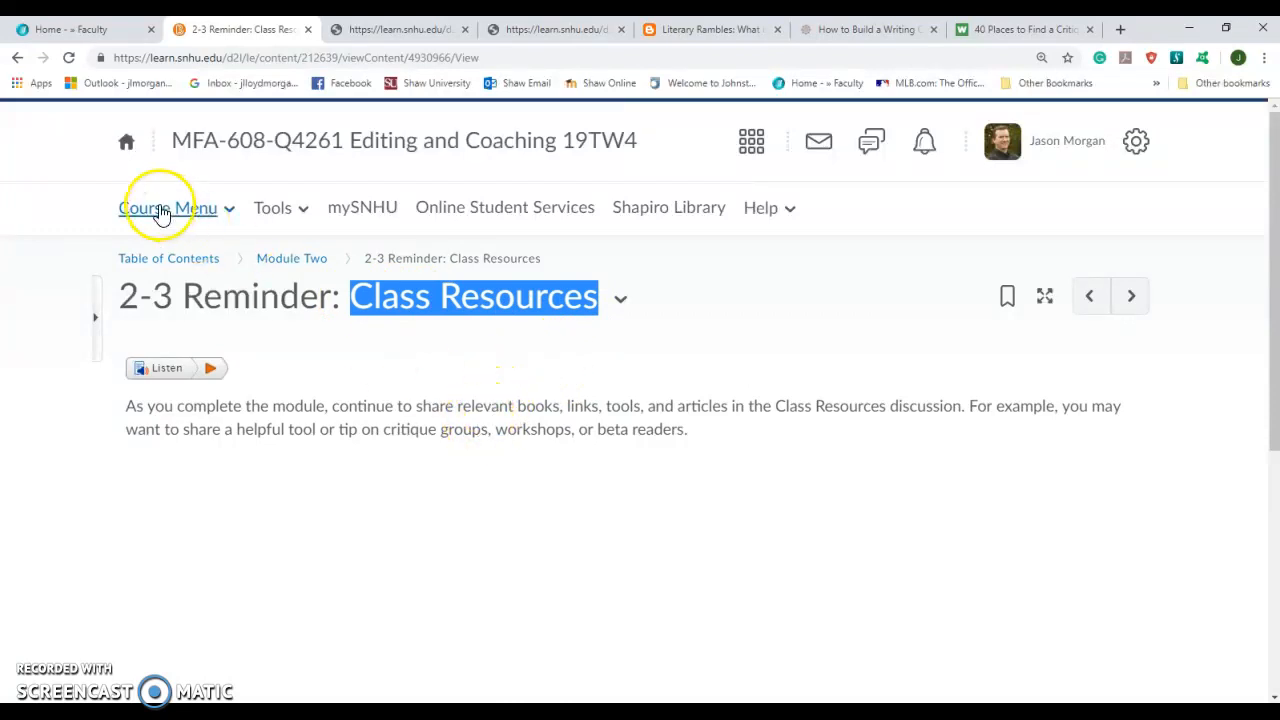
{"action": "left_click", "coordinate": [168, 207]}
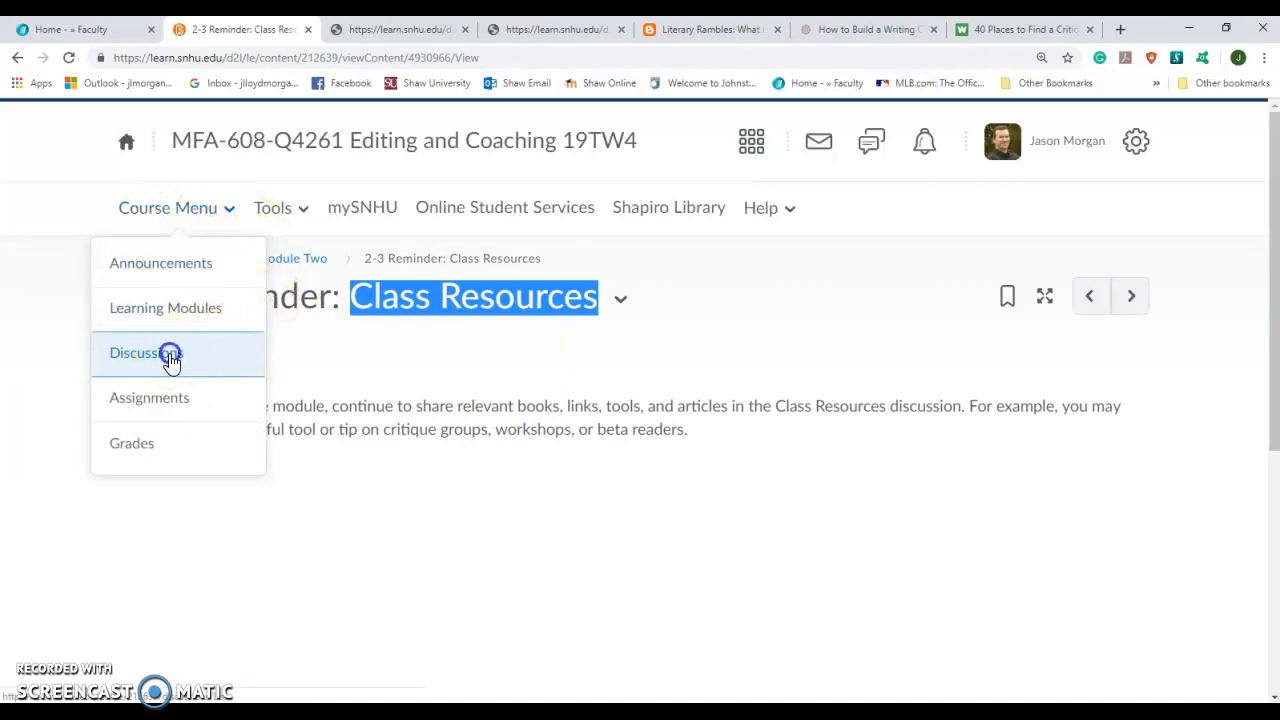
{"action": "left_click", "coordinate": [134, 352]}
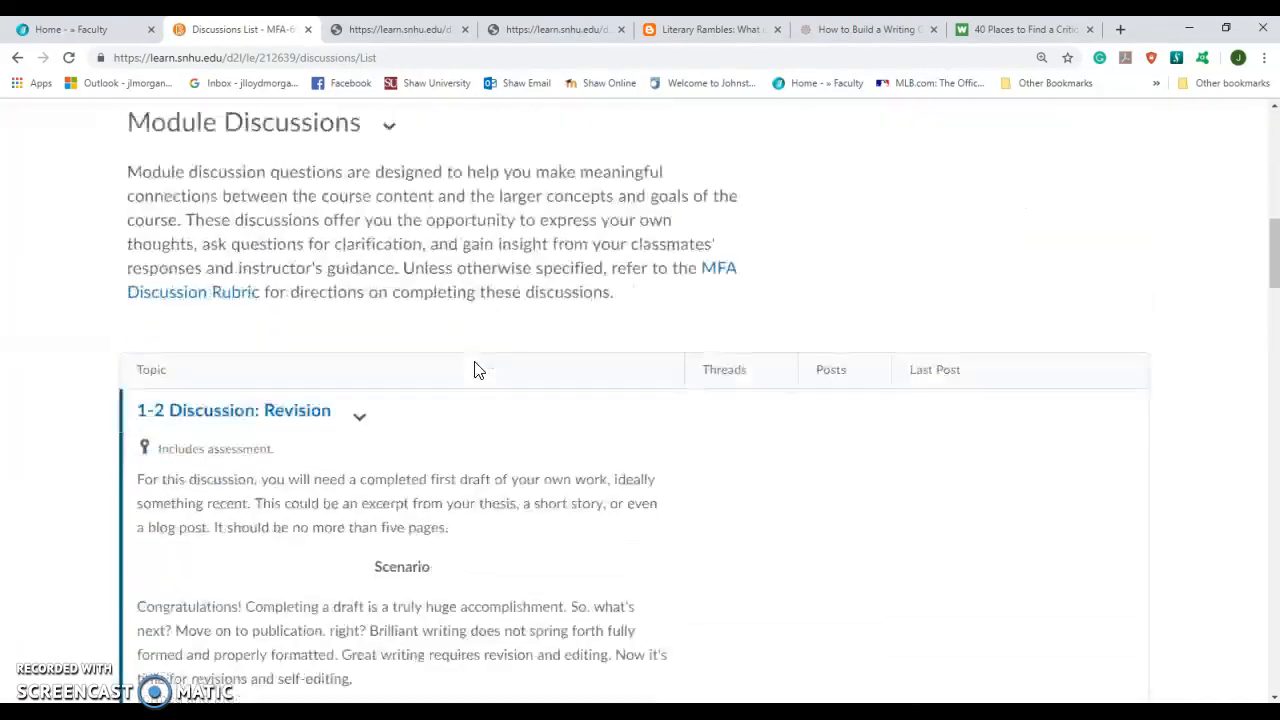
{"action": "scroll", "scroll_direction": "down", "scroll_amount": 3}
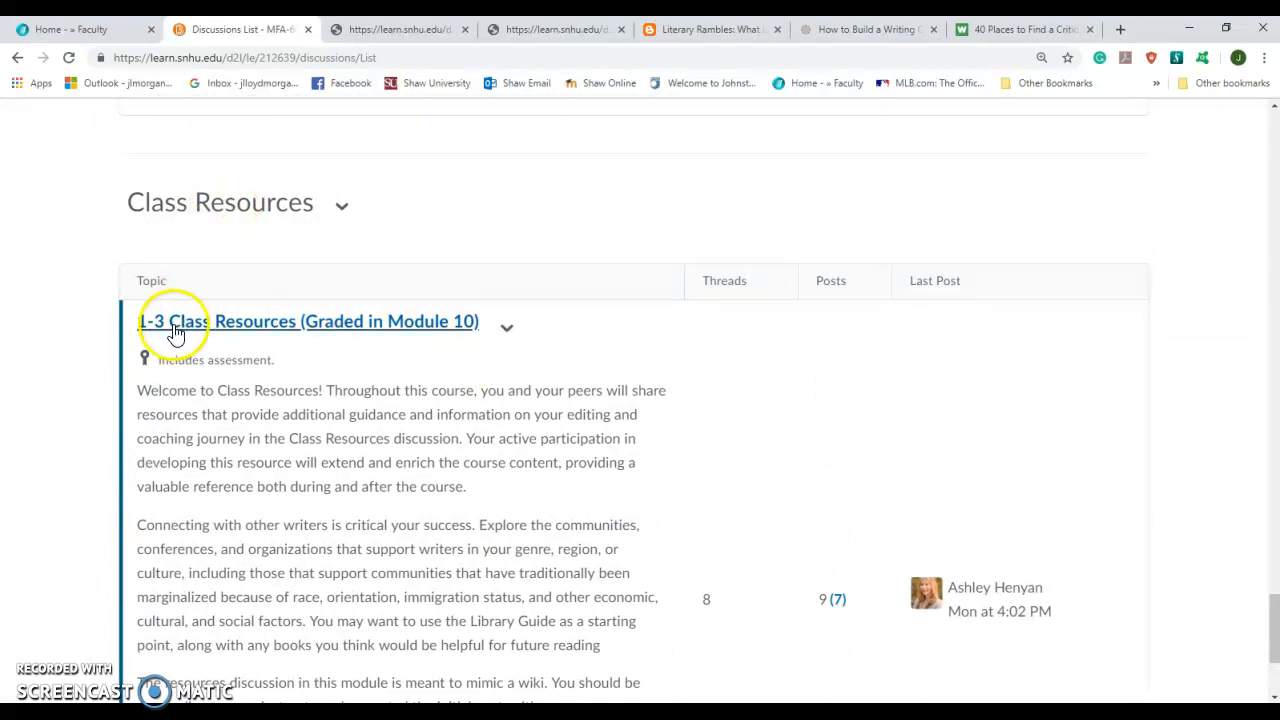
{"action": "scroll", "scroll_direction": "down", "scroll_amount": 3}
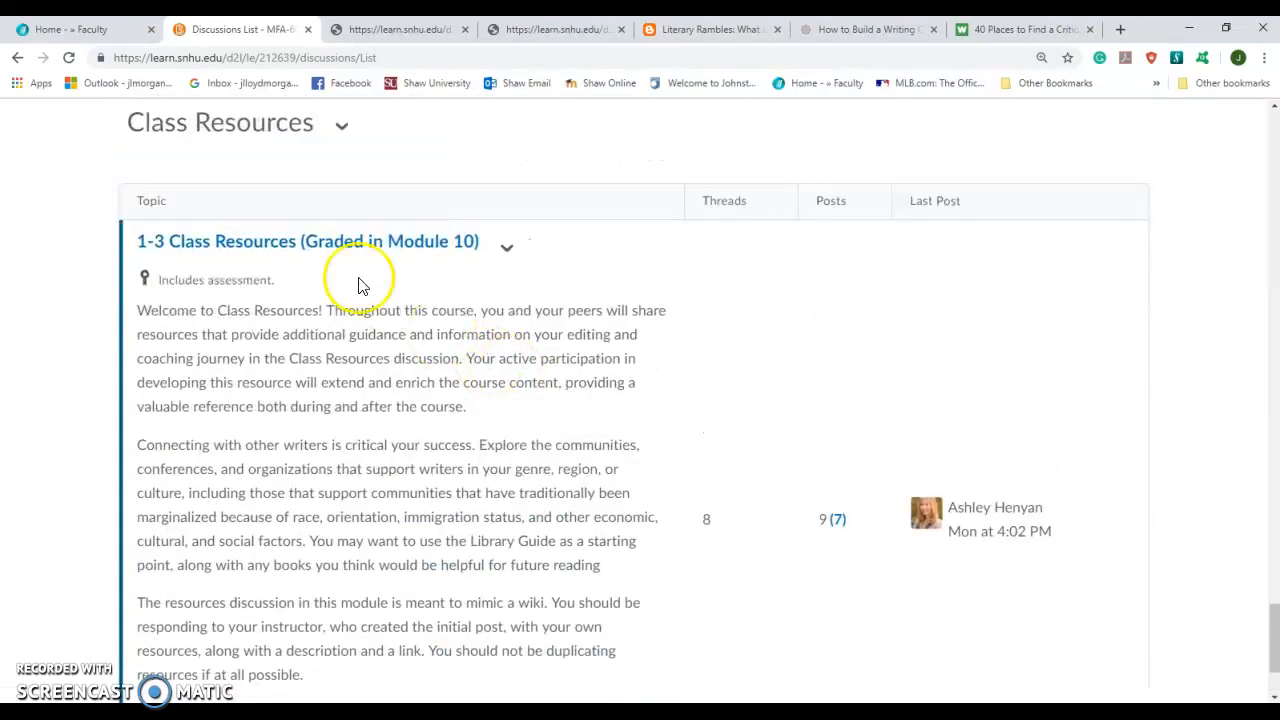
{"action": "left_click", "coordinate": [307, 241]}
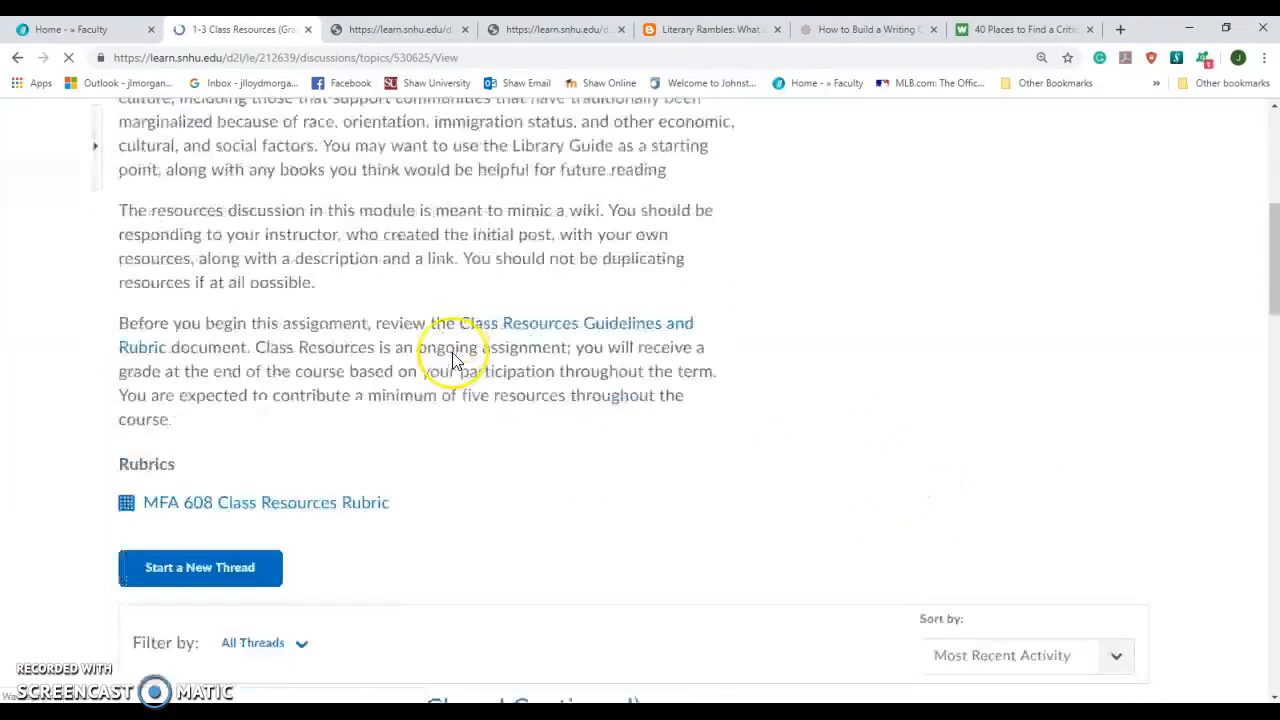
{"action": "scroll", "scroll_direction": "down", "scroll_amount": 3}
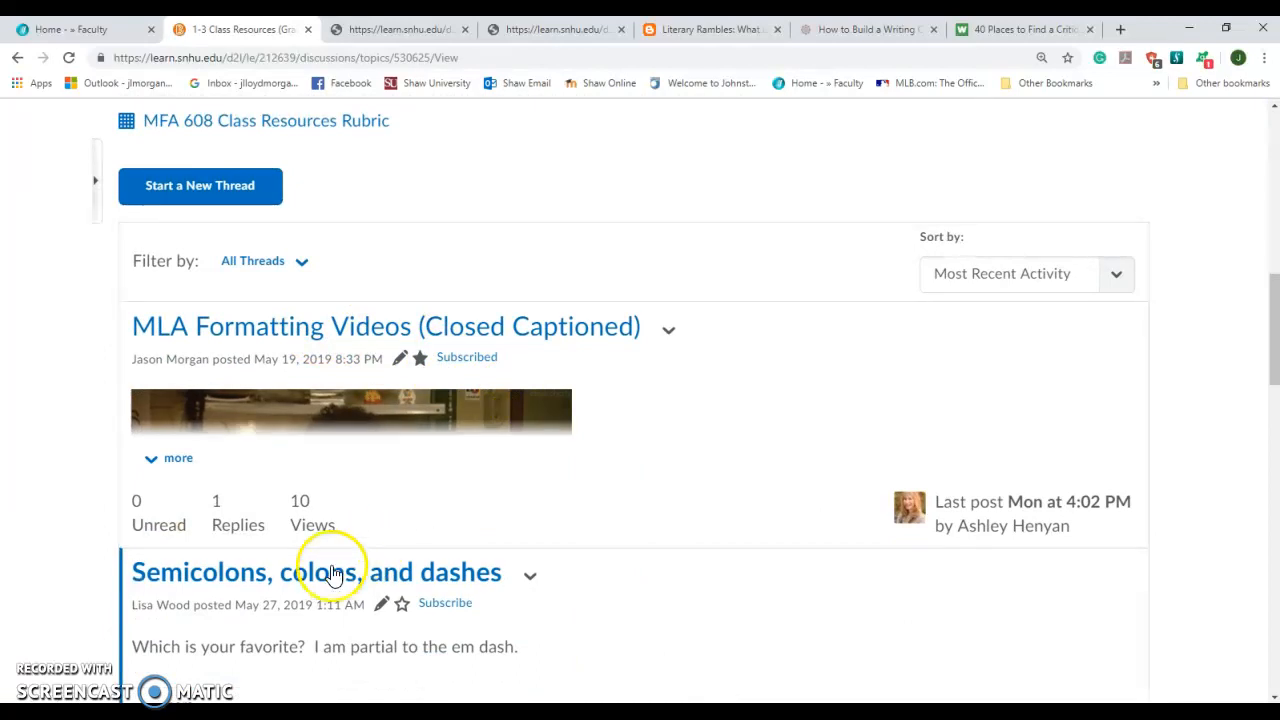
{"action": "scroll", "scroll_direction": "down", "scroll_amount": 3}
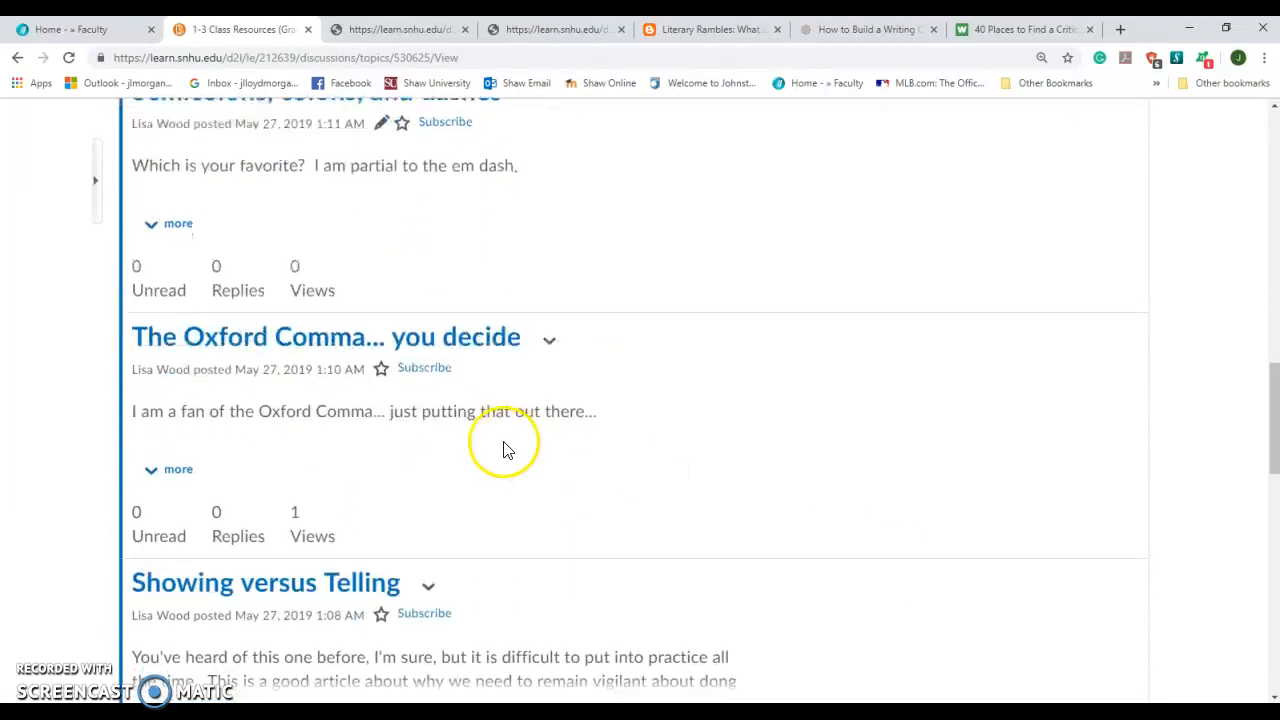
{"action": "scroll", "scroll_direction": "down", "scroll_amount": 3}
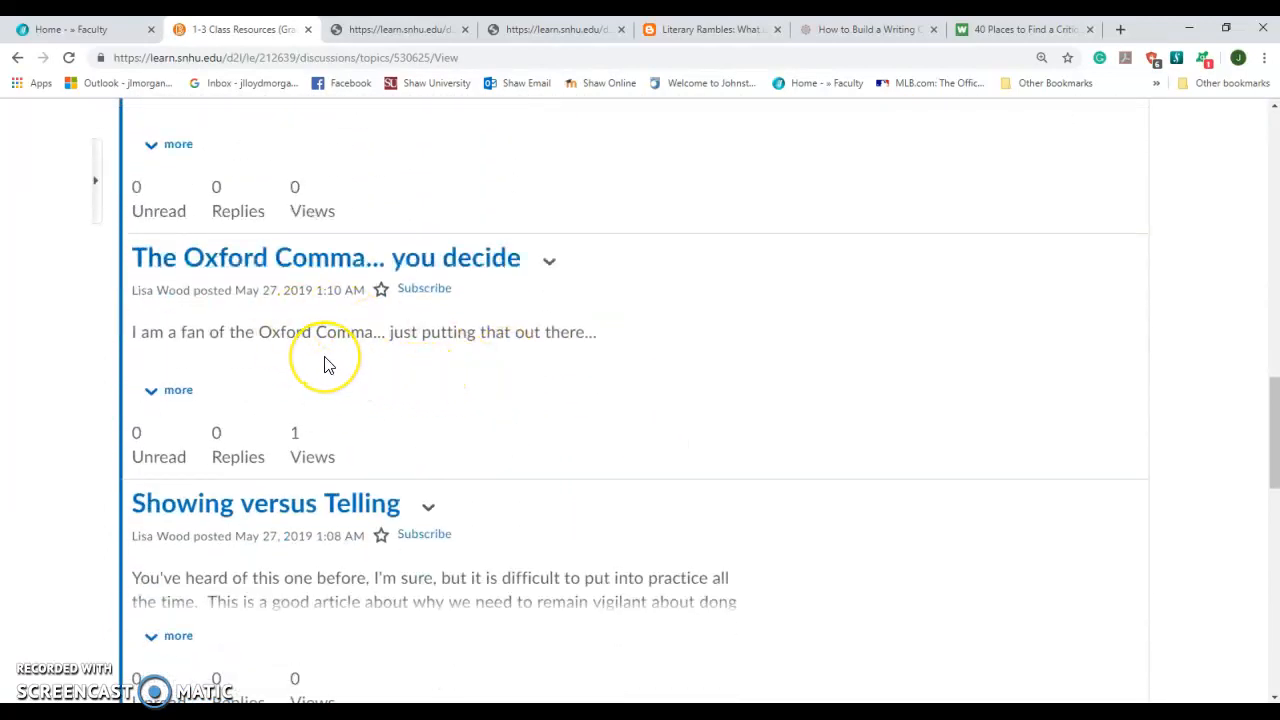
{"action": "scroll", "scroll_direction": "down", "scroll_amount": 3}
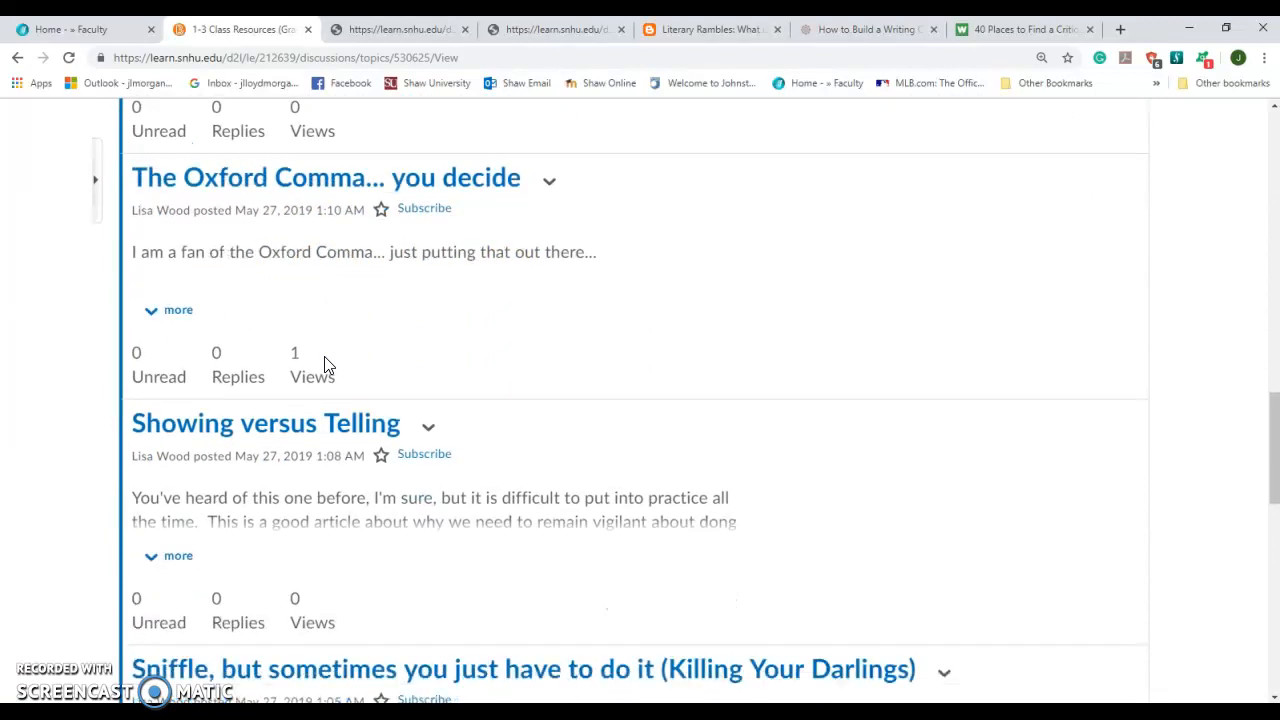
{"action": "scroll", "scroll_direction": "down", "scroll_amount": 3}
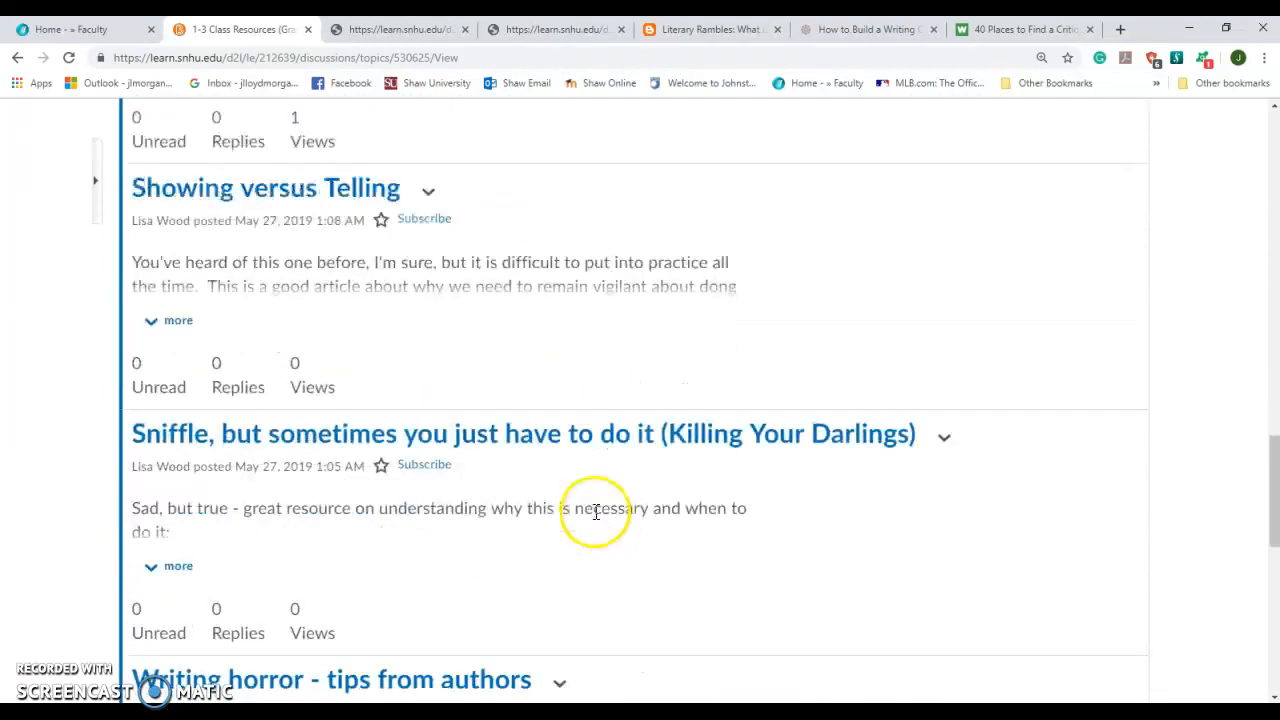
{"action": "scroll", "scroll_direction": "down", "scroll_amount": 3}
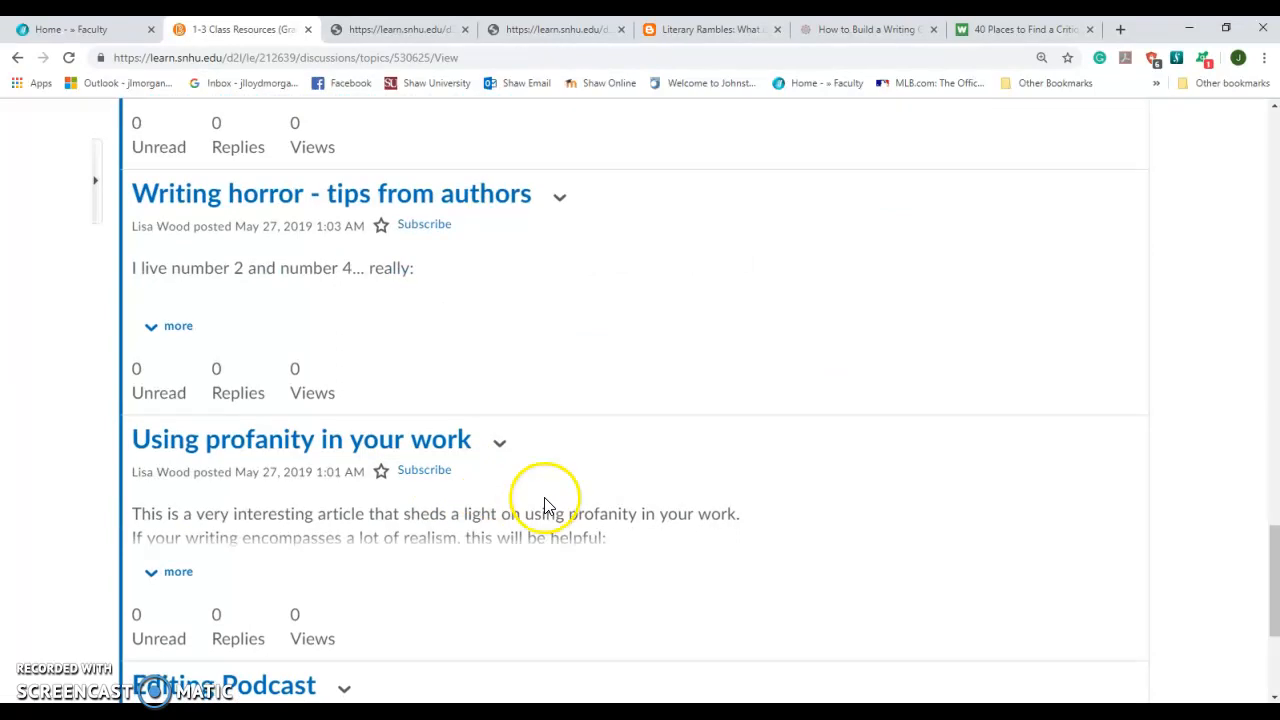
{"action": "scroll", "scroll_direction": "up", "scroll_amount": 3}
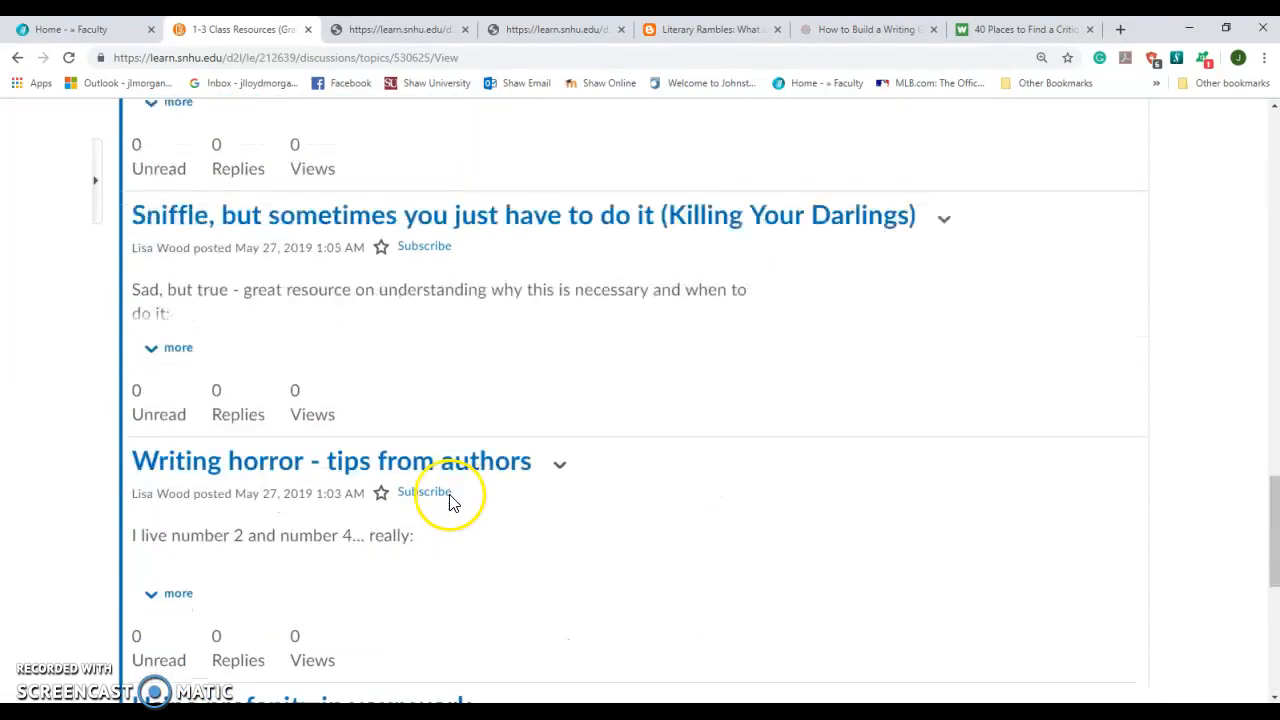
{"action": "scroll", "scroll_direction": "up", "scroll_amount": 3}
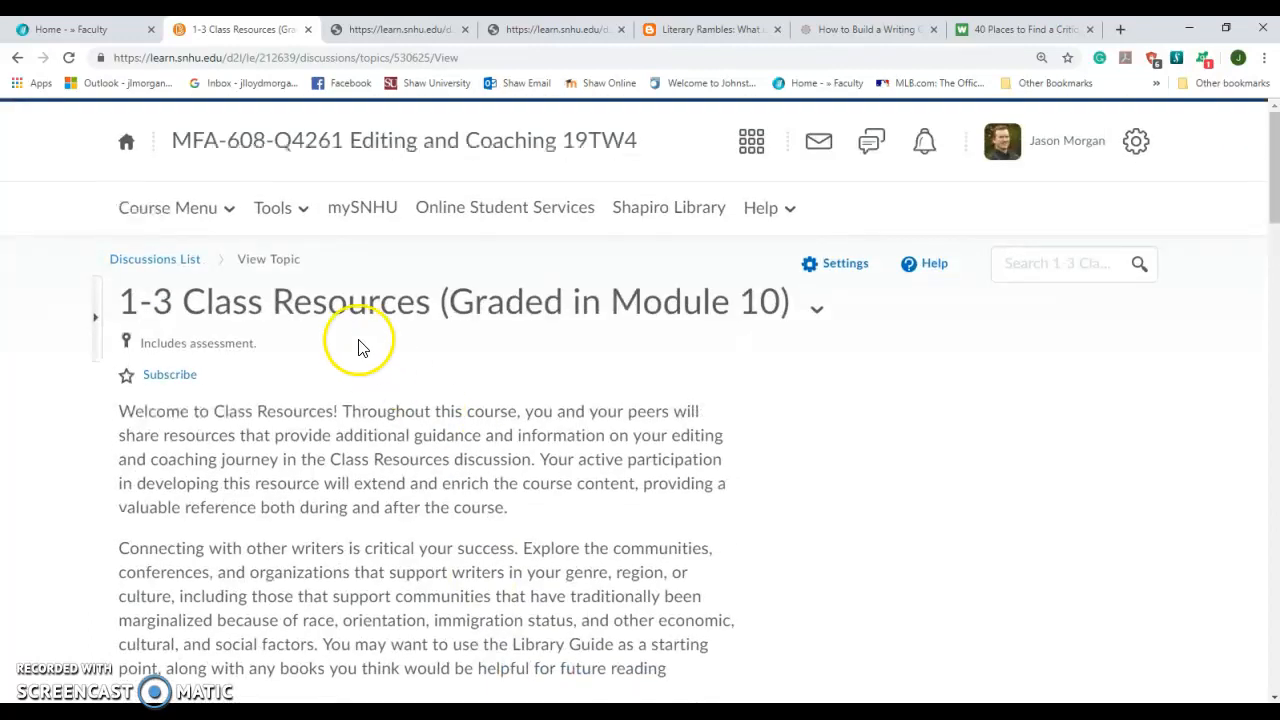
{"action": "mouse_move", "coordinate": [168, 207]}
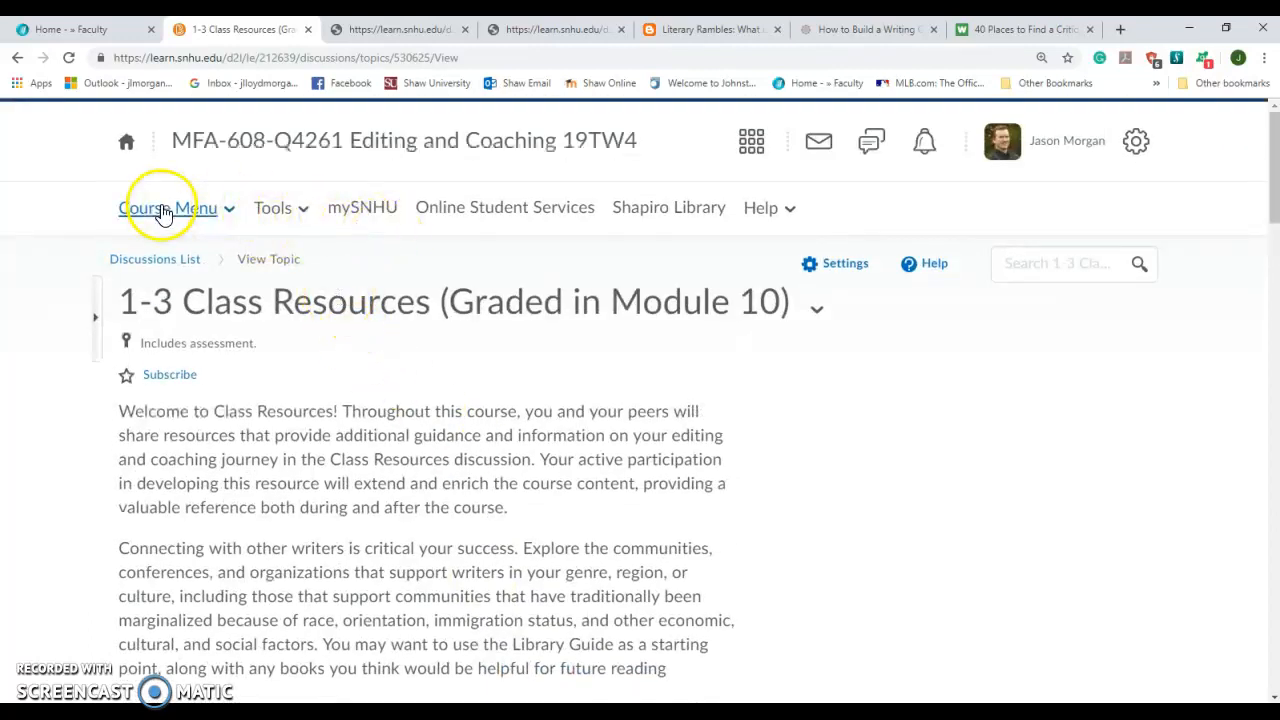
- Go to Learning Modules and open Module Two's Facilitation Notes
{"action": "left_click", "coordinate": [168, 207]}
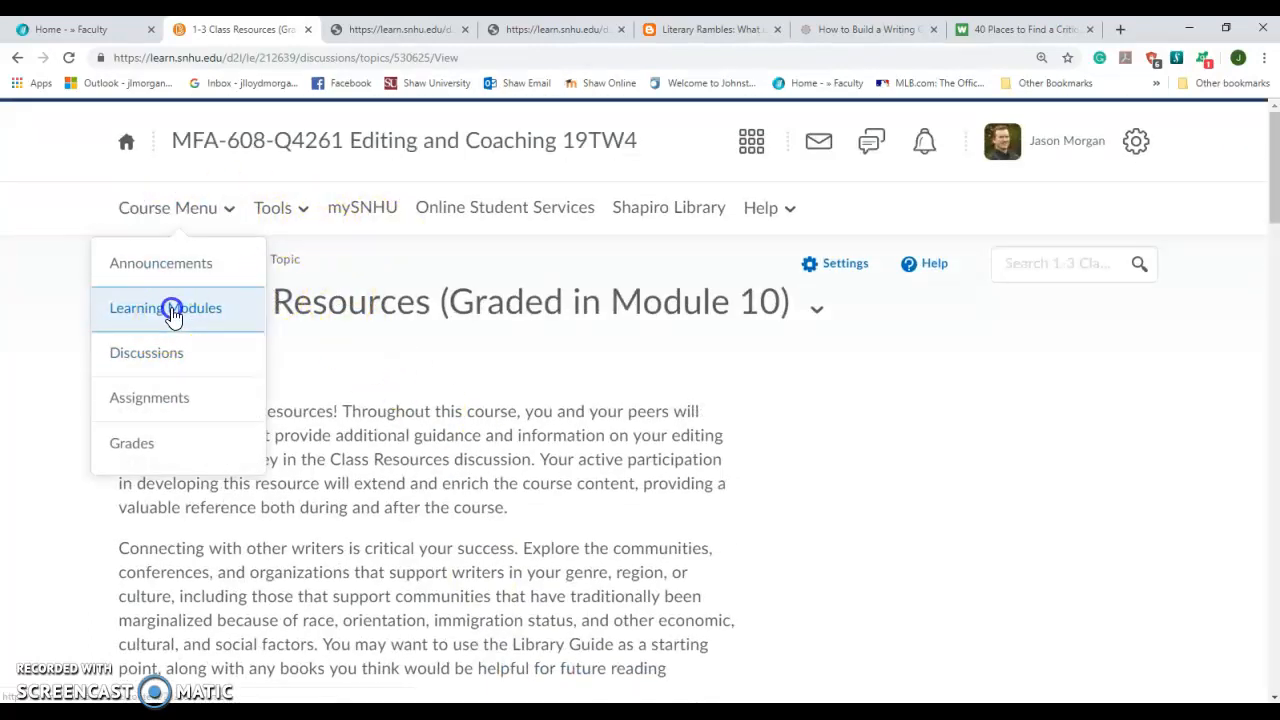
{"action": "left_click", "coordinate": [165, 307]}
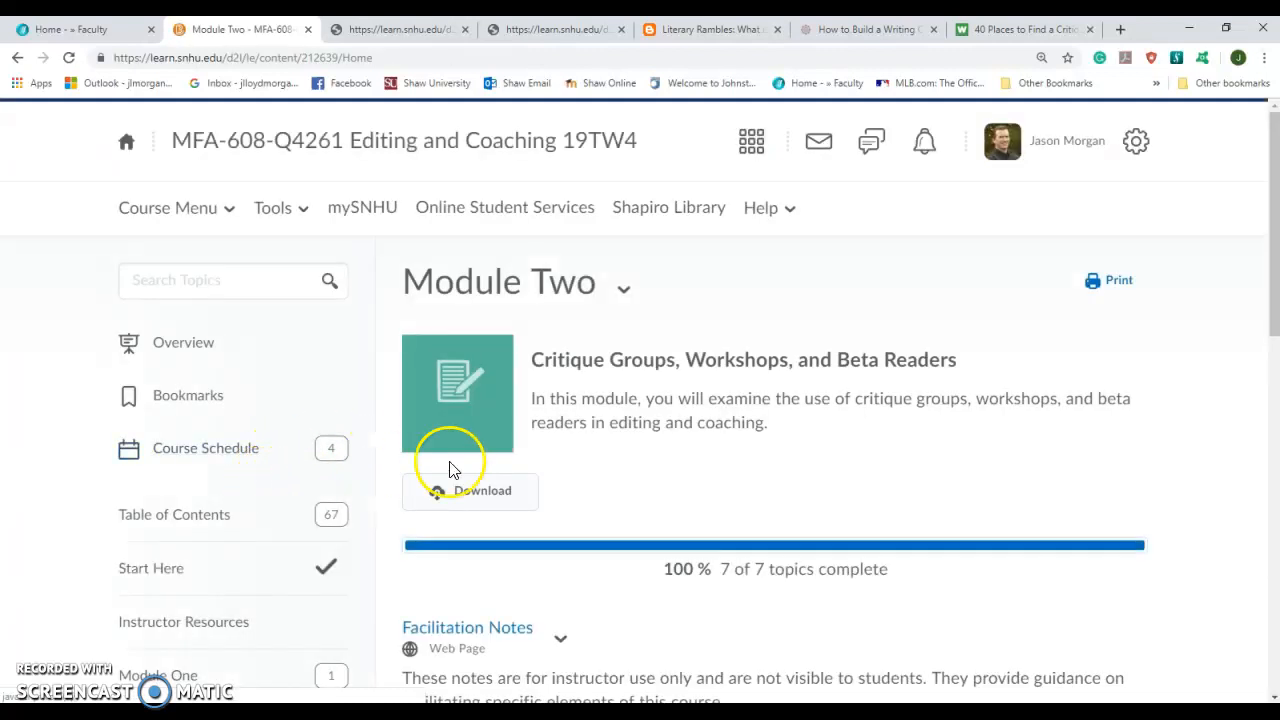
{"action": "scroll", "scroll_direction": "down", "scroll_amount": 3}
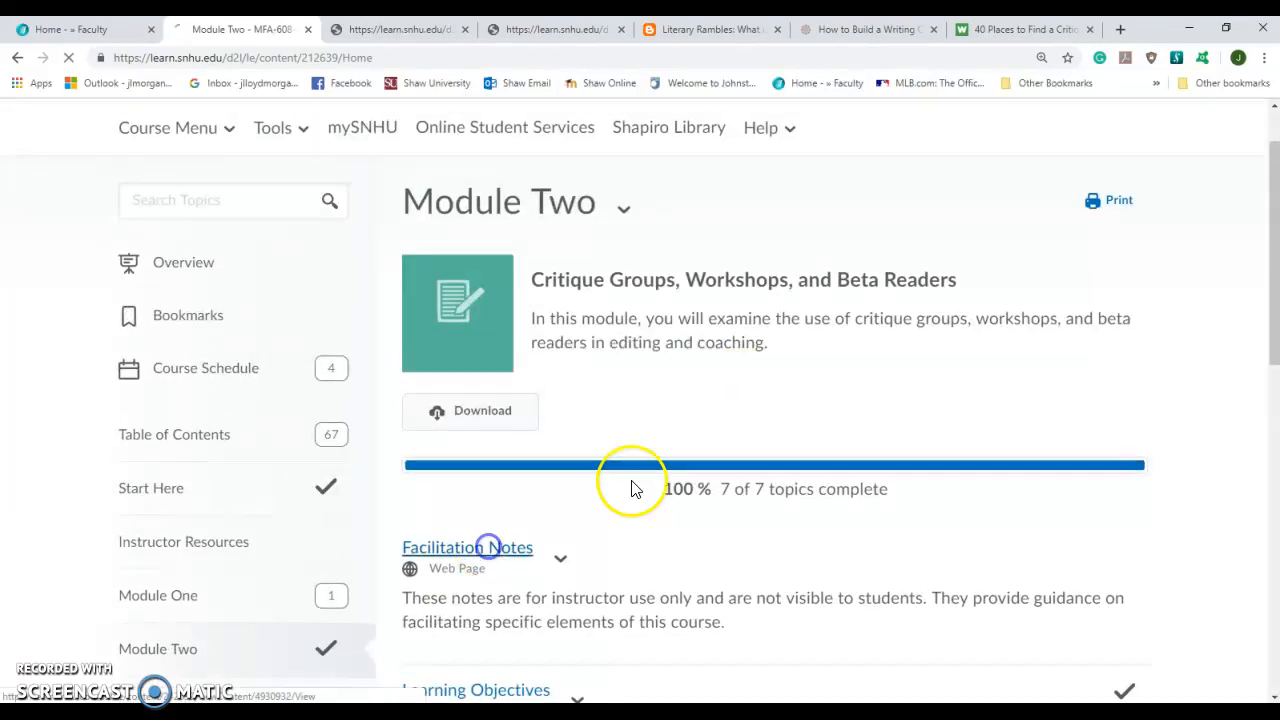
{"action": "left_click", "coordinate": [467, 547]}
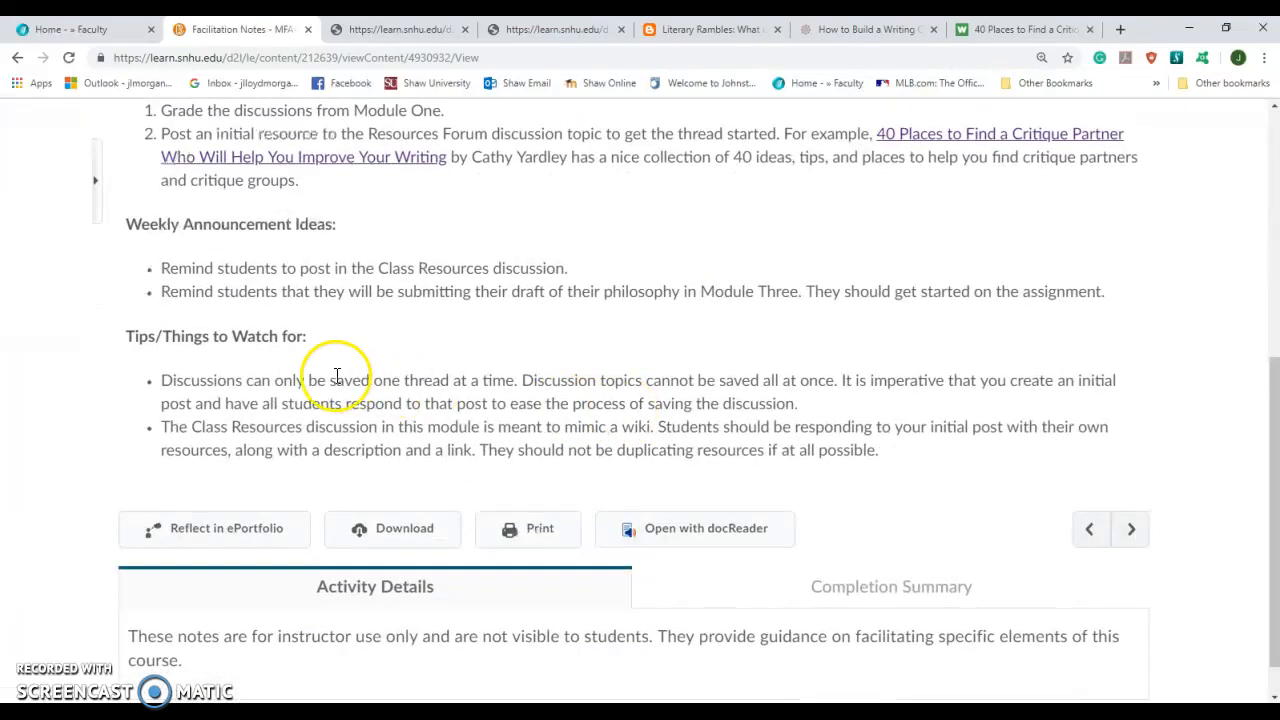
- Highlight the announcement reminder about students' philosophy draft
{"action": "left_click_drag", "start_coordinate": [160, 291], "coordinate": [385, 291]}
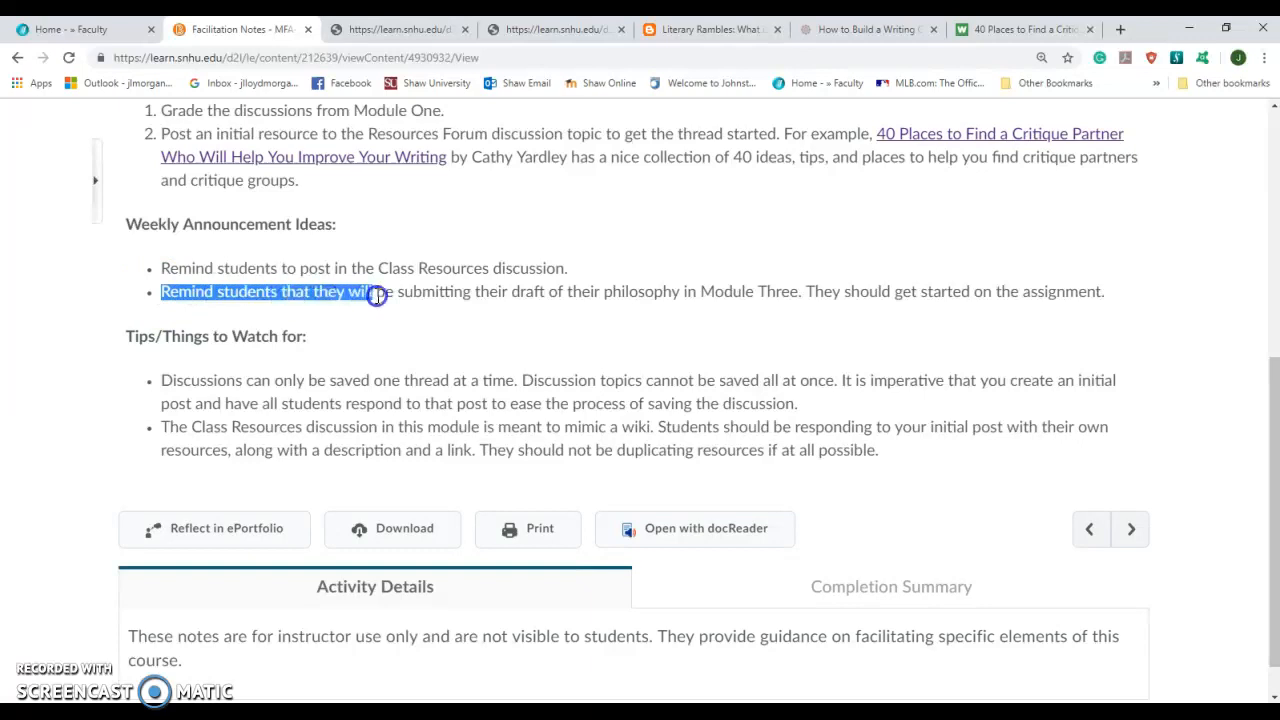
{"action": "left_click_drag", "start_coordinate": [375, 296], "coordinate": [680, 300]}
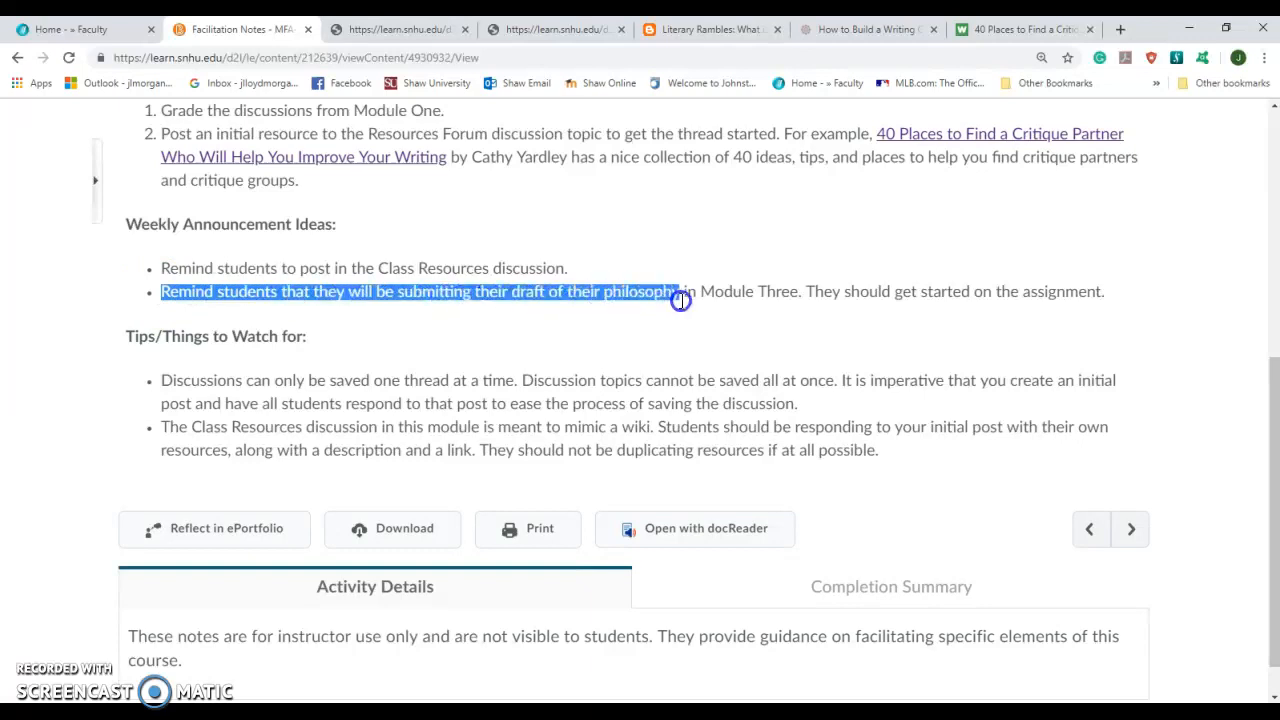
{"action": "left_click_drag", "start_coordinate": [680, 291], "coordinate": [818, 291]}
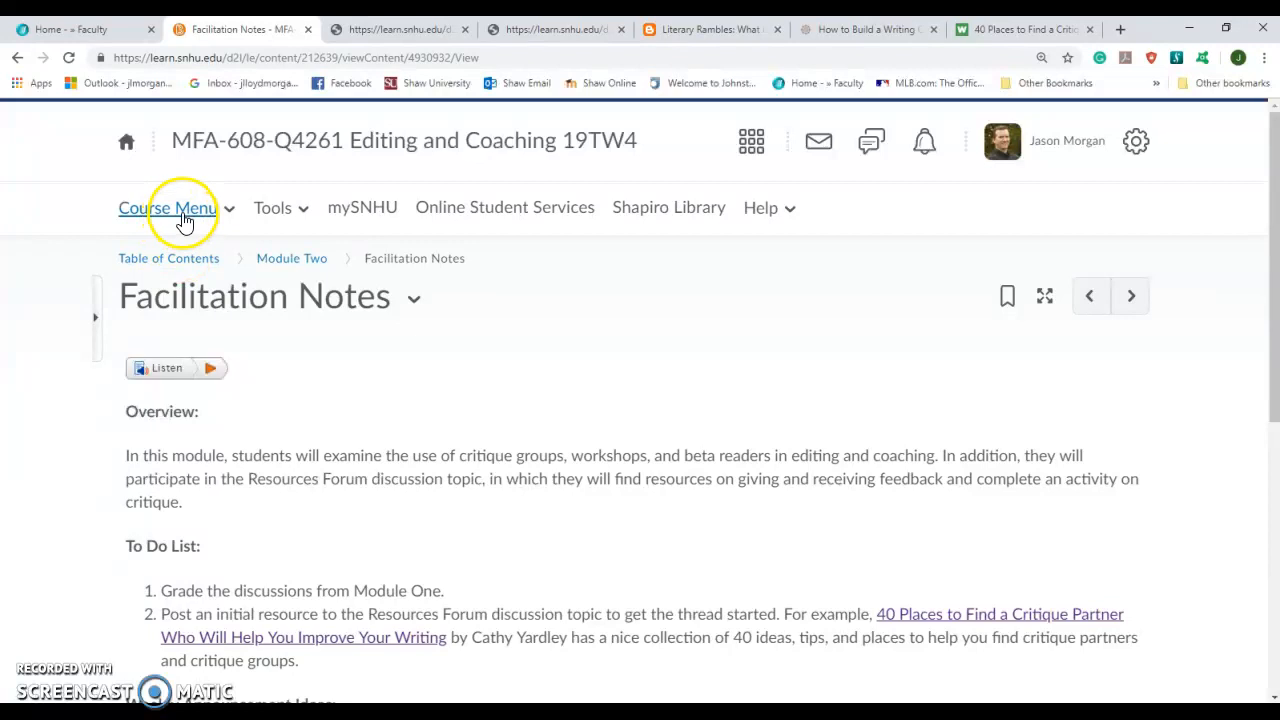
- Go to Learning Modules and scroll through Module Three's eight topics, including the 3-3 Philosophy assignment
{"action": "left_click", "coordinate": [167, 207]}
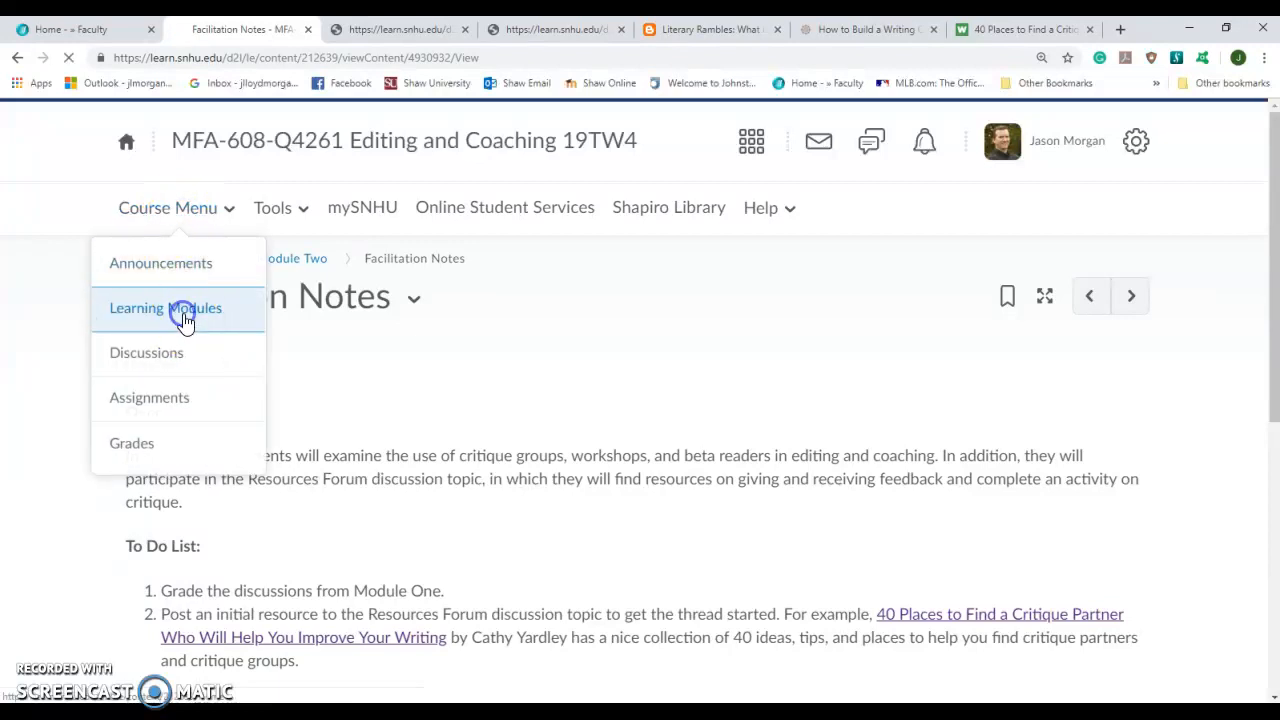
{"action": "left_click", "coordinate": [165, 308]}
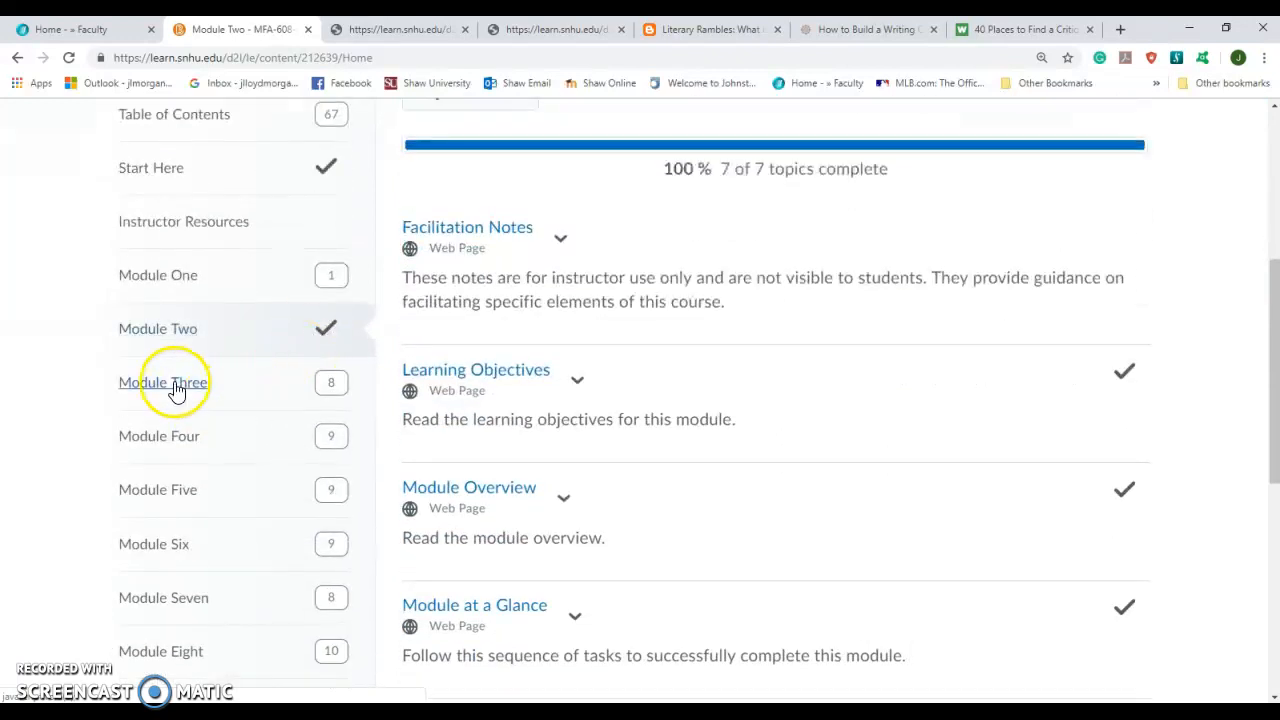
{"action": "left_click", "coordinate": [162, 382]}
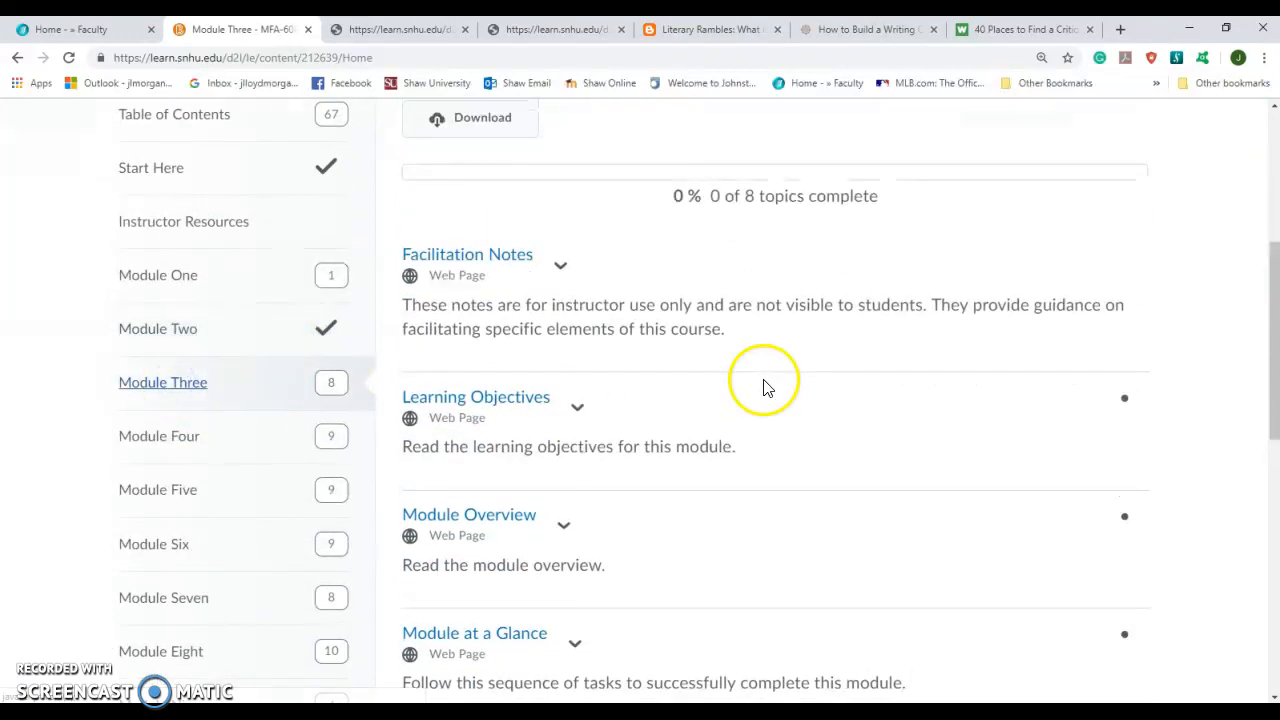
{"action": "scroll", "scroll_direction": "down", "scroll_amount": 3}
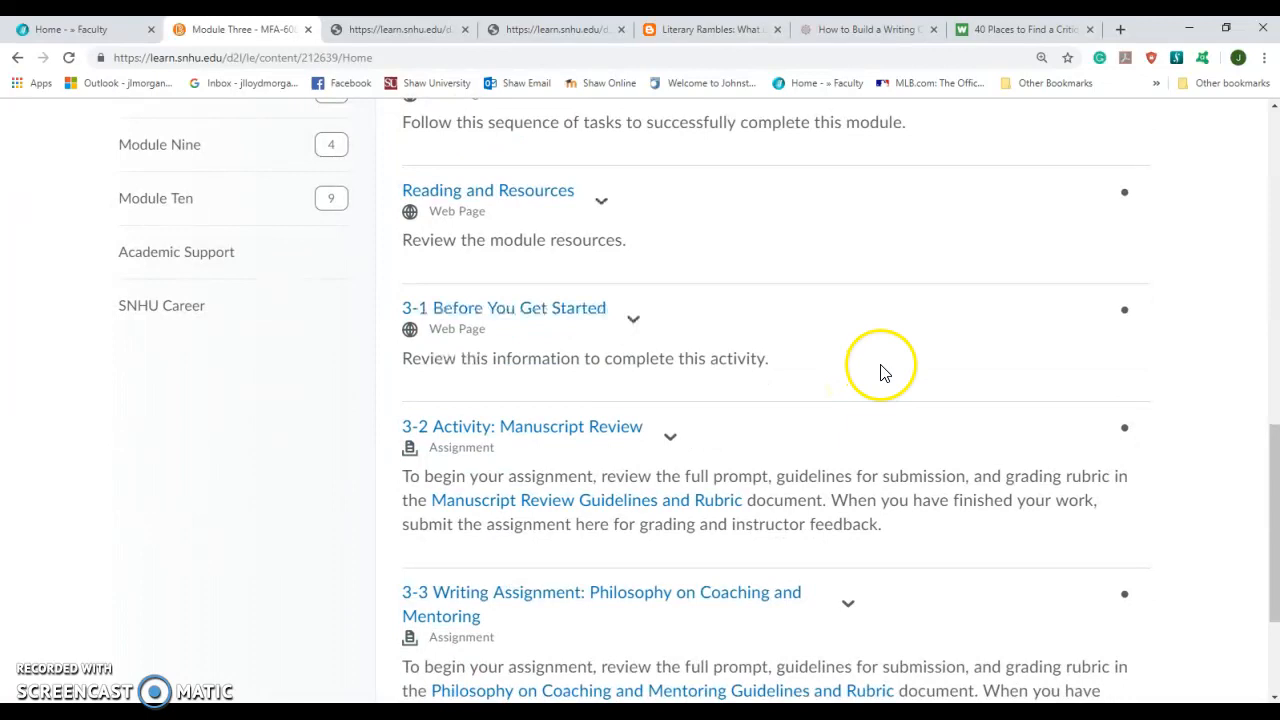
{"action": "scroll", "scroll_direction": "down", "scroll_amount": 3}
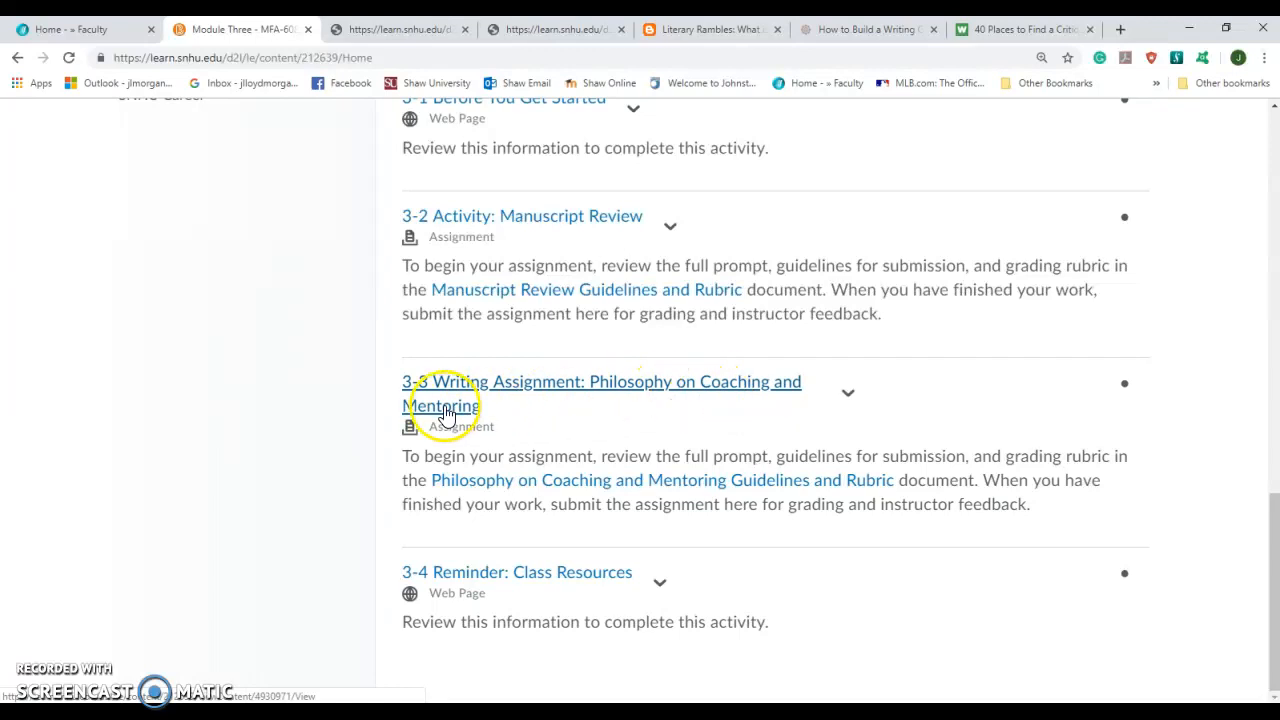
{"action": "mouse_move", "coordinate": [470, 390]}
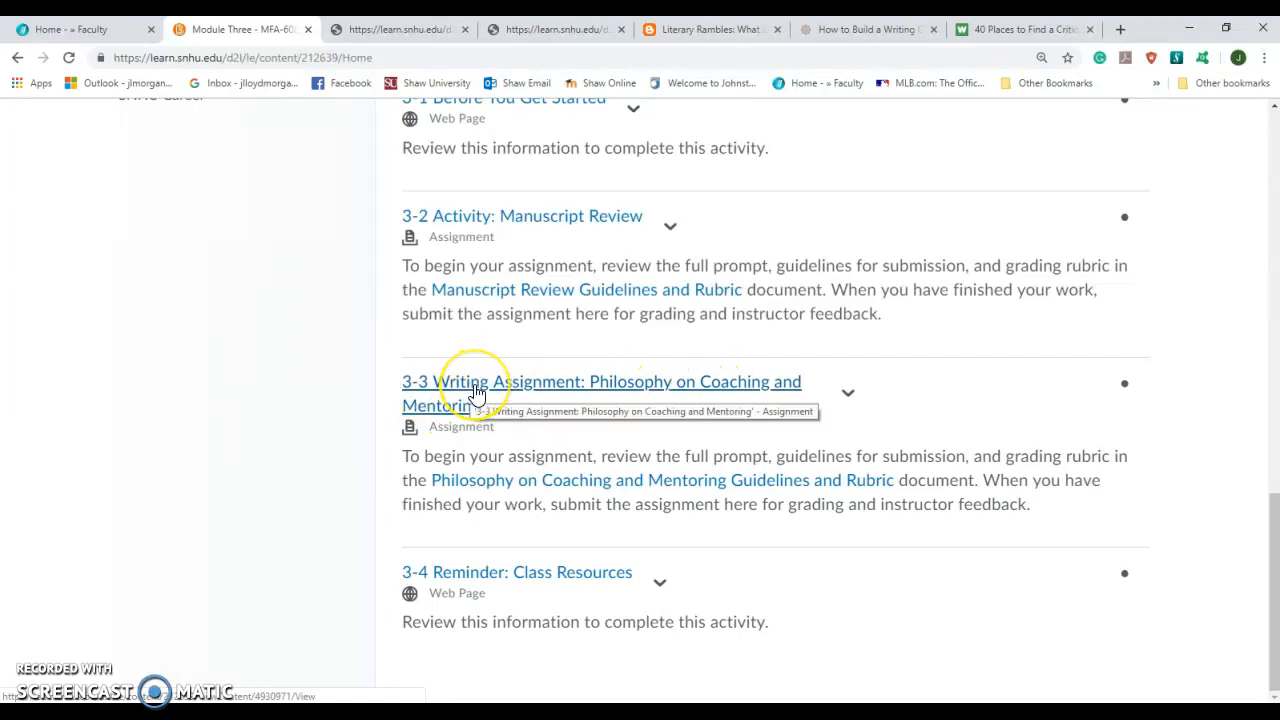
{"action": "mouse_move", "coordinate": [660, 437]}
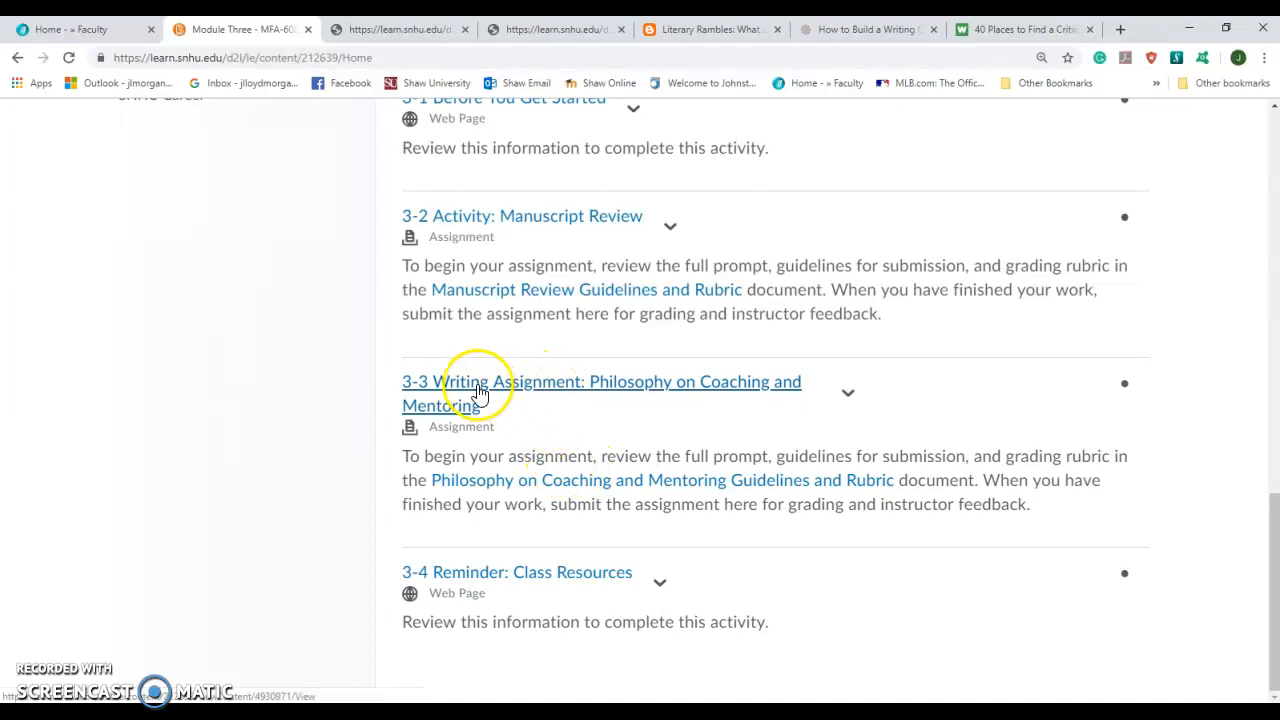
{"action": "mouse_move", "coordinate": [710, 362]}
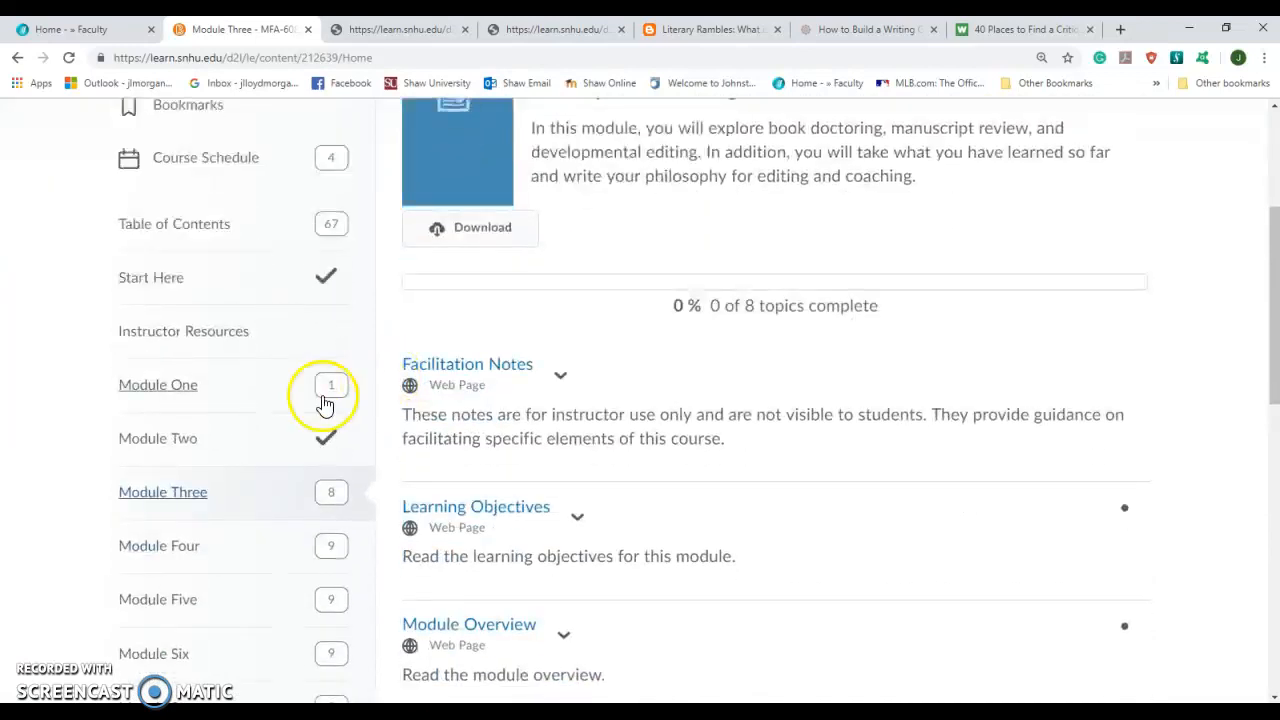
- Select Module Two in the content sidebar to show its 7 of 7 completed topics
{"action": "left_click", "coordinate": [157, 438]}
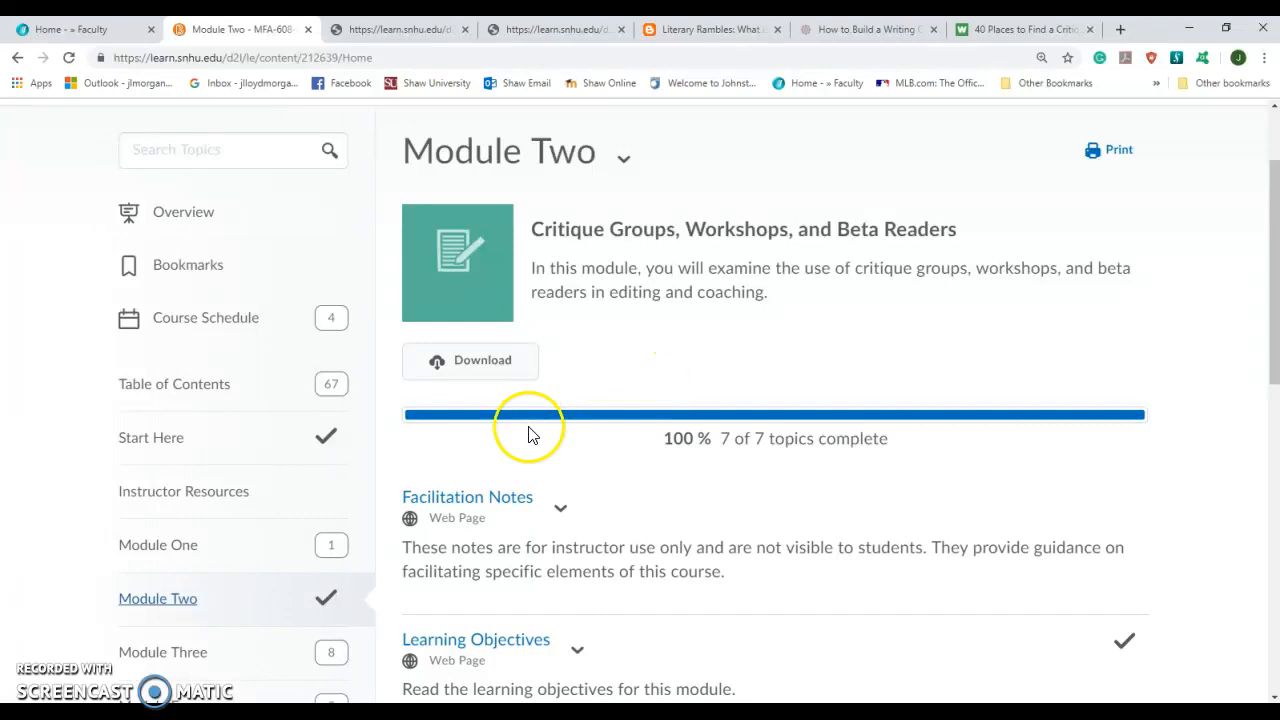
{"action": "mouse_move", "coordinate": [38, 680]}
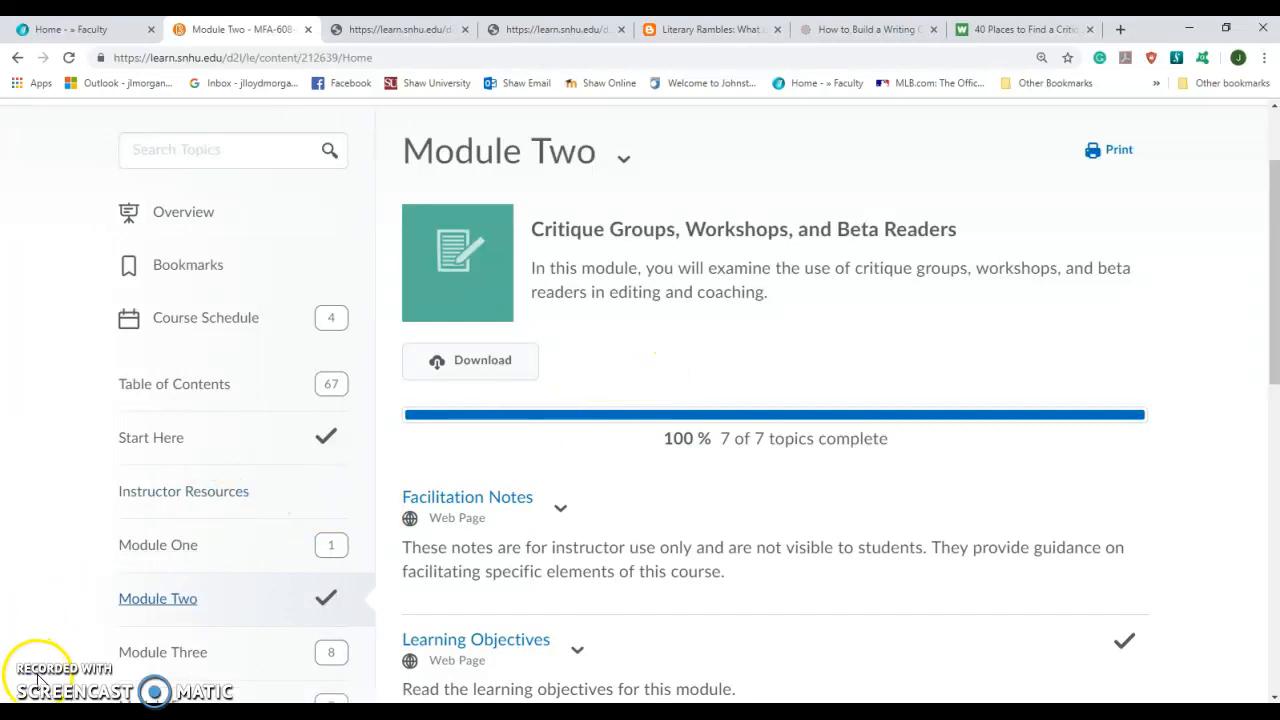